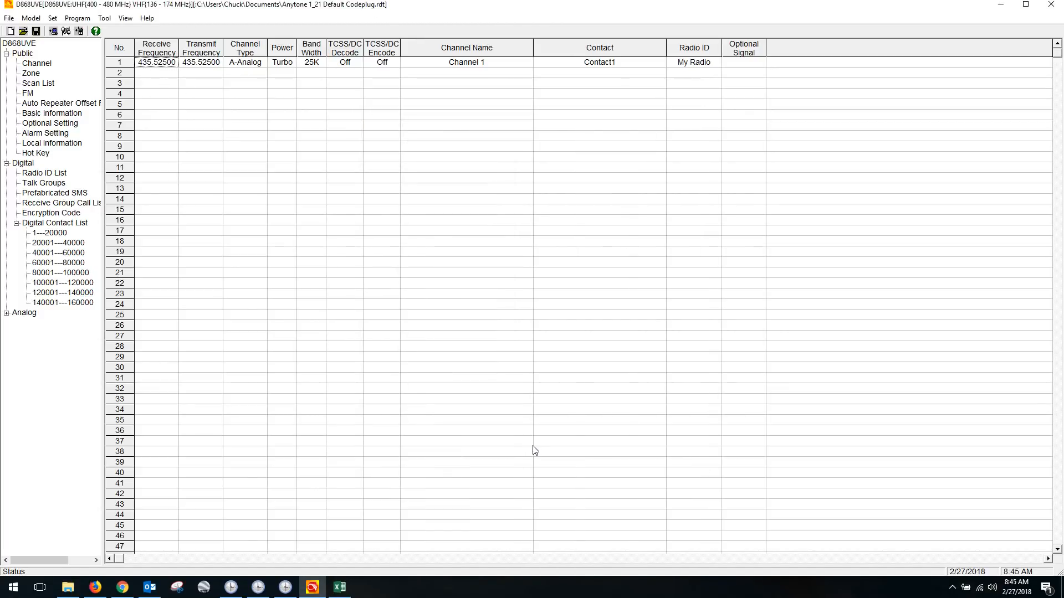
pyautogui.moveTo(93, 177)
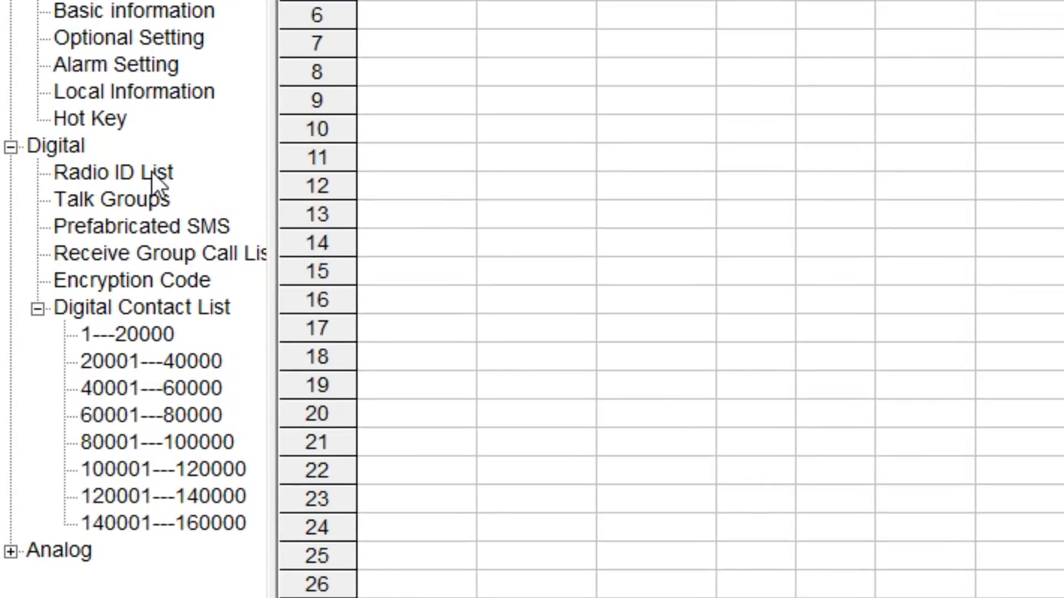
# Change radio ID entry 1 to 9999999 and name it 'Test Number'.
pyautogui.click(12, 145)
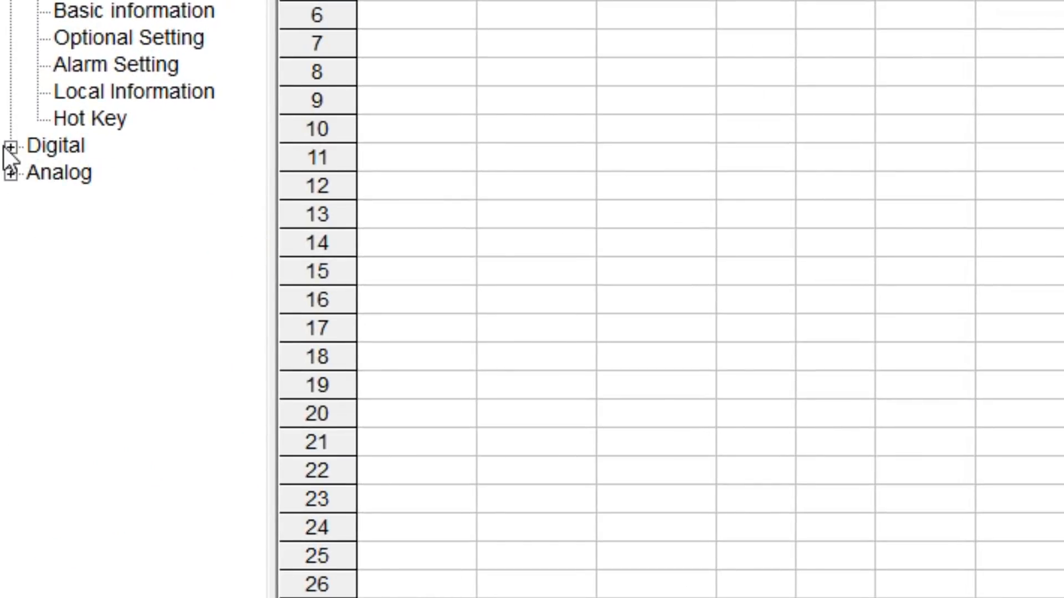
pyautogui.click(12, 145)
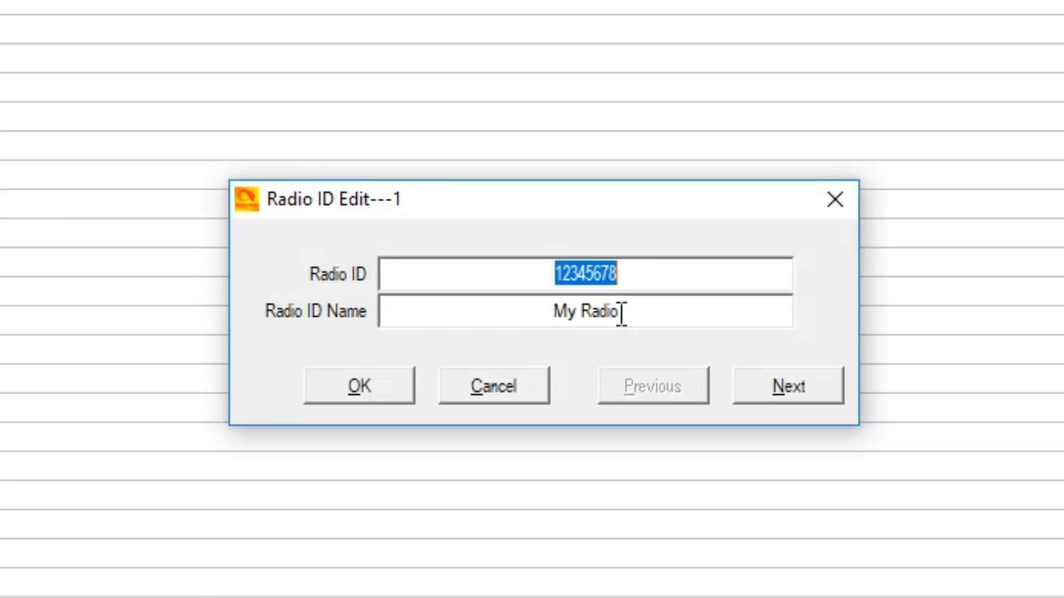
pyautogui.write('9999999')
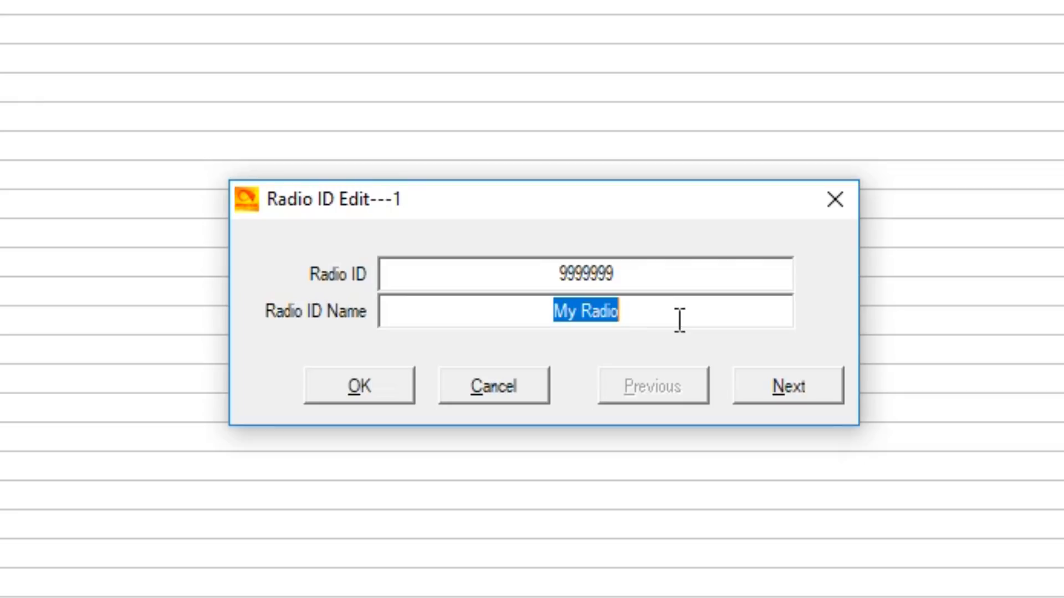
pyautogui.write('Test Number')
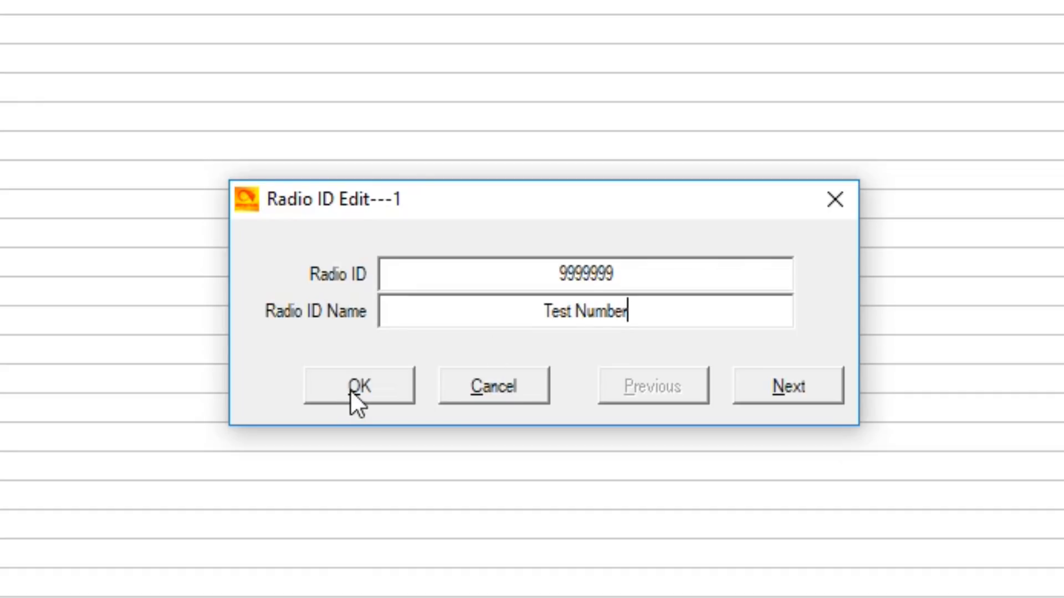
pyautogui.click(358, 386)
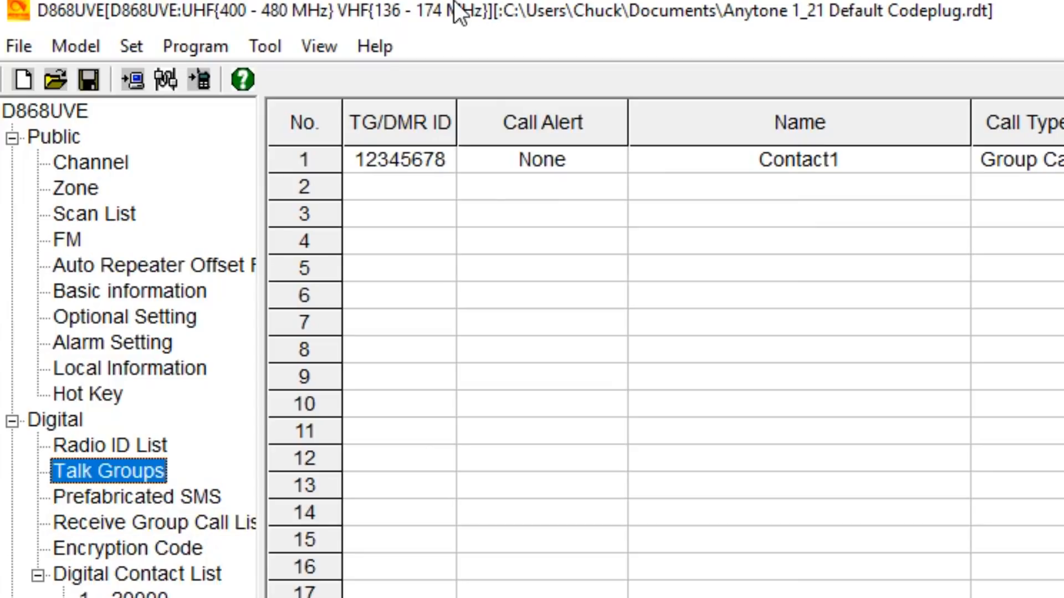
# Export the talk groups to 'Talk group.CSV' in Documents and acknowledge completion.
pyautogui.click(264, 46)
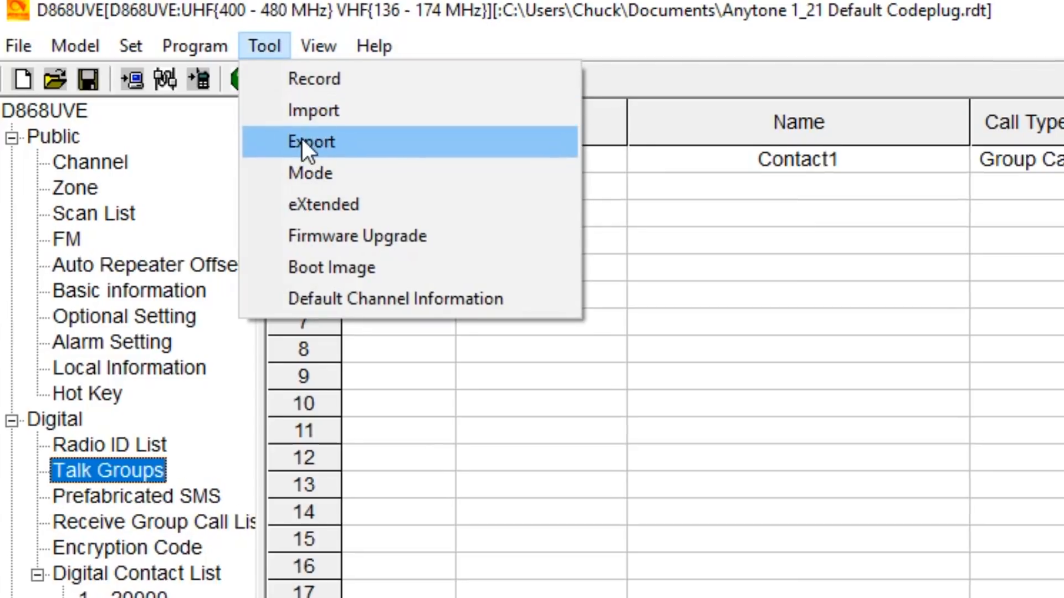
pyautogui.click(311, 142)
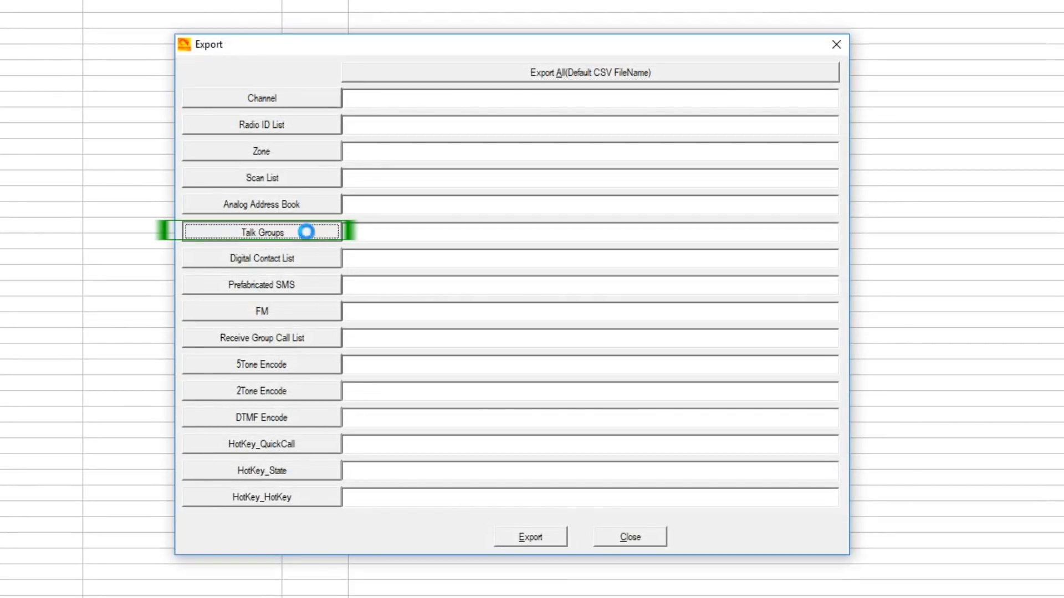
pyautogui.click(261, 232)
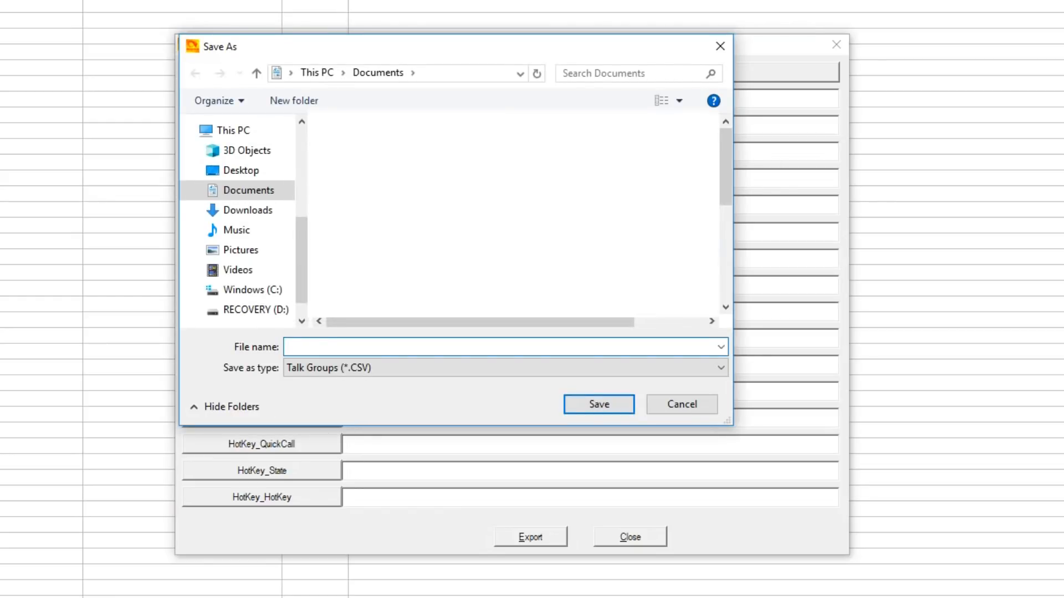
pyautogui.write('Talk gro')
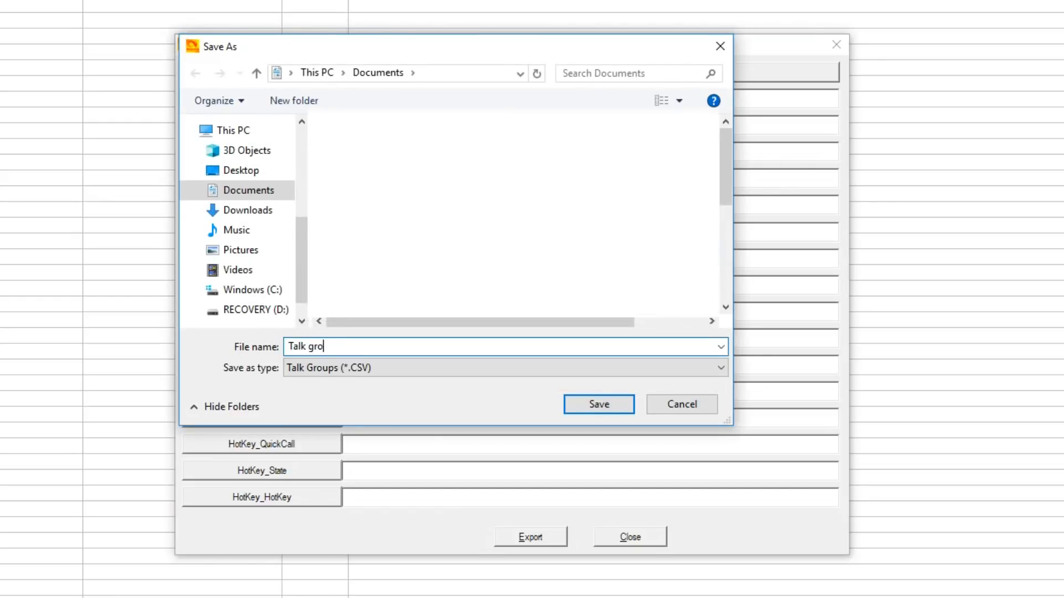
pyautogui.write('up')
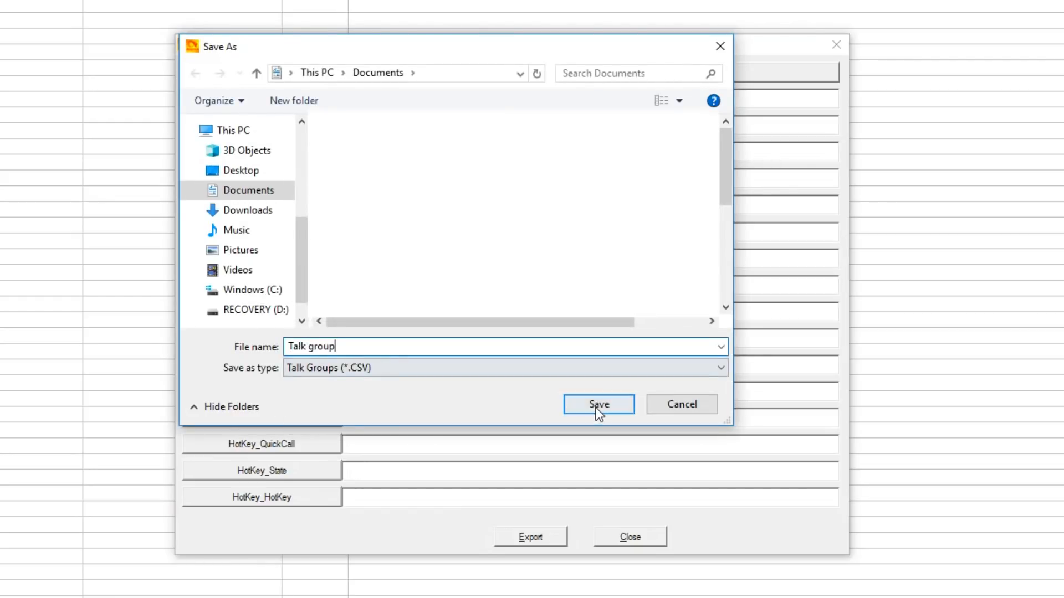
pyautogui.click(598, 405)
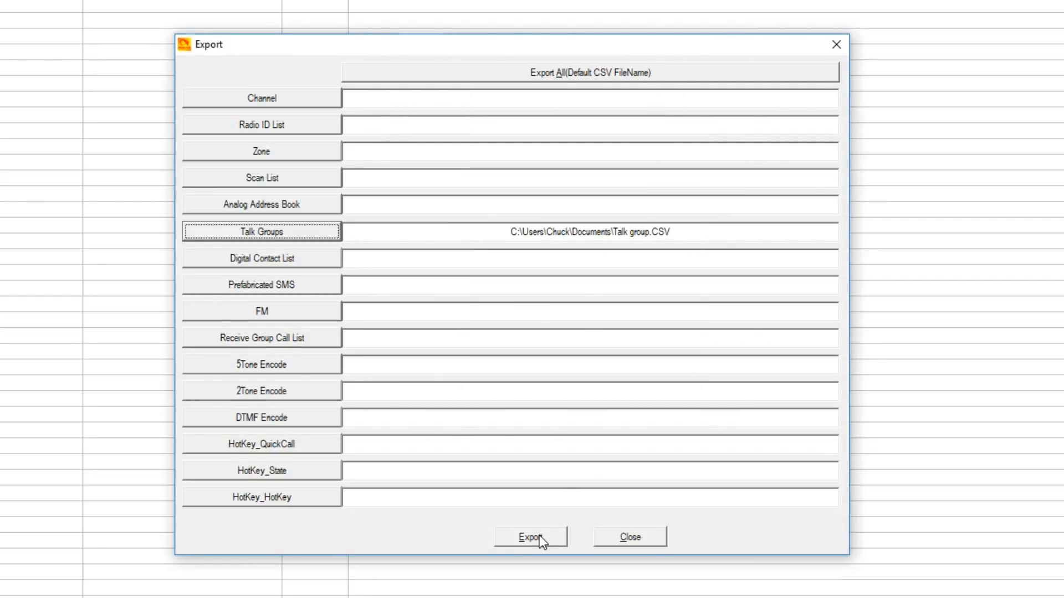
pyautogui.click(530, 537)
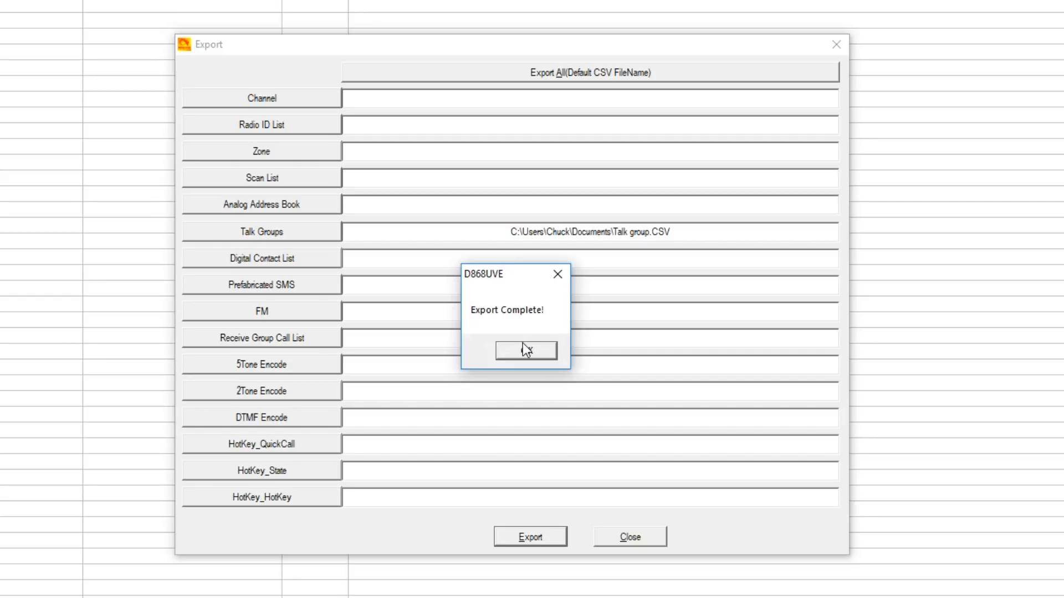
pyautogui.click(525, 350)
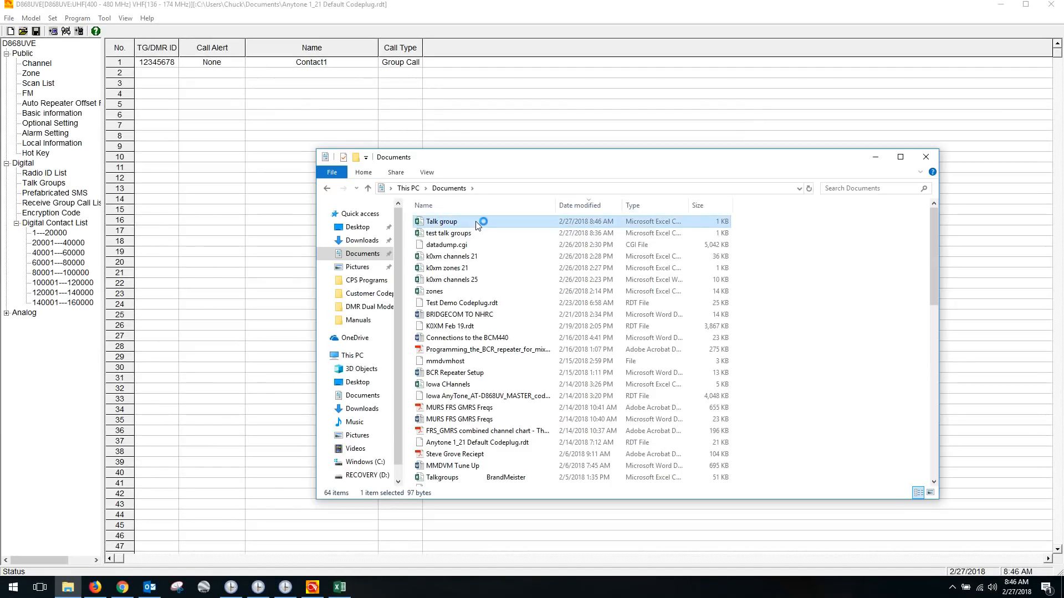
# Open Talk group.CSV in Excel and inspect the header, numbering and Radio ID columns.
pyautogui.doubleClick(443, 221)
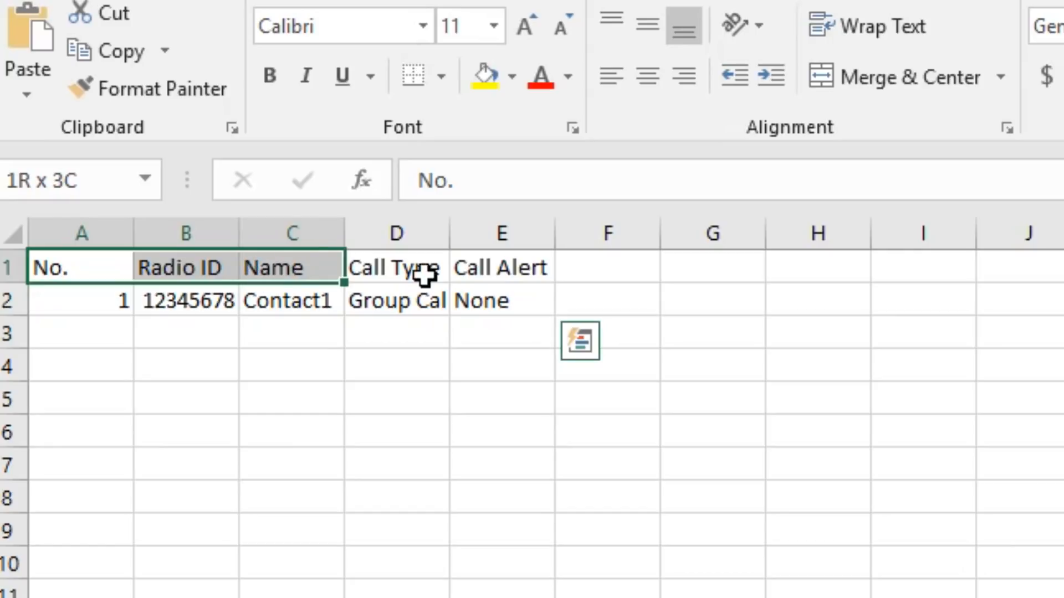
pyautogui.moveTo(292, 267); pyautogui.dragTo(502, 267)
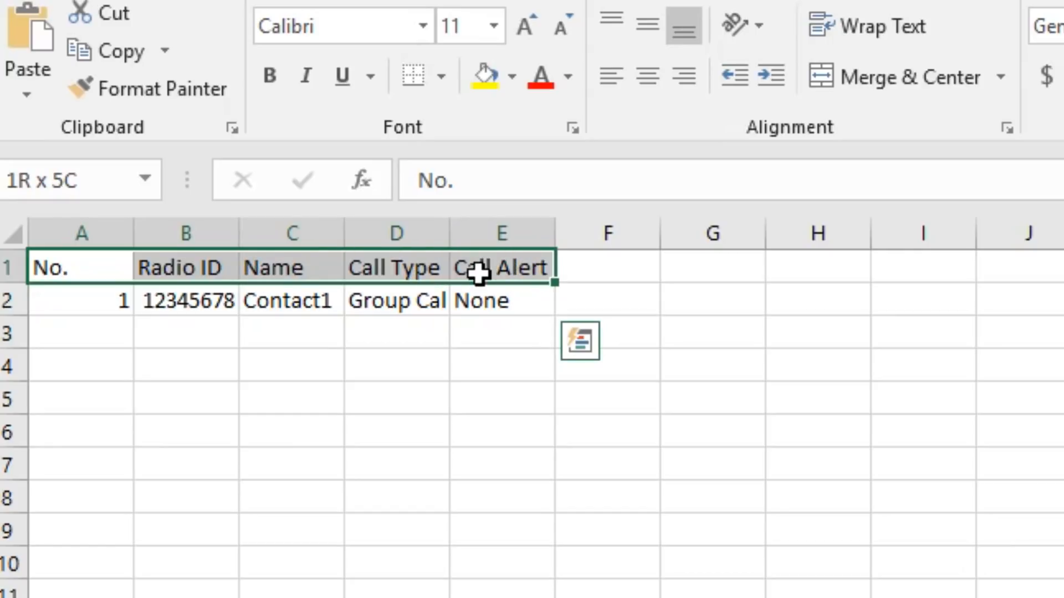
pyautogui.click(81, 300)
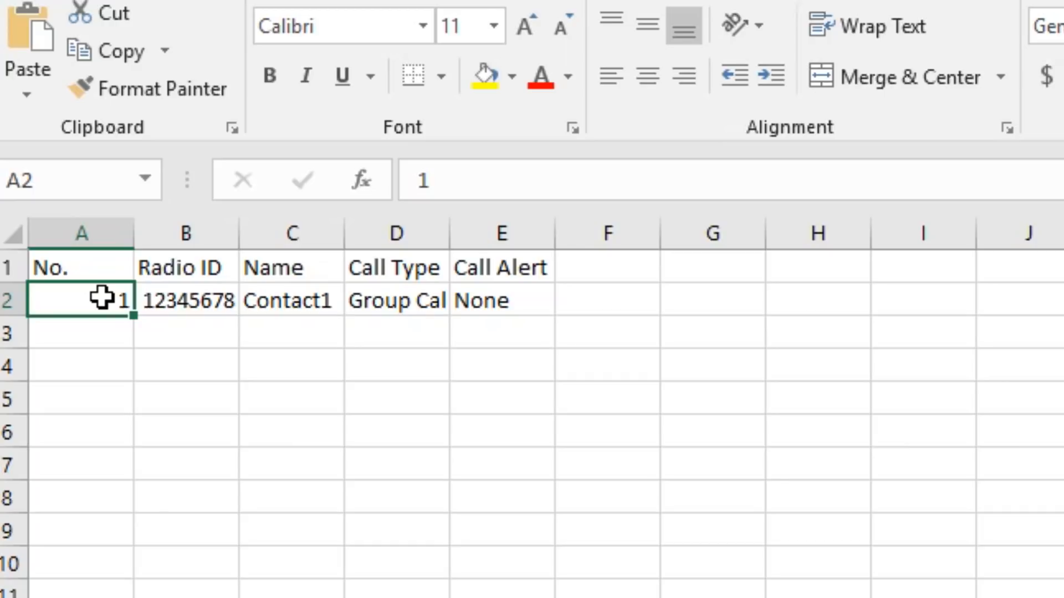
pyautogui.moveTo(81, 299); pyautogui.dragTo(82, 583)
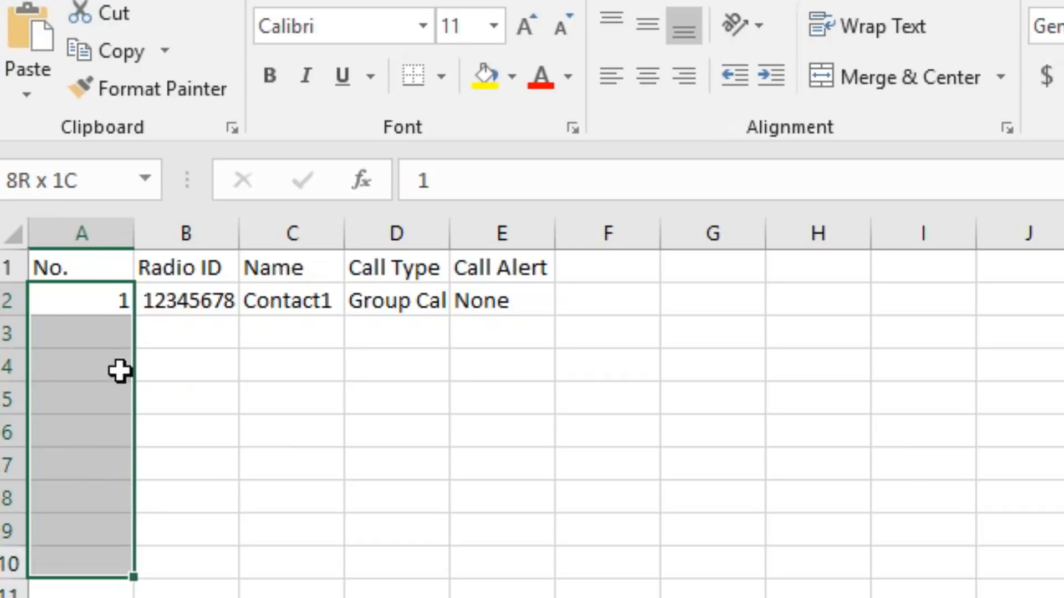
pyautogui.click(185, 300)
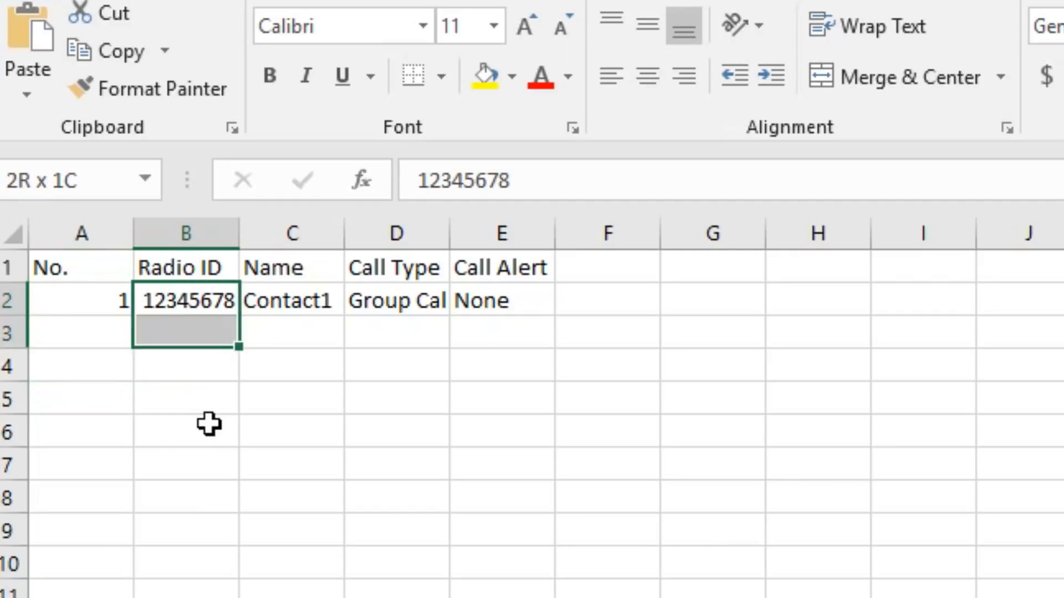
pyautogui.click(186, 300)
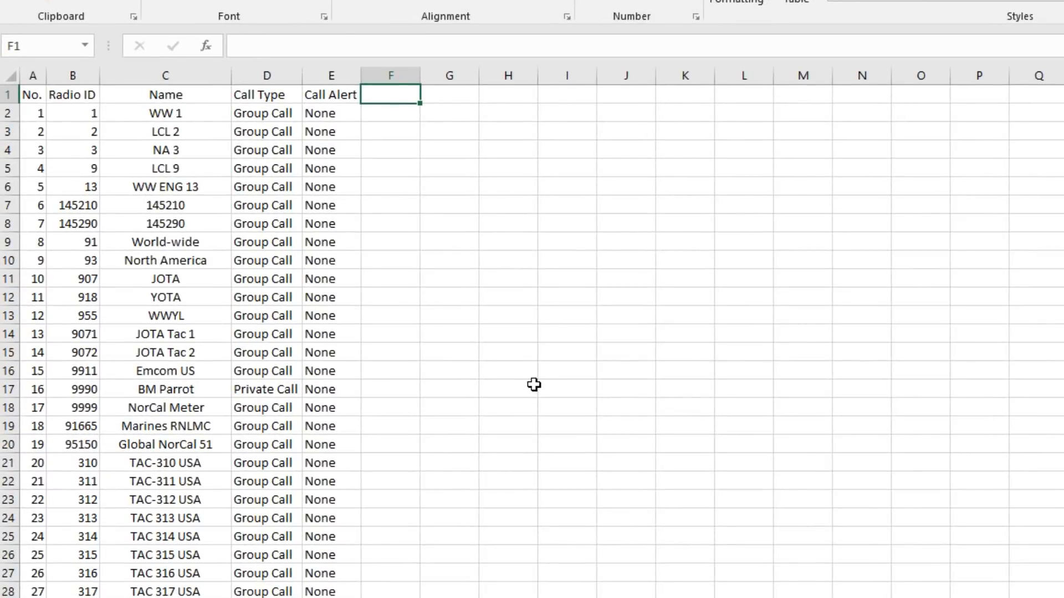
pyautogui.moveTo(550, 369)
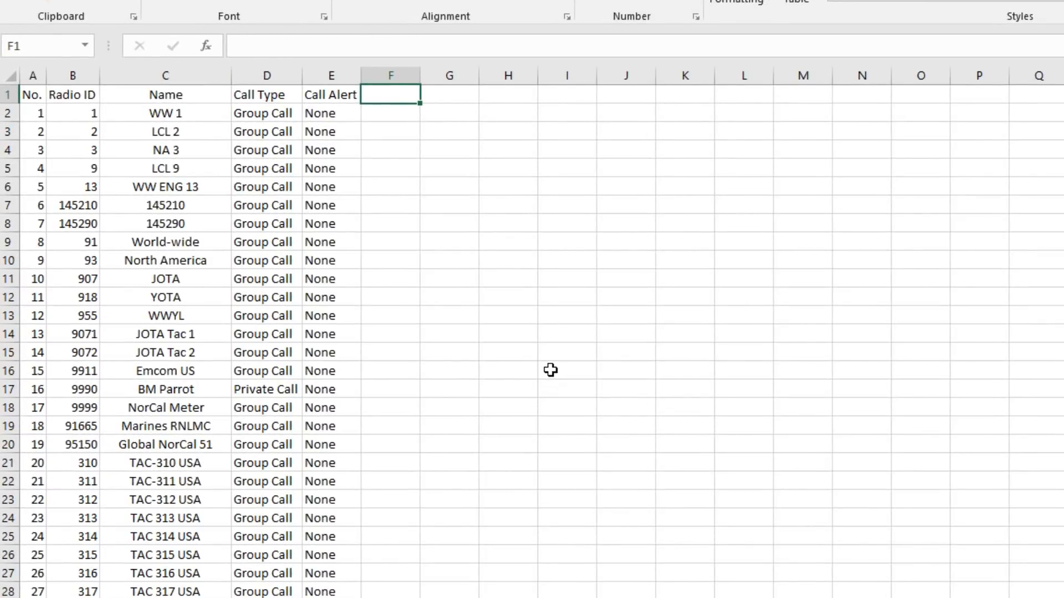
pyautogui.moveTo(39, 324)
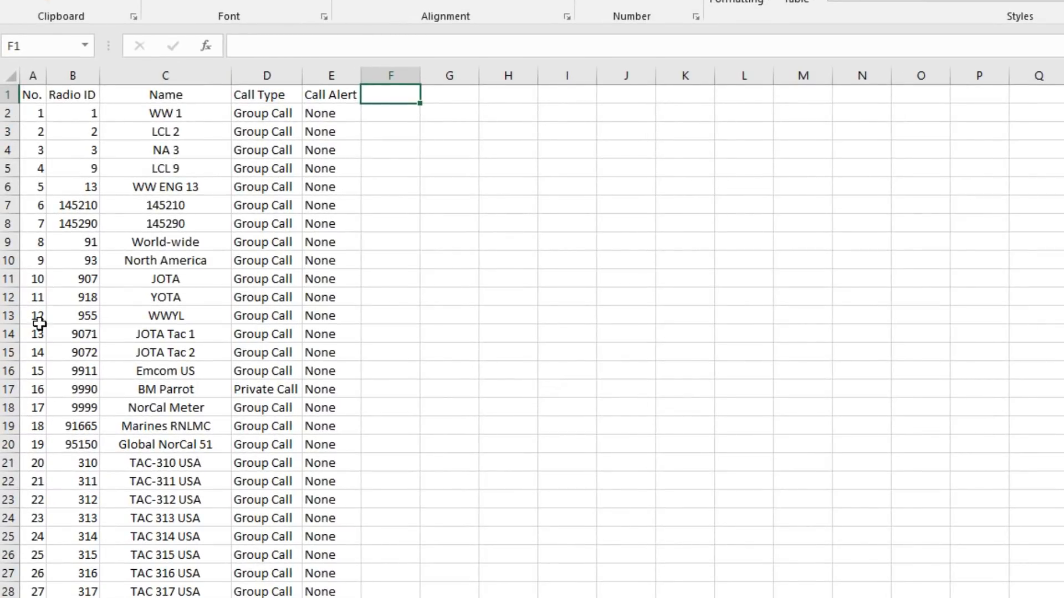
pyautogui.moveTo(73, 196)
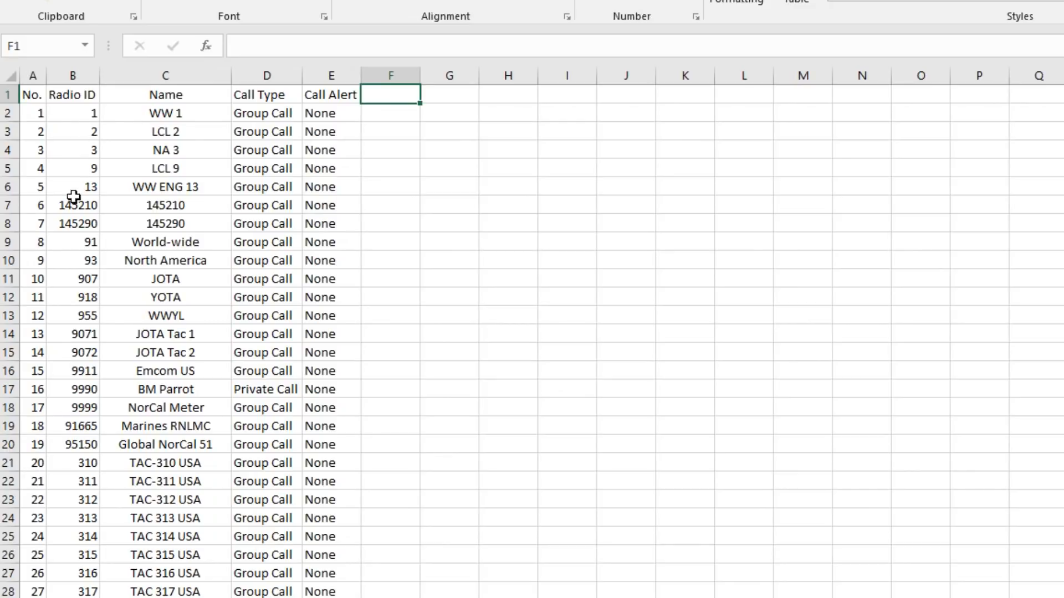
pyautogui.scroll(-3)
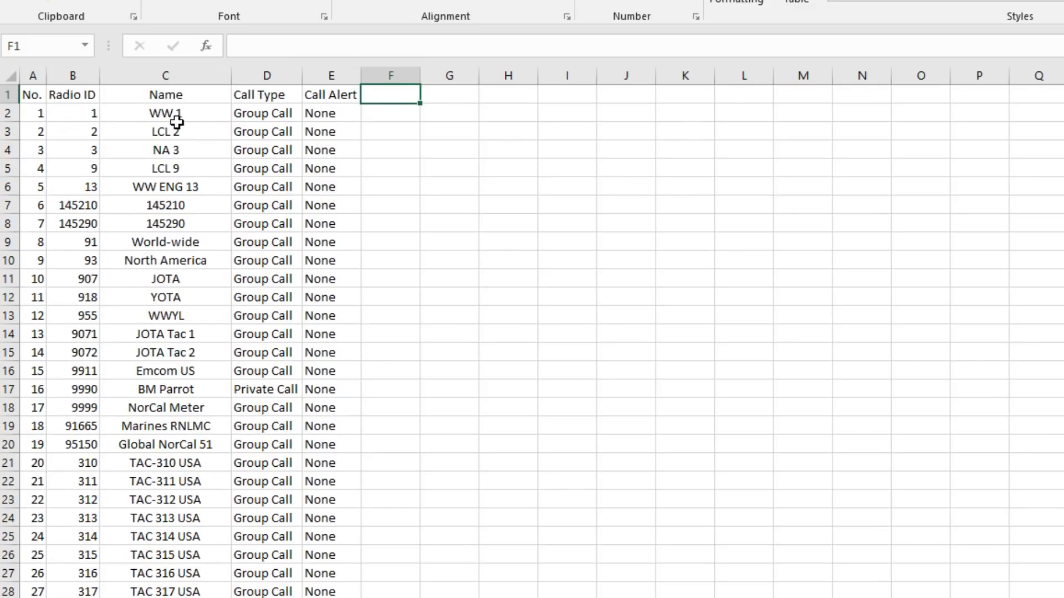
pyautogui.moveTo(274, 278)
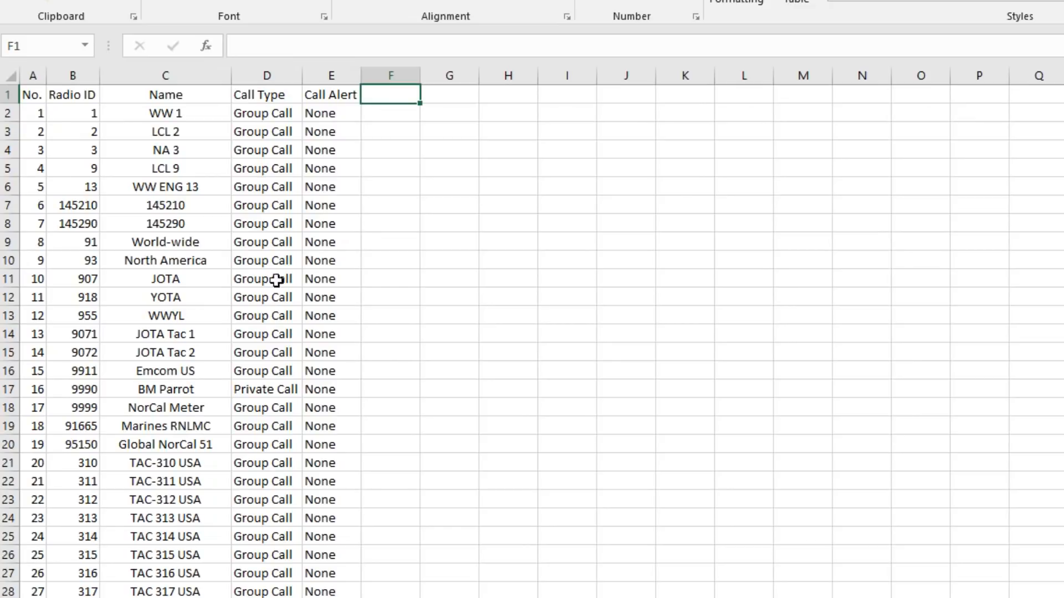
pyautogui.moveTo(327, 113)
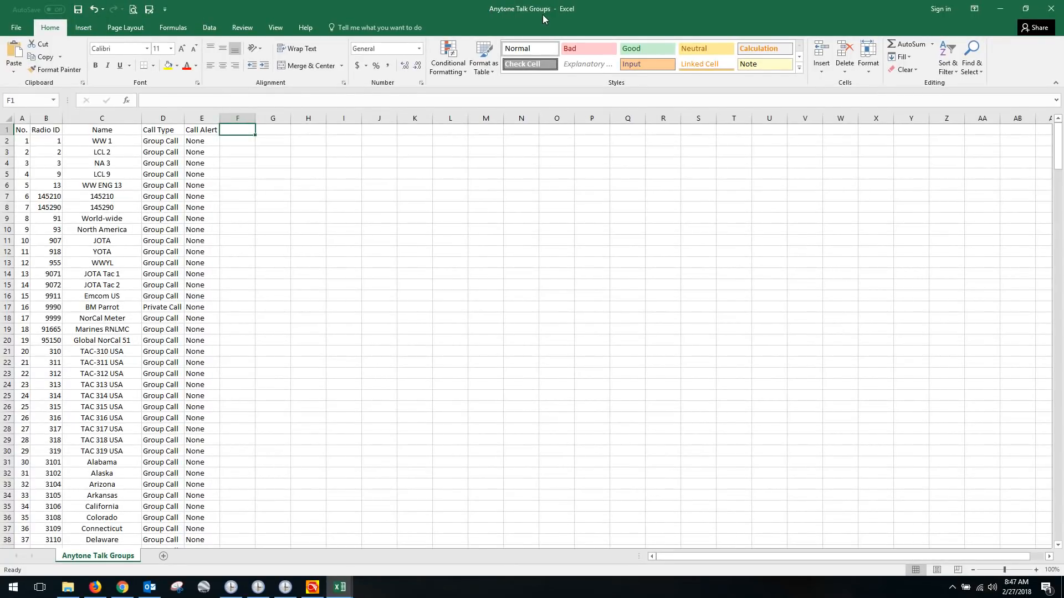
# Import the Anytone Talk Groups CSV into the codeplug and view the Talk Groups list.
pyautogui.click(311, 586)
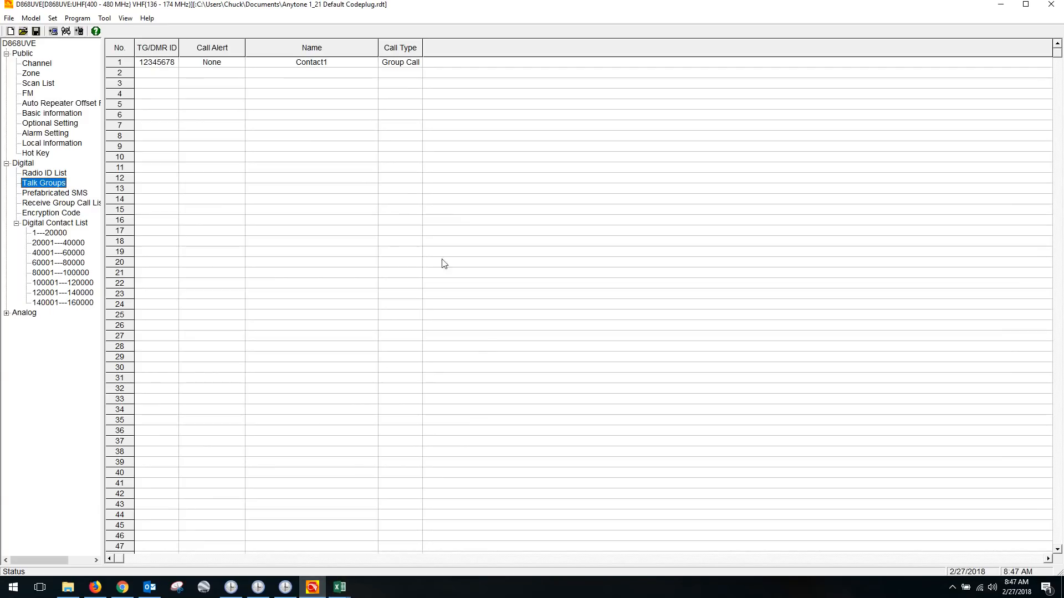
pyautogui.click(104, 18)
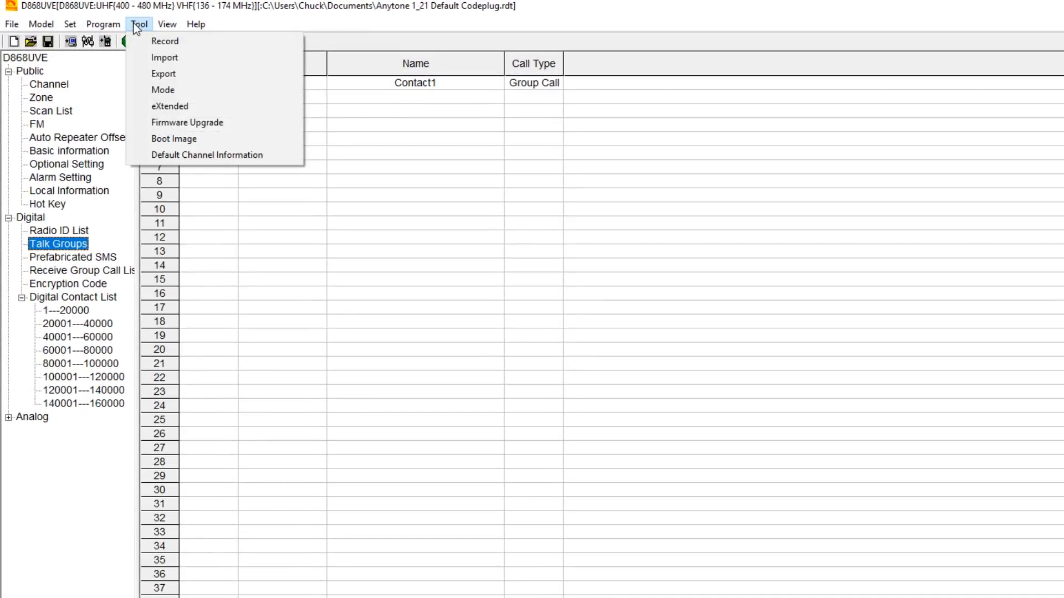
pyautogui.click(164, 57)
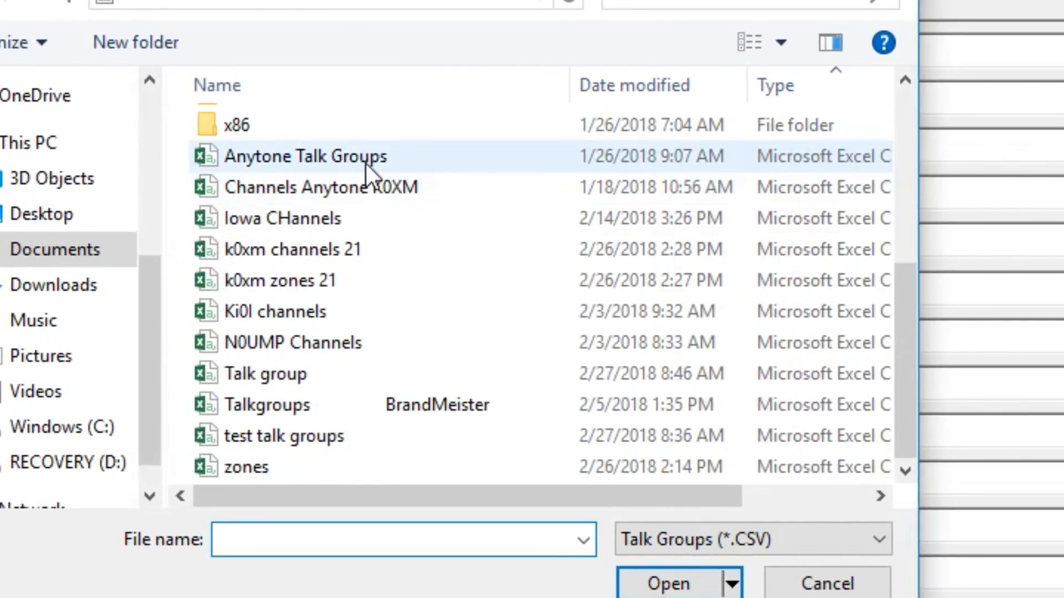
pyautogui.click(667, 583)
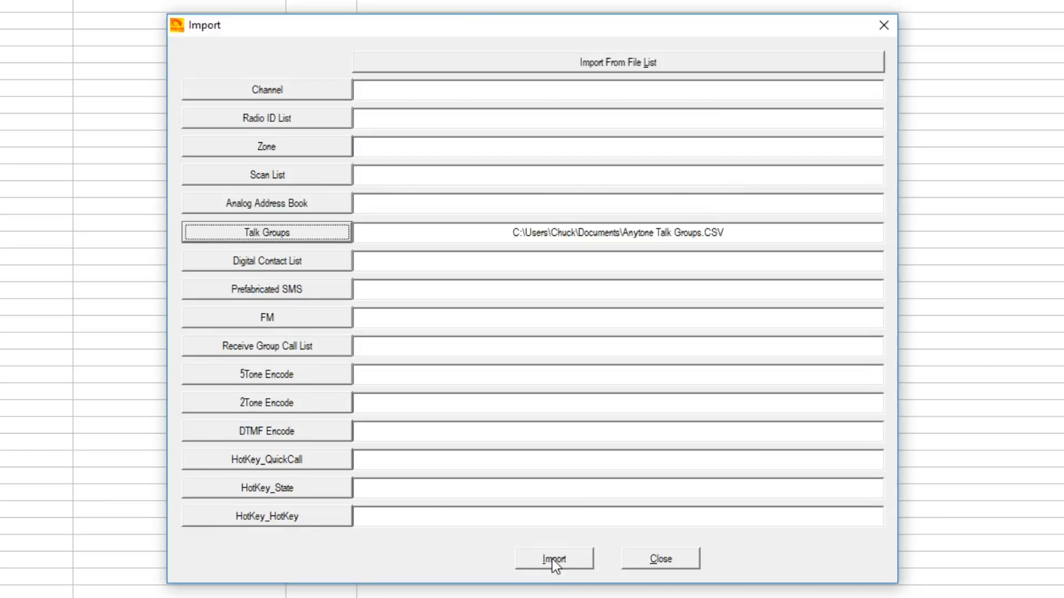
pyautogui.click(553, 558)
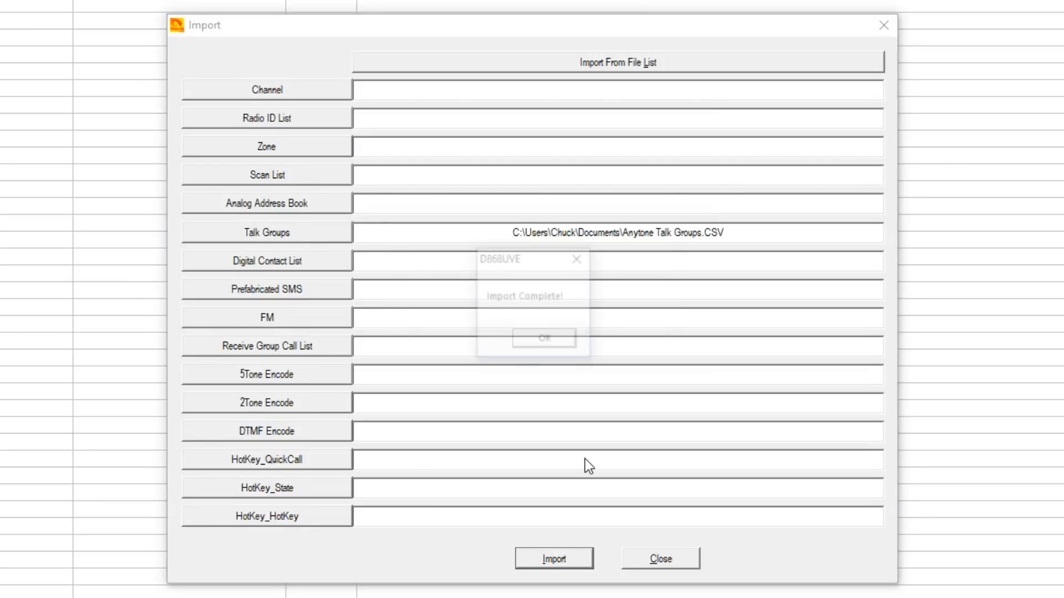
pyautogui.click(543, 338)
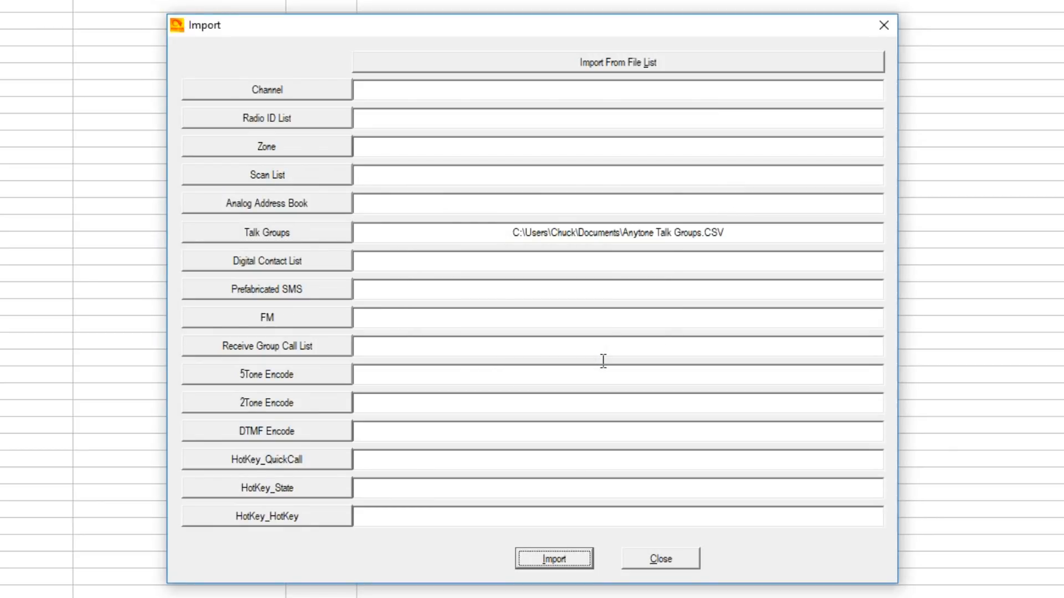
pyautogui.click(553, 558)
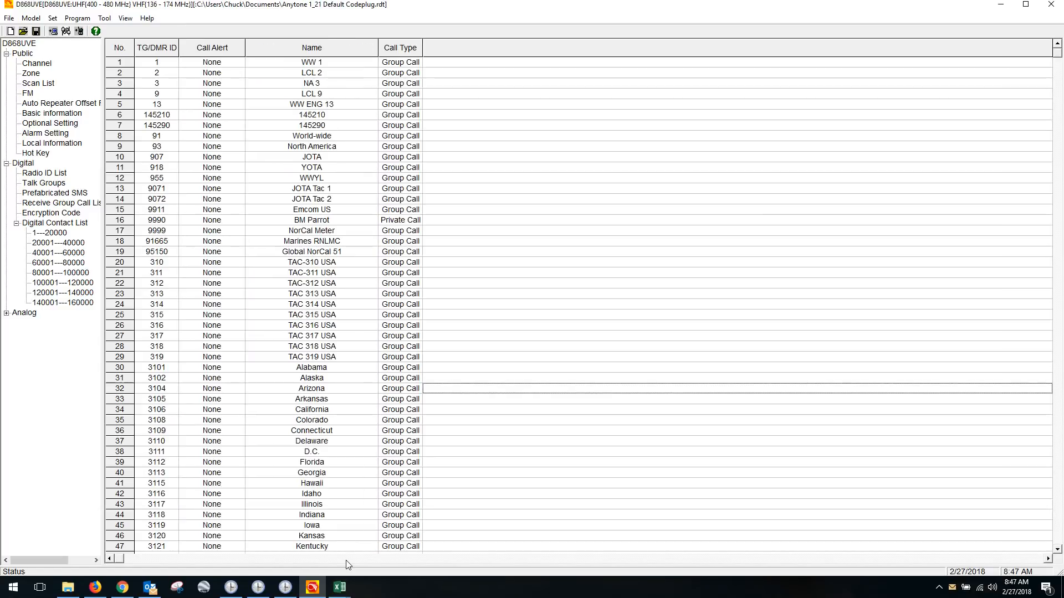
pyautogui.moveTo(53, 179)
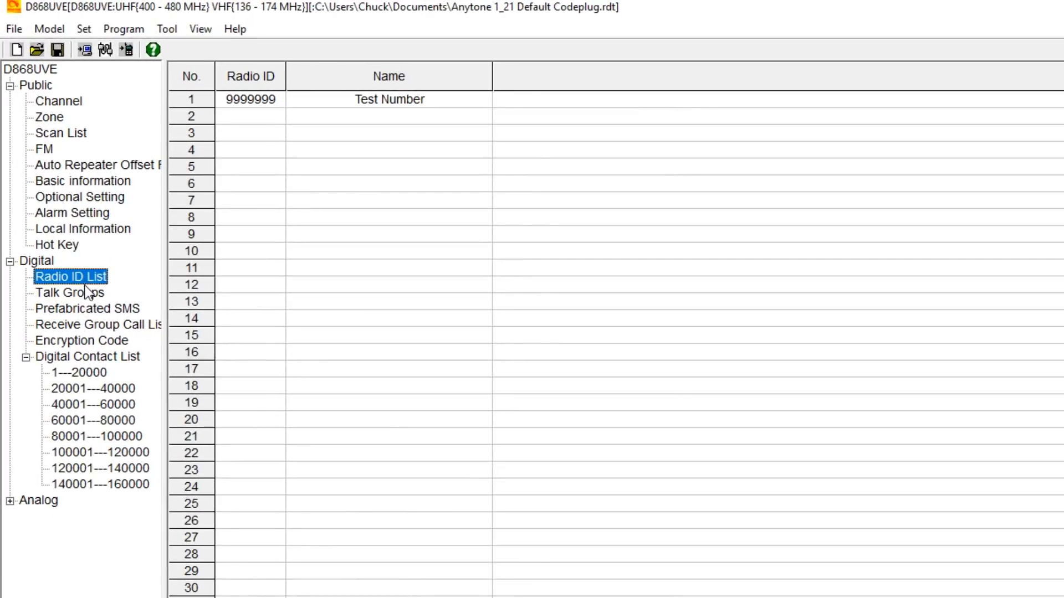
pyautogui.click(69, 293)
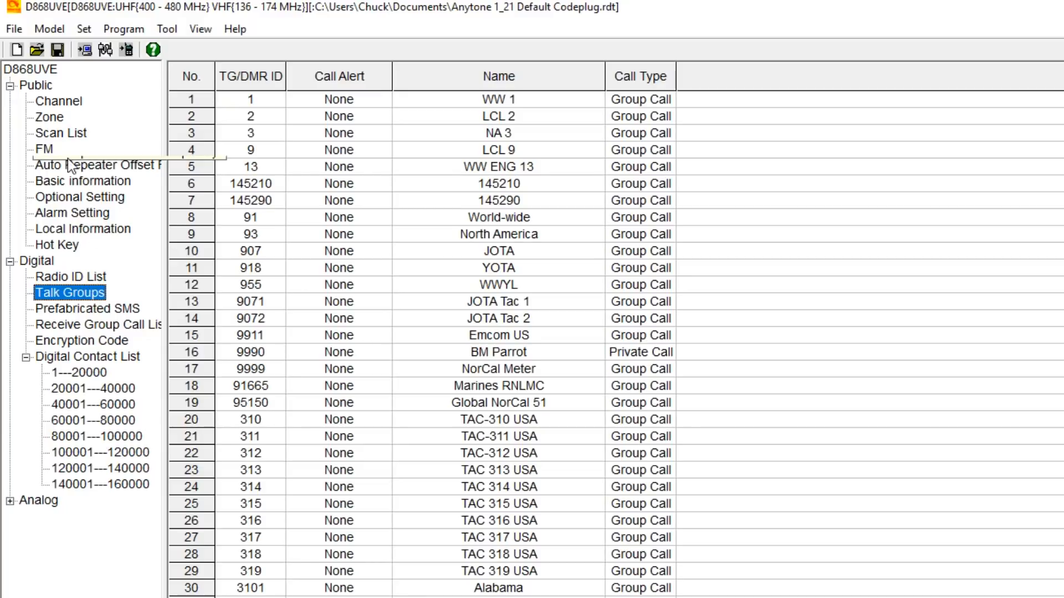
pyautogui.click(59, 100)
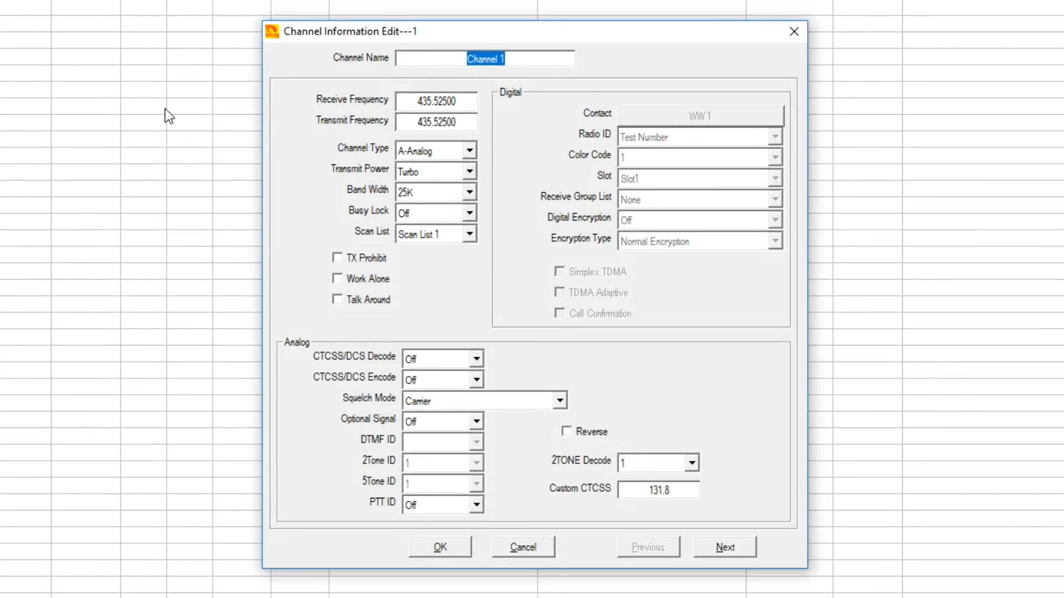
# Name channel 1 'Analog UHF' with 442.55 receive and 447.55 transmit frequencies.
pyautogui.write('Analog UHF')
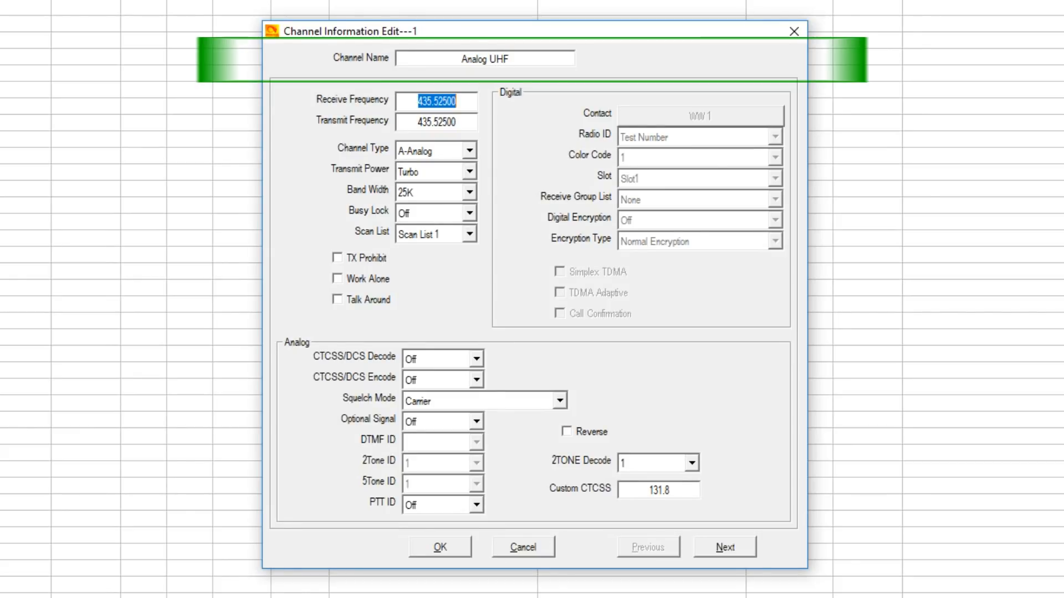
pyautogui.write('442.55')
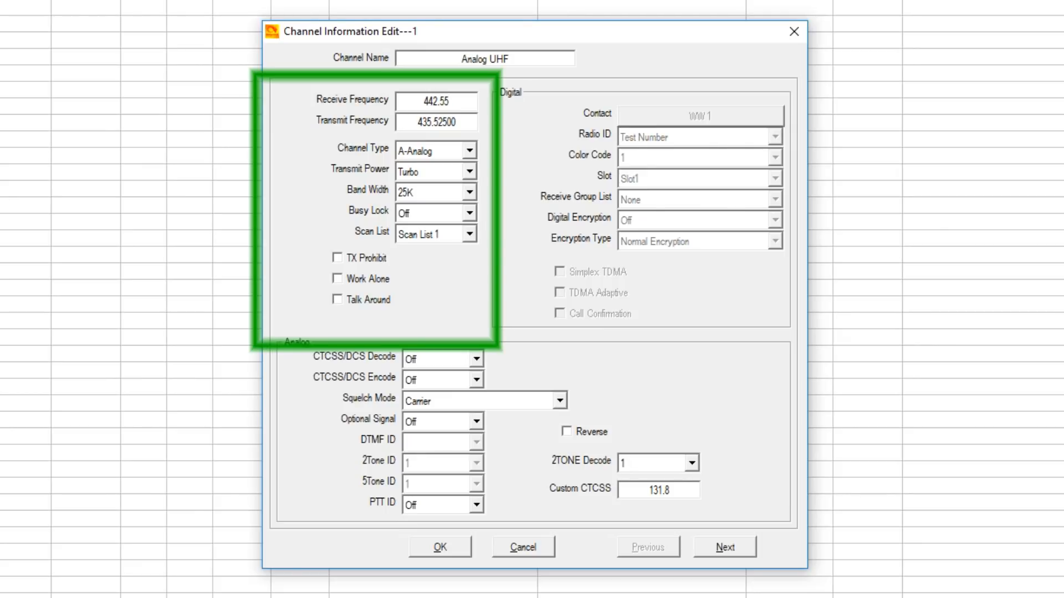
pyautogui.click(436, 121)
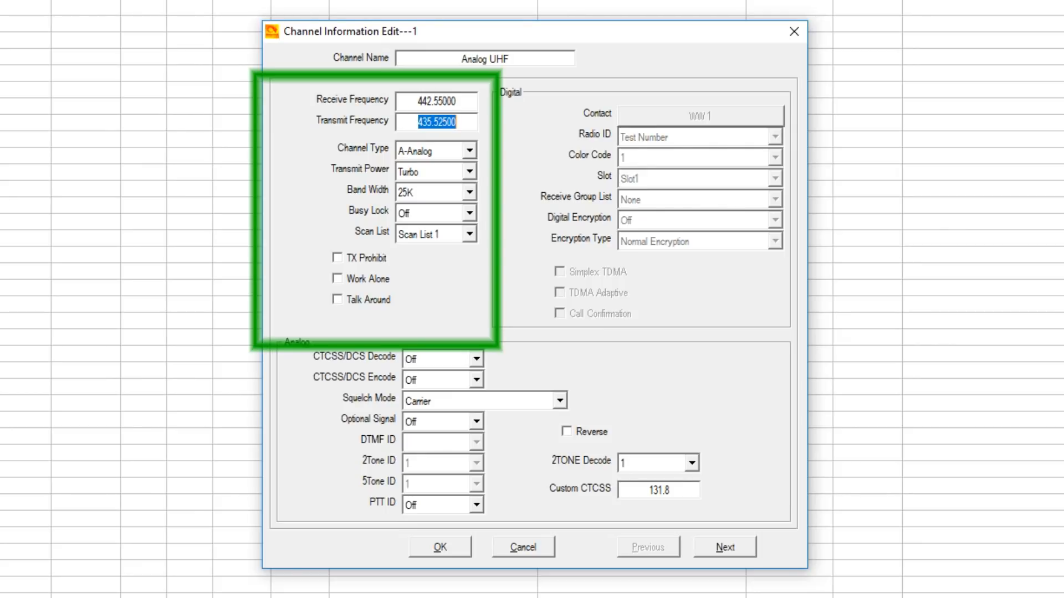
pyautogui.write('447.5')
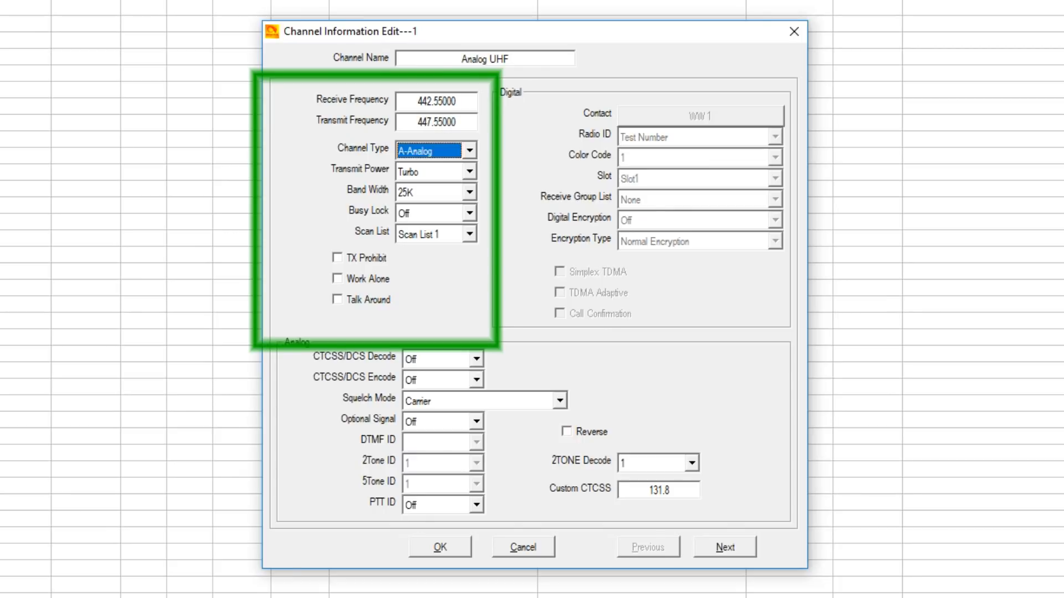
# Review power and band width, keep busy lock off, and leave channel type A-Analog.
pyautogui.click(470, 171)
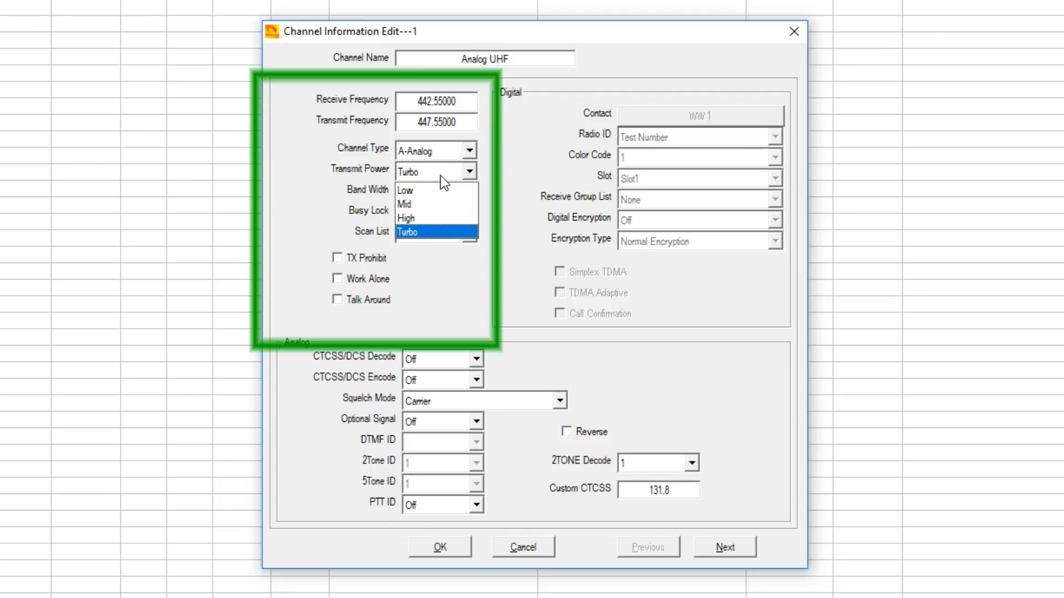
pyautogui.moveTo(434, 204)
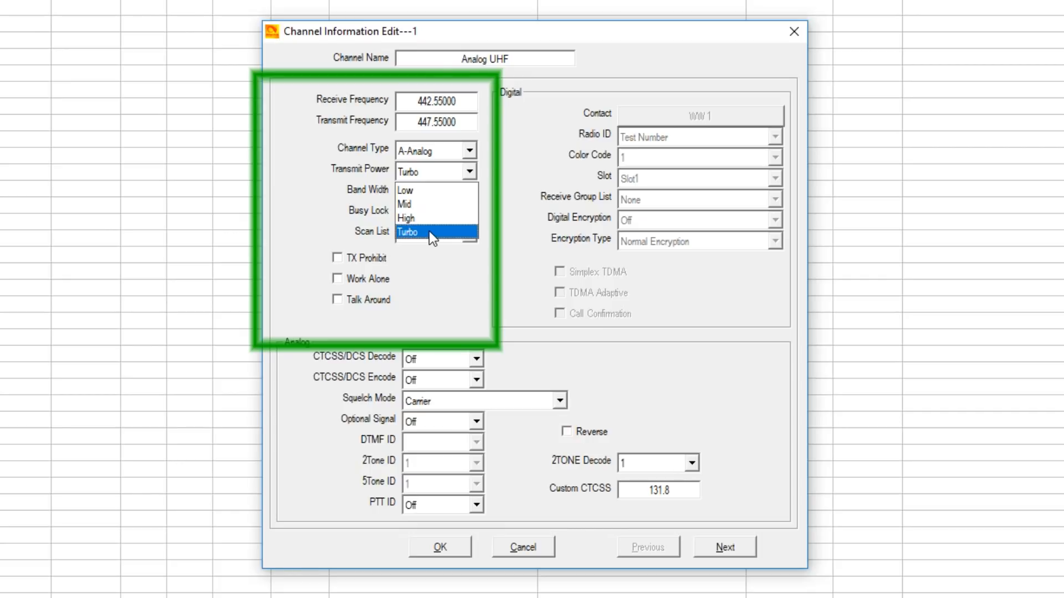
pyautogui.moveTo(461, 232)
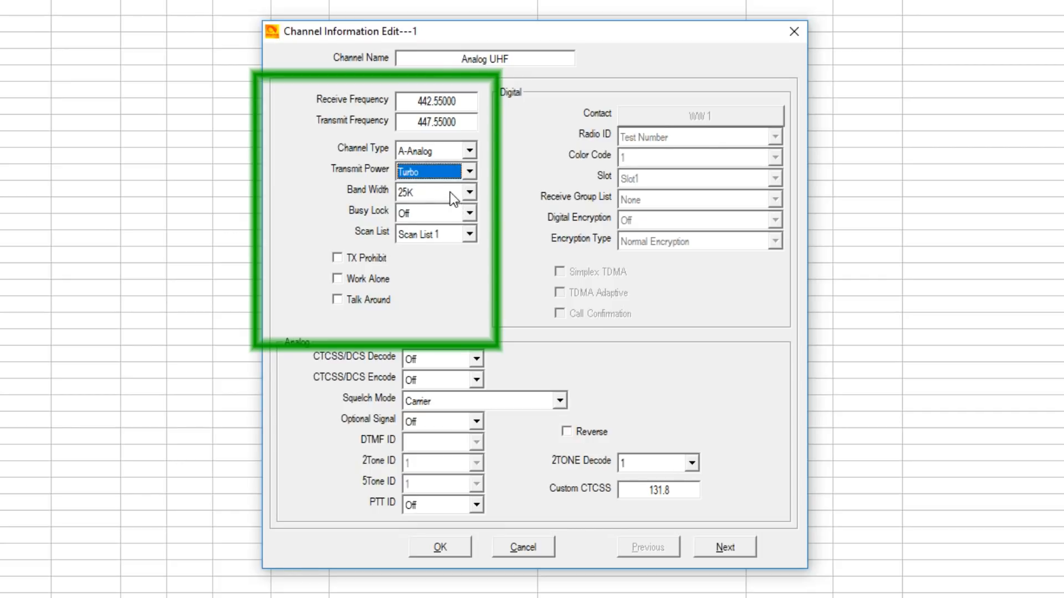
pyautogui.click(432, 191)
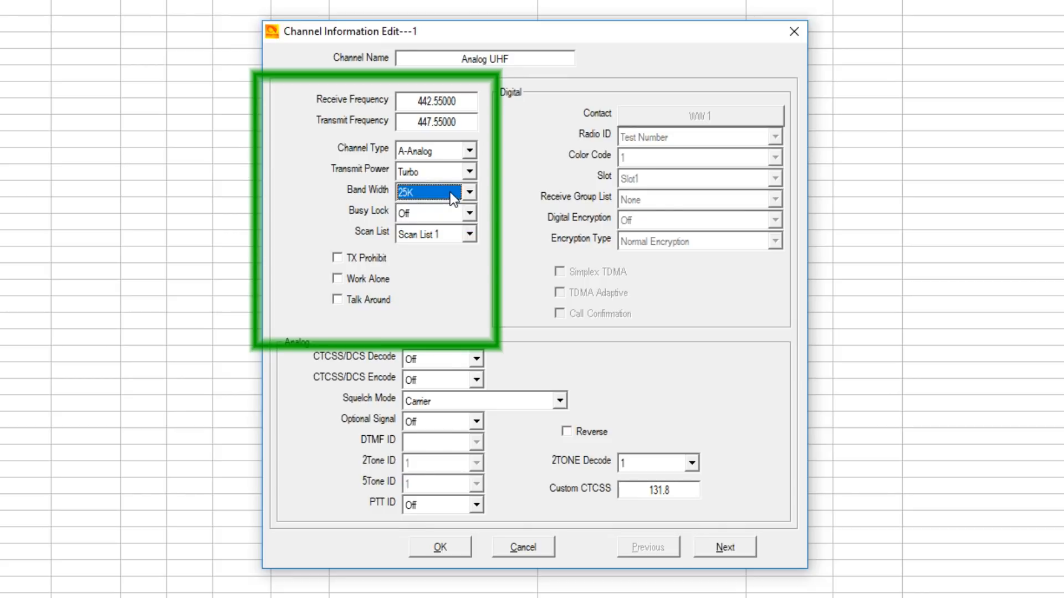
pyautogui.click(470, 213)
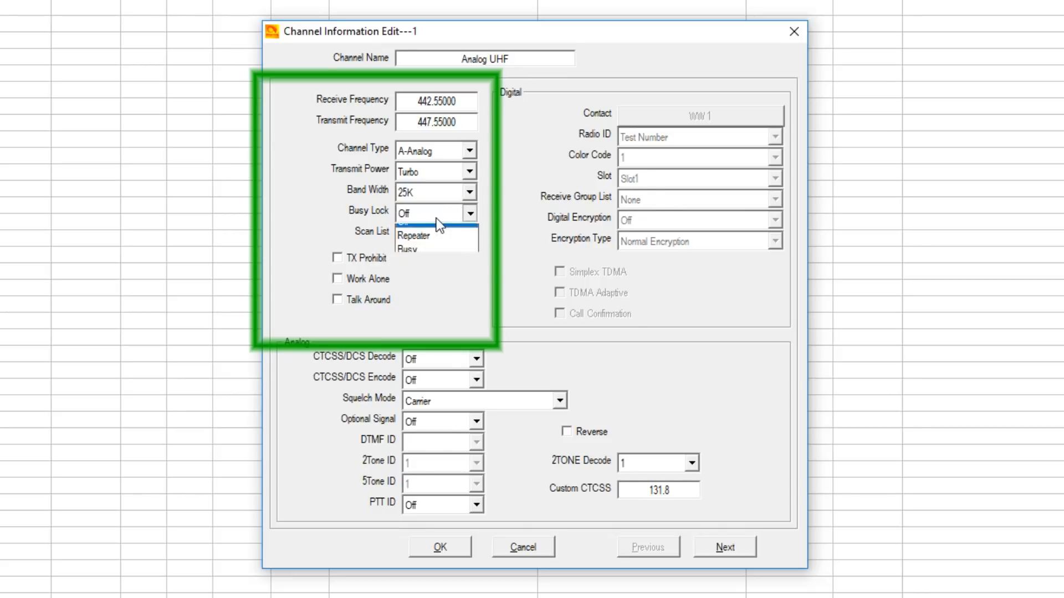
pyautogui.click(431, 214)
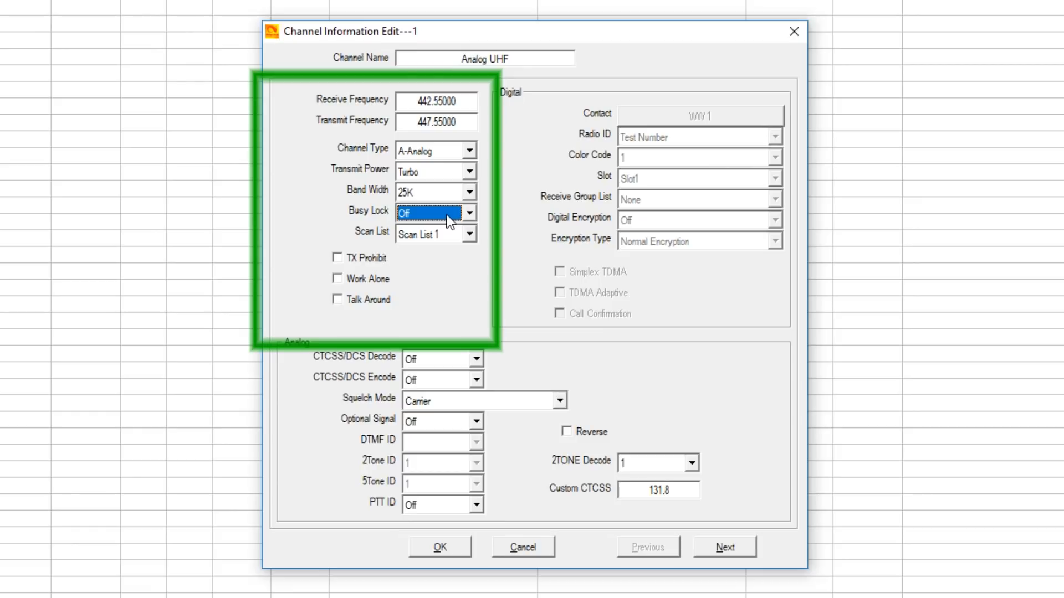
pyautogui.moveTo(459, 200)
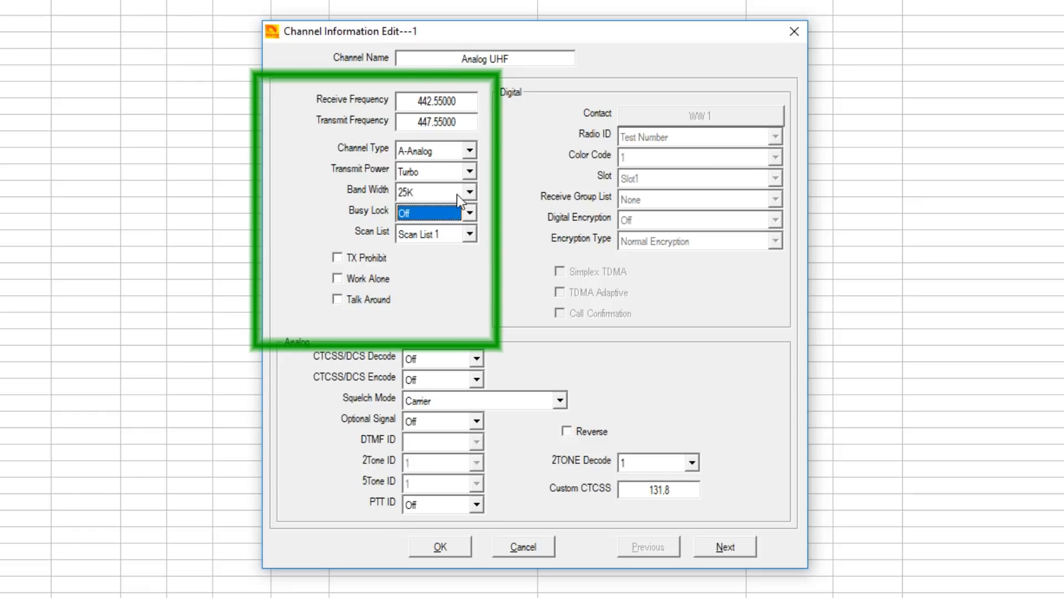
pyautogui.moveTo(457, 220)
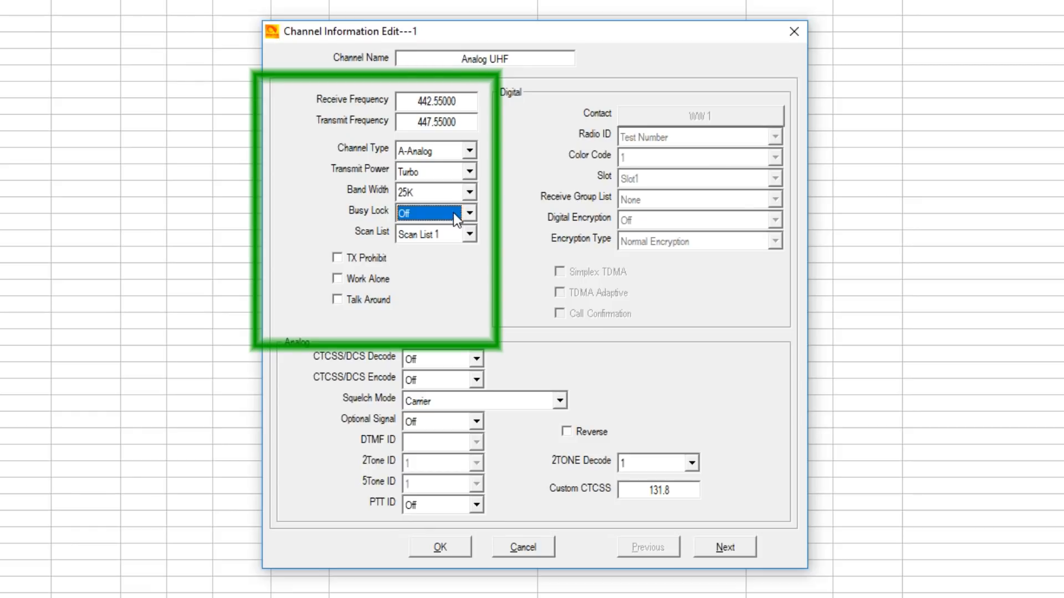
pyautogui.moveTo(448, 245)
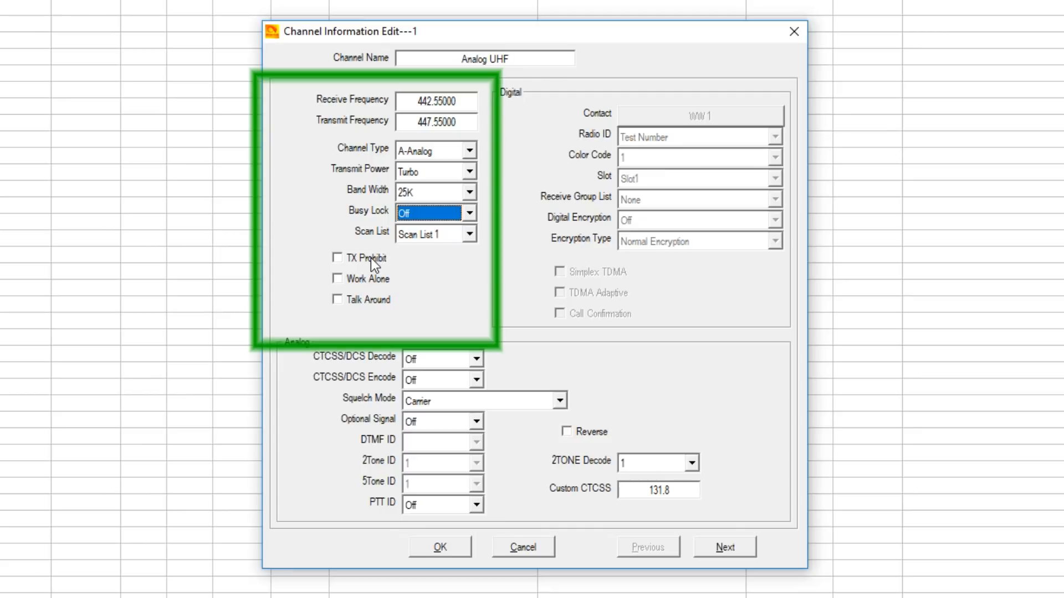
pyautogui.moveTo(362, 287)
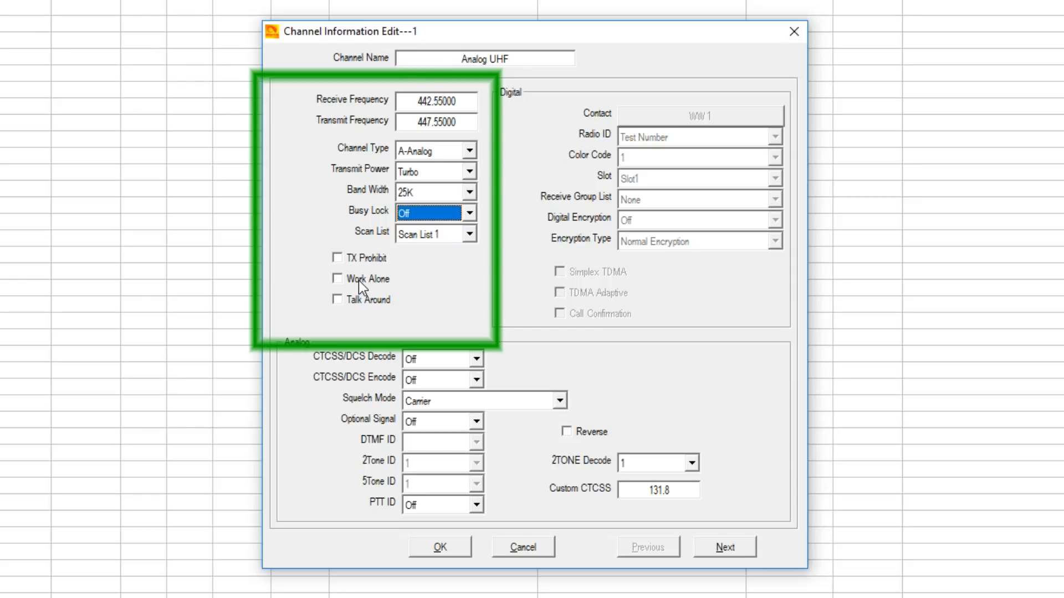
pyautogui.moveTo(366, 308)
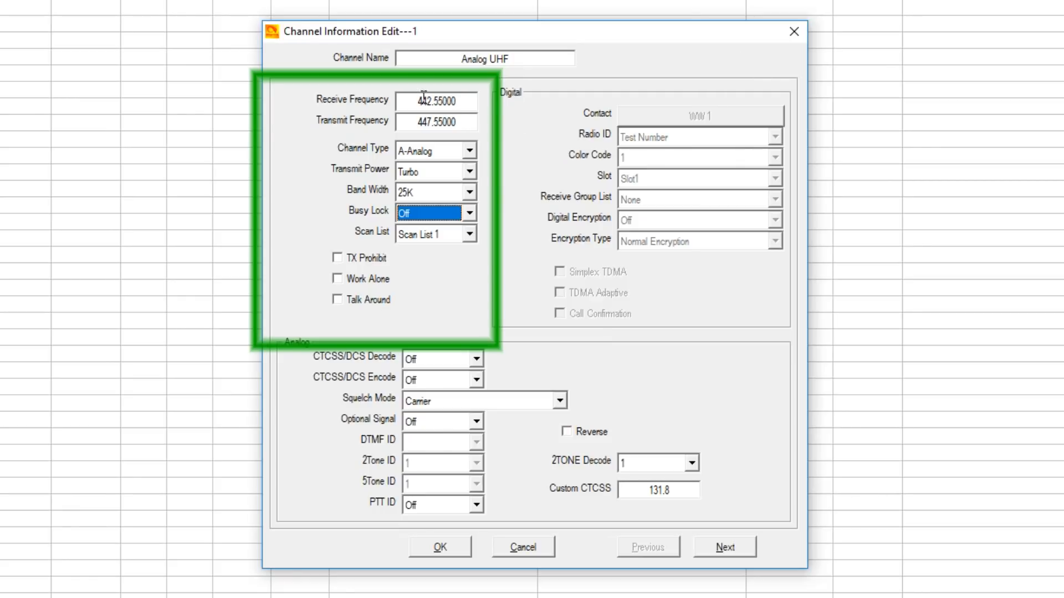
pyautogui.moveTo(384, 129)
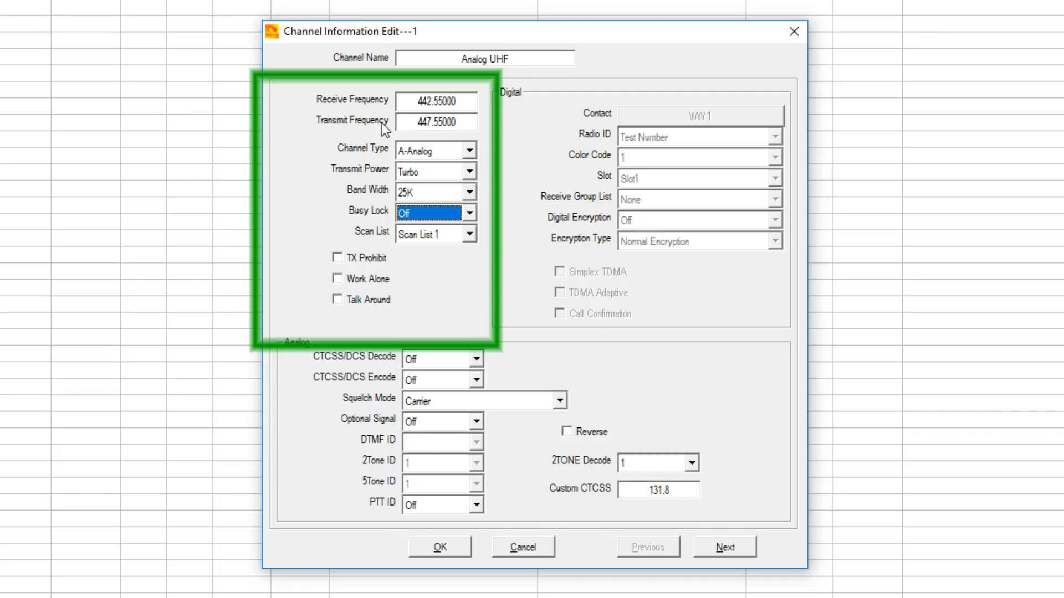
pyautogui.moveTo(366, 308)
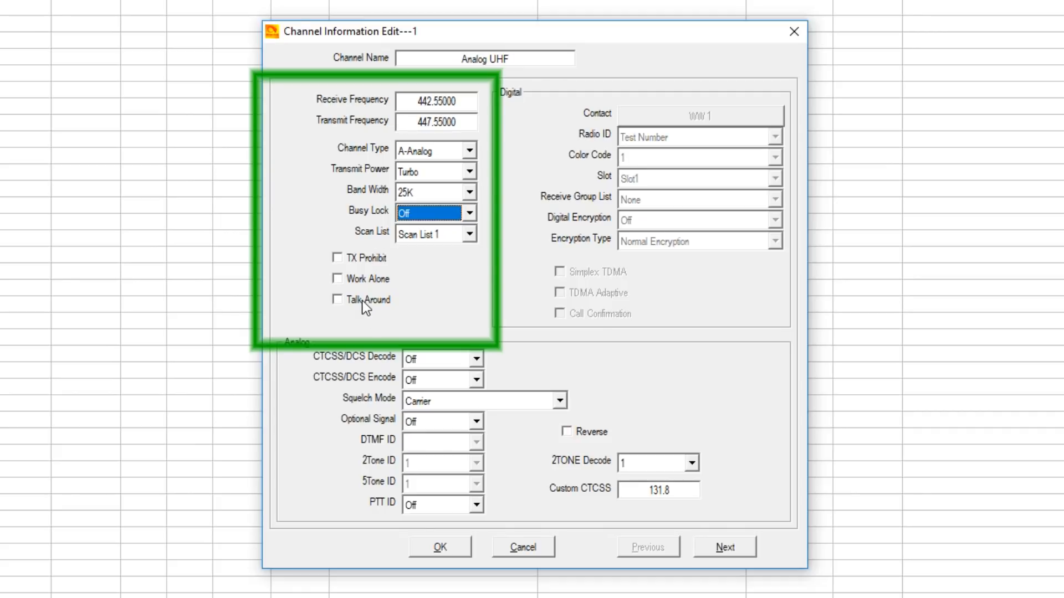
pyautogui.moveTo(559, 176)
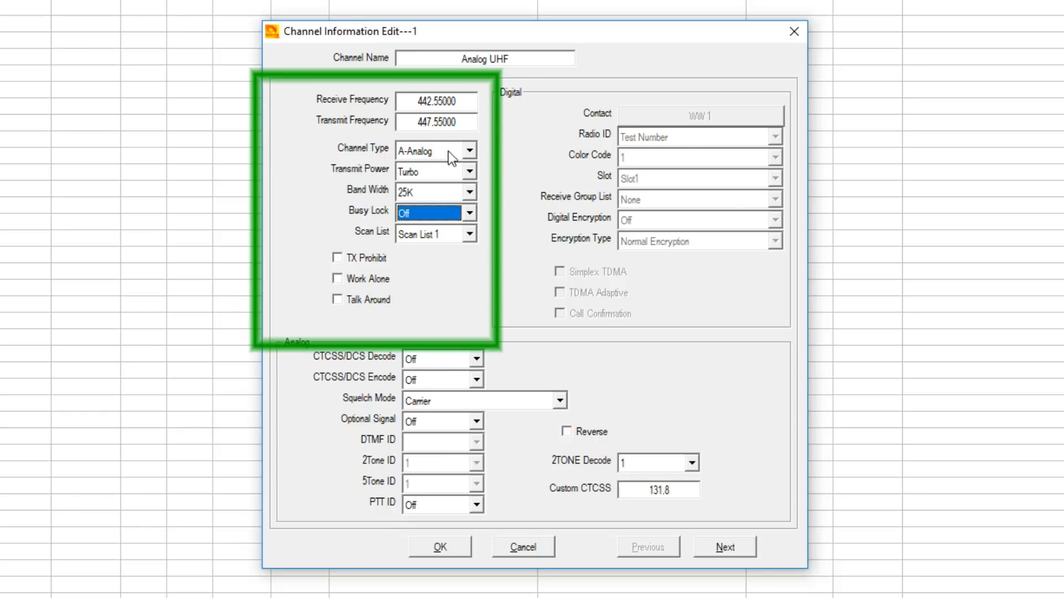
pyautogui.click(469, 149)
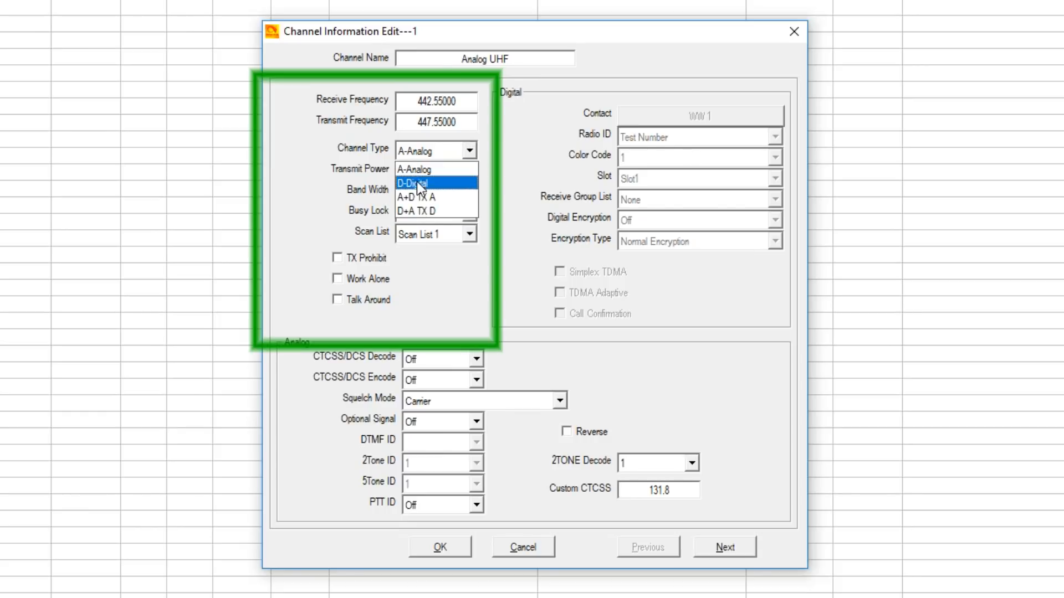
pyautogui.click(413, 183)
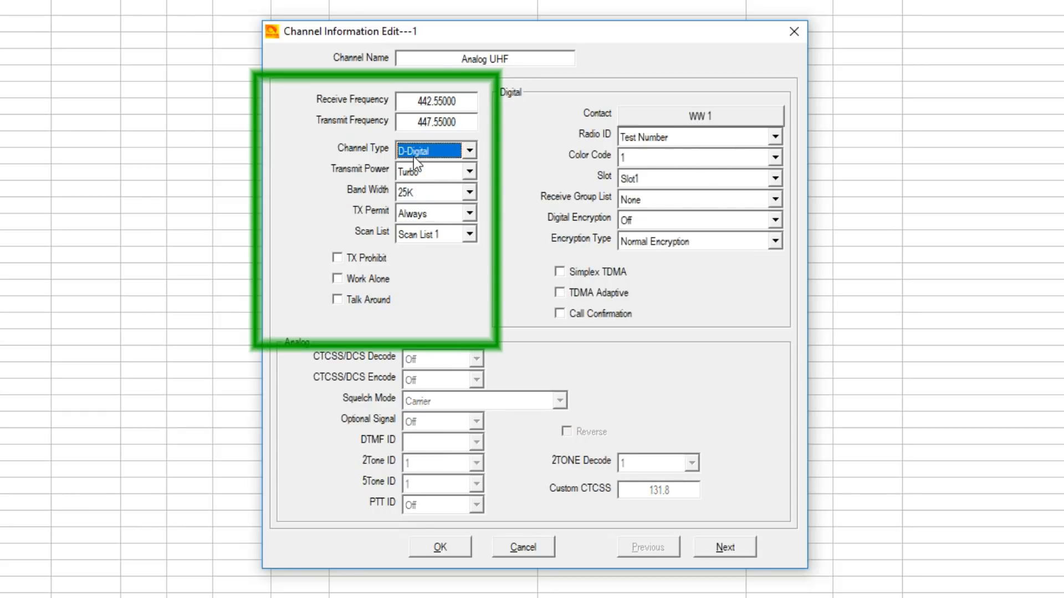
pyautogui.click(435, 149)
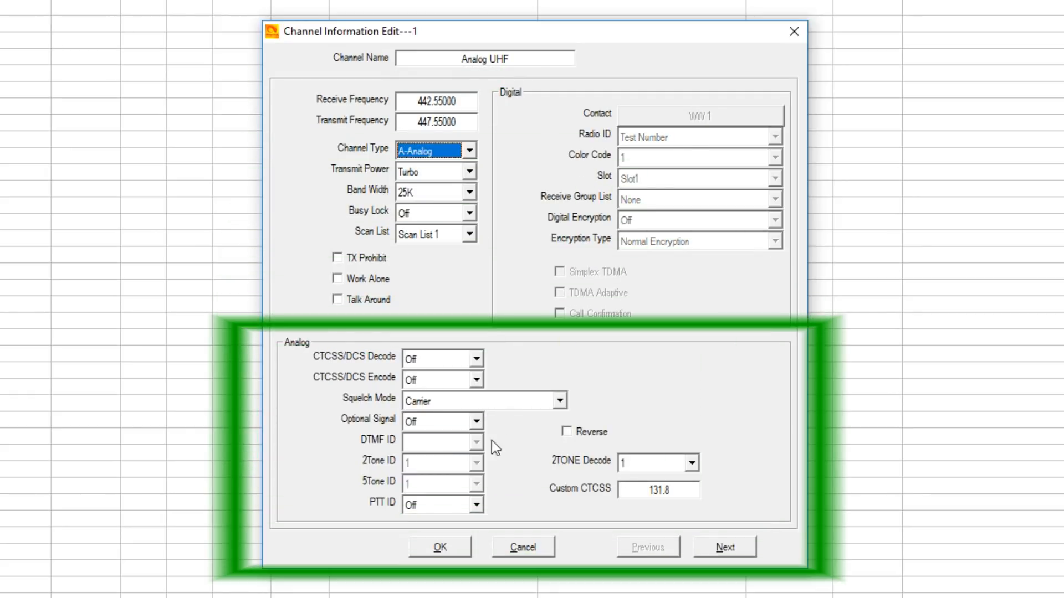
# Set CTCSS tones to 131.8 with CTCSS/DCS squelch and save channel 1.
pyautogui.click(441, 358)
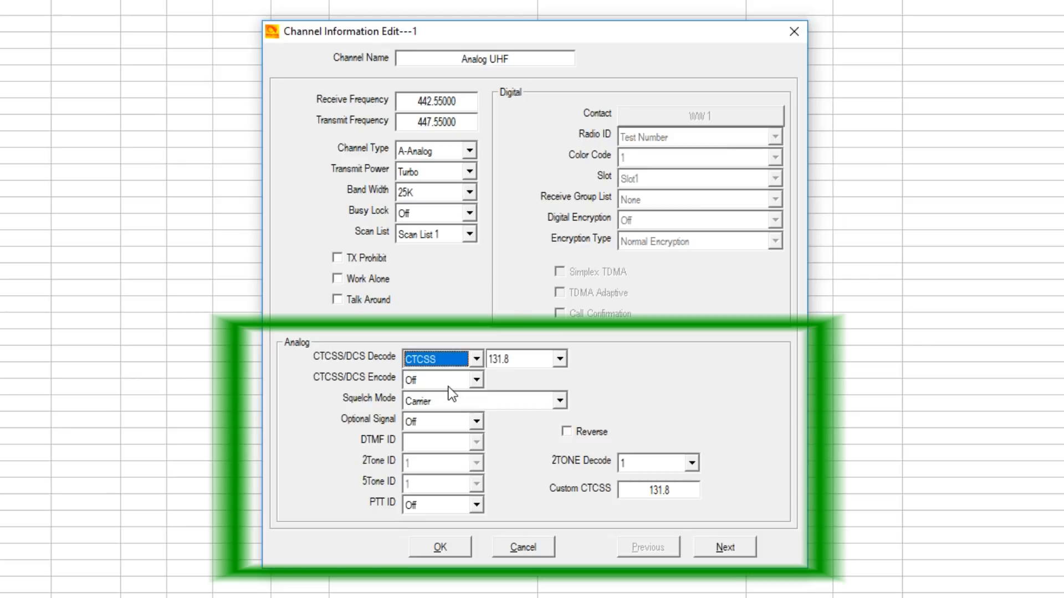
pyautogui.click(519, 359)
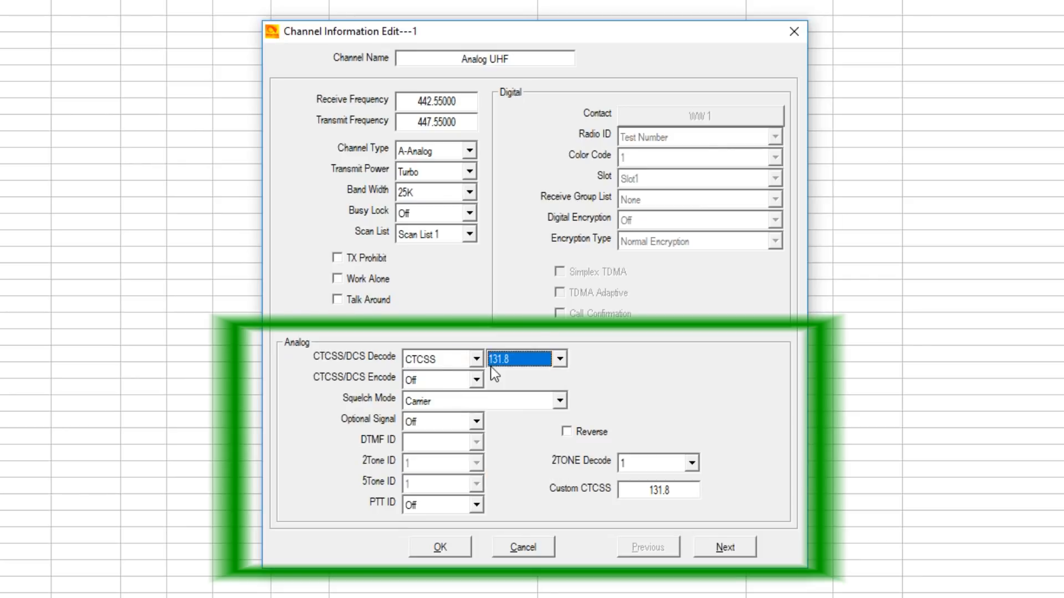
pyautogui.click(560, 399)
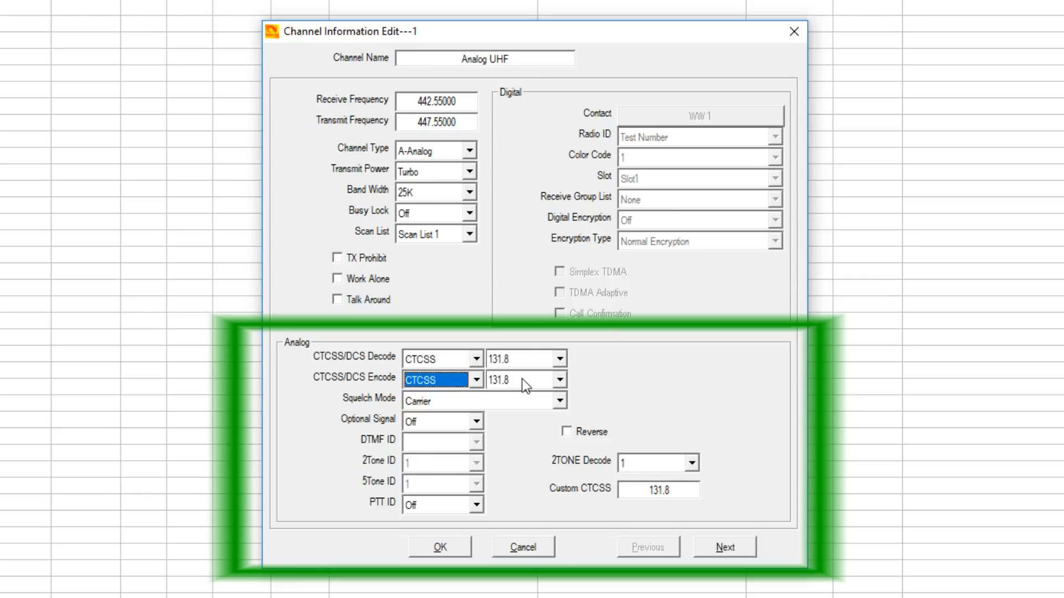
pyautogui.click(520, 379)
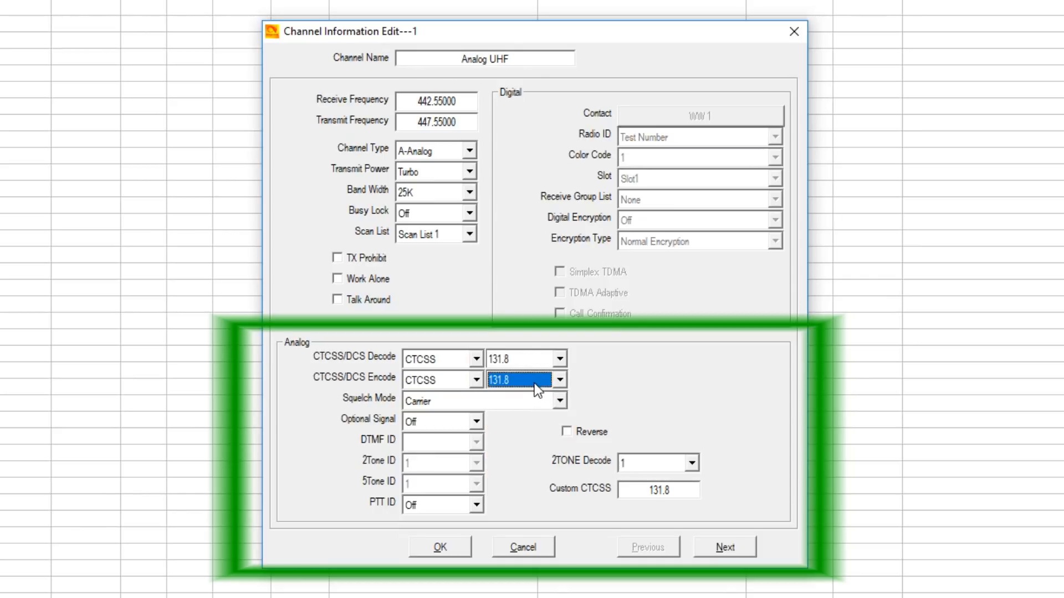
pyautogui.moveTo(377, 367)
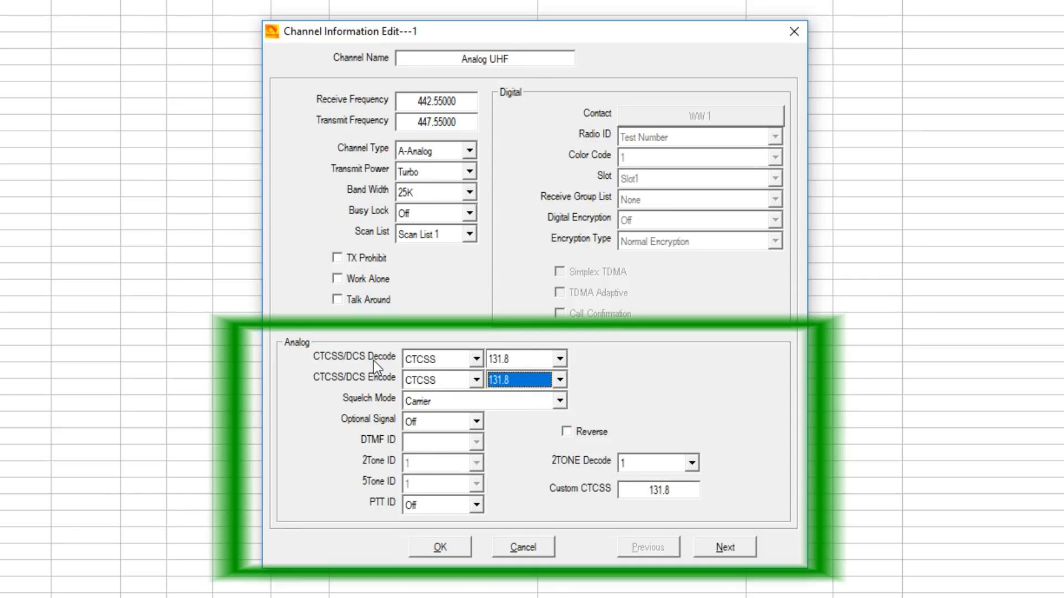
pyautogui.moveTo(378, 388)
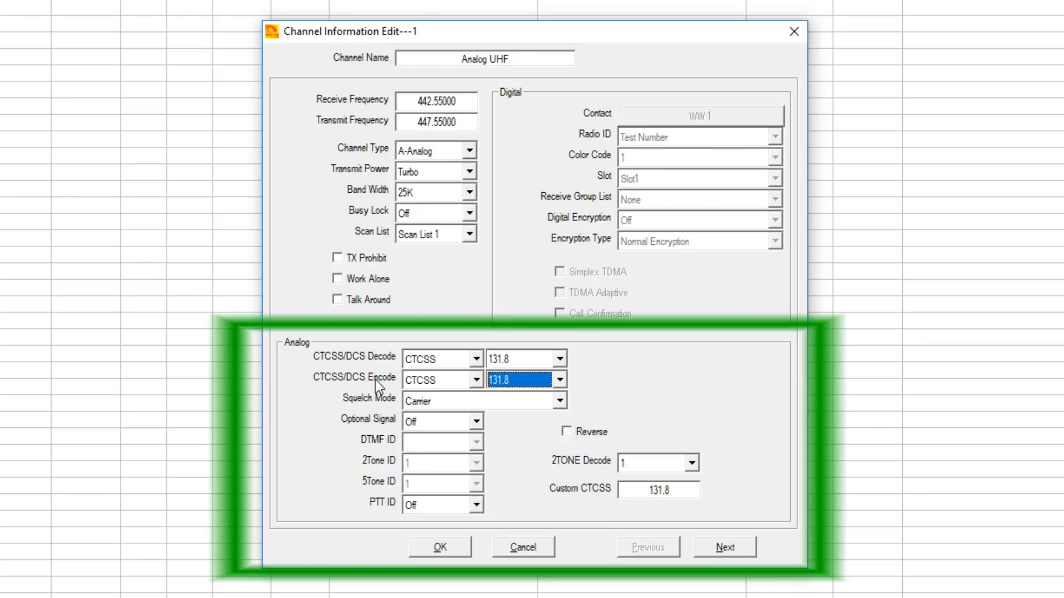
pyautogui.moveTo(434, 402)
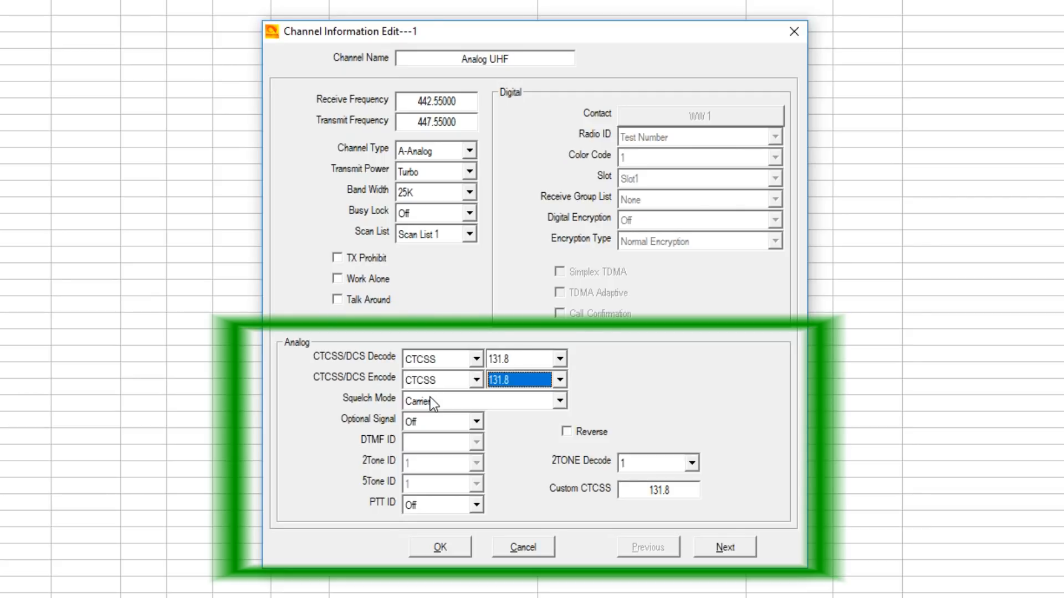
pyautogui.moveTo(528, 370)
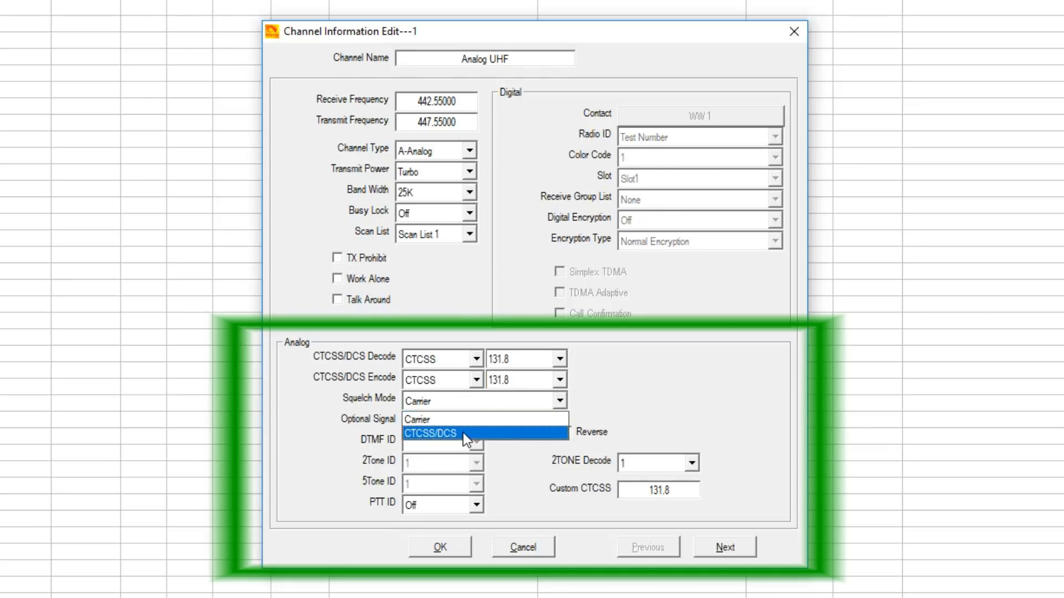
pyautogui.click(429, 433)
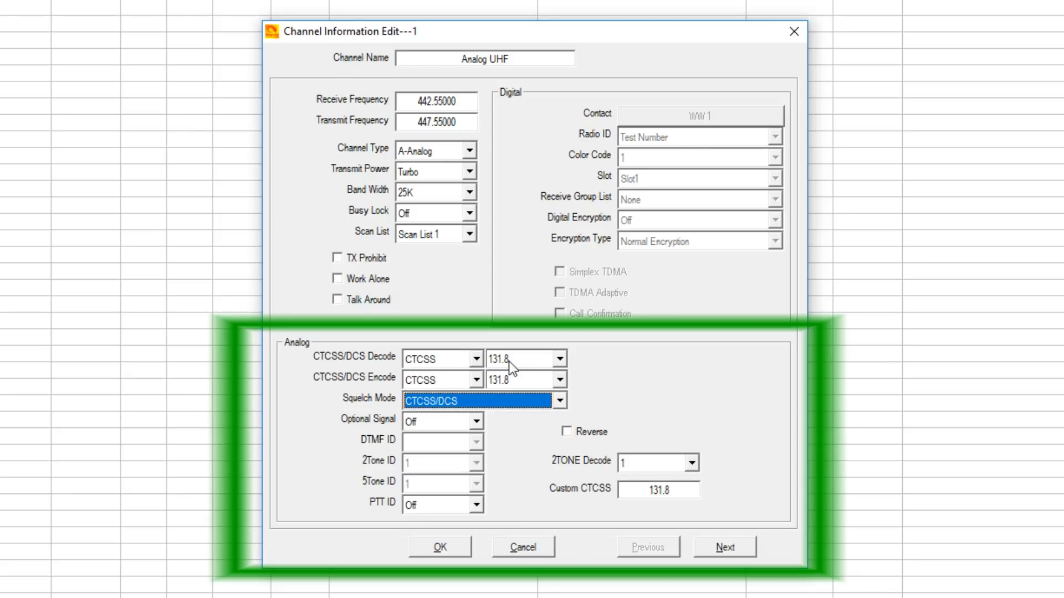
pyautogui.moveTo(439, 429)
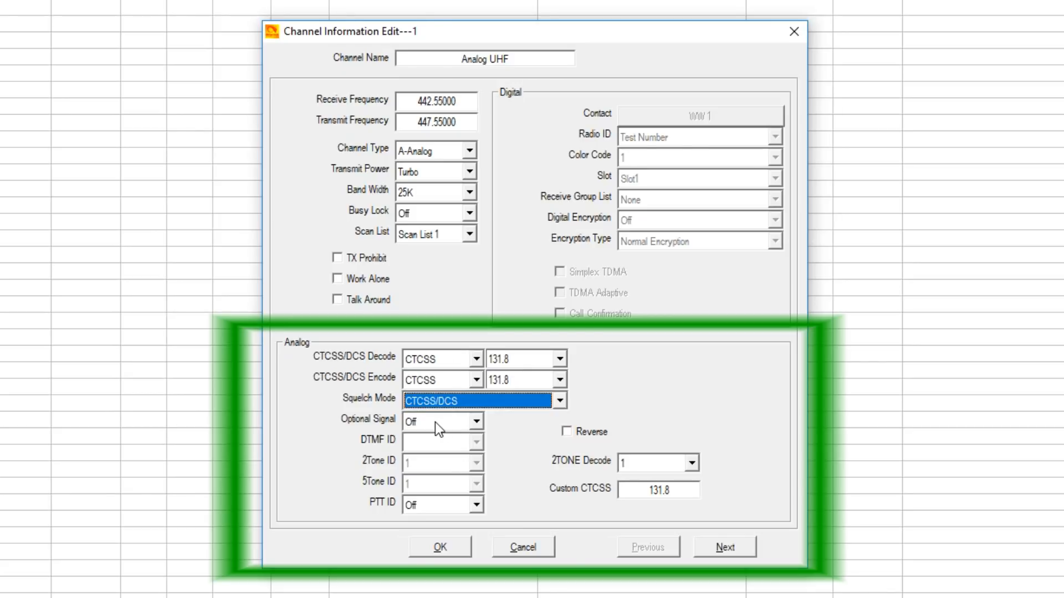
pyautogui.moveTo(379, 526)
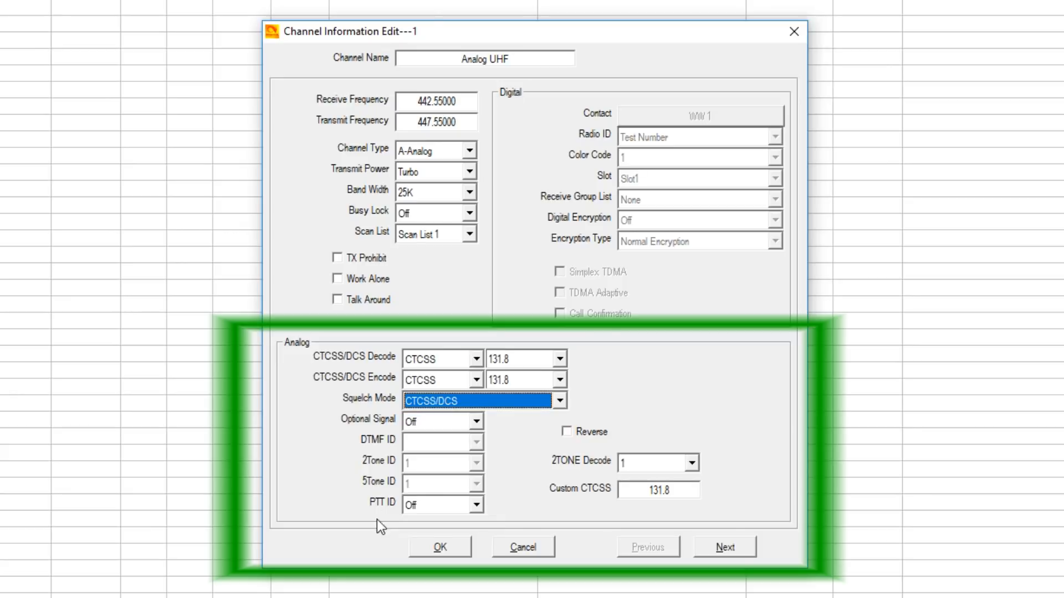
pyautogui.moveTo(650, 487)
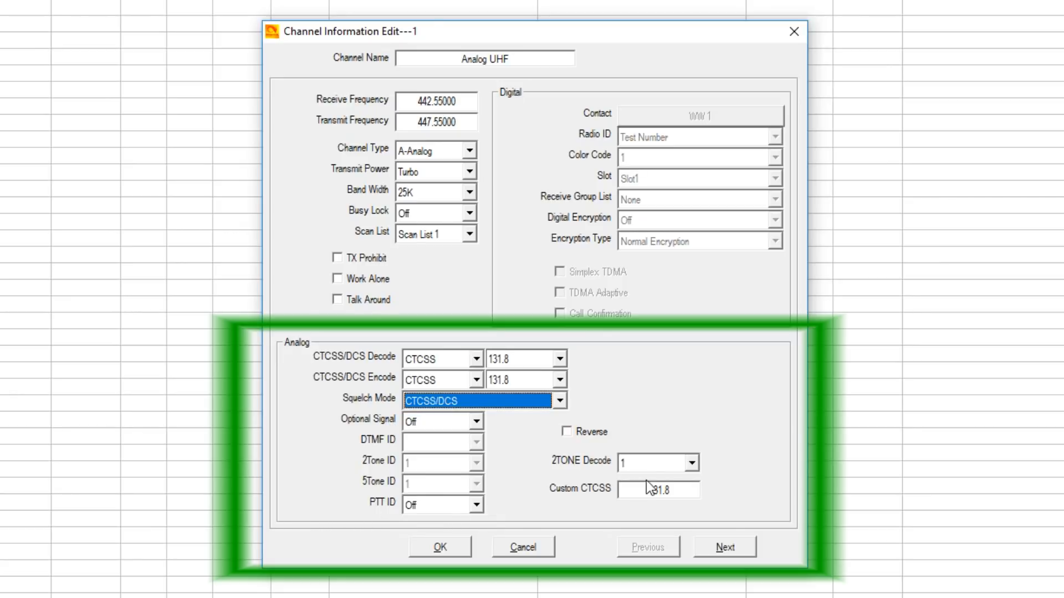
pyautogui.click(657, 490)
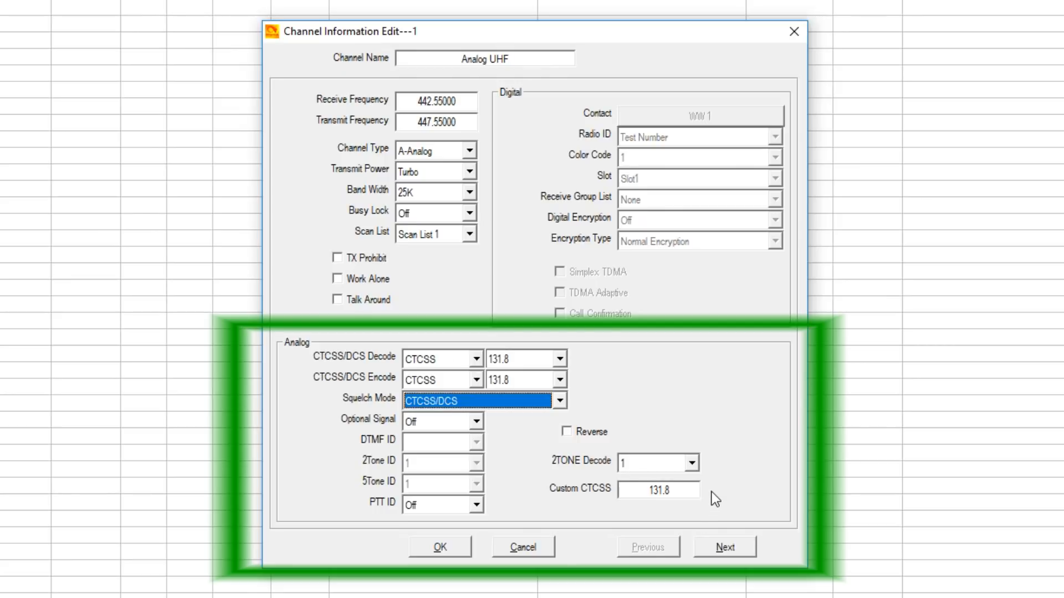
pyautogui.moveTo(709, 497)
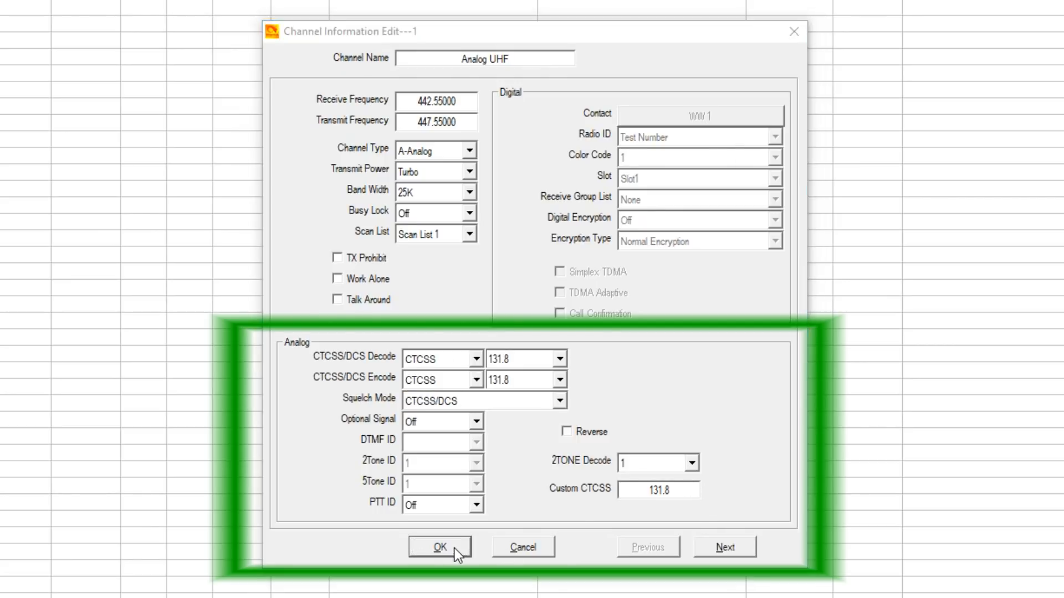
pyautogui.click(439, 547)
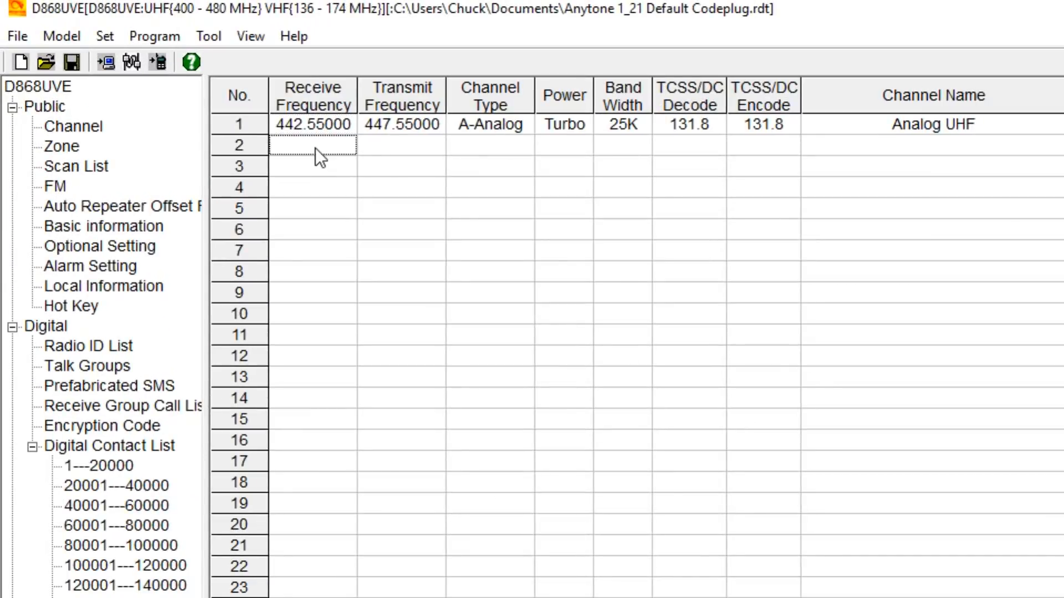
# Name channel 2 'Analog Vhf' with 147.00 receive and 147.60 transmit.
pyautogui.doubleClick(312, 145)
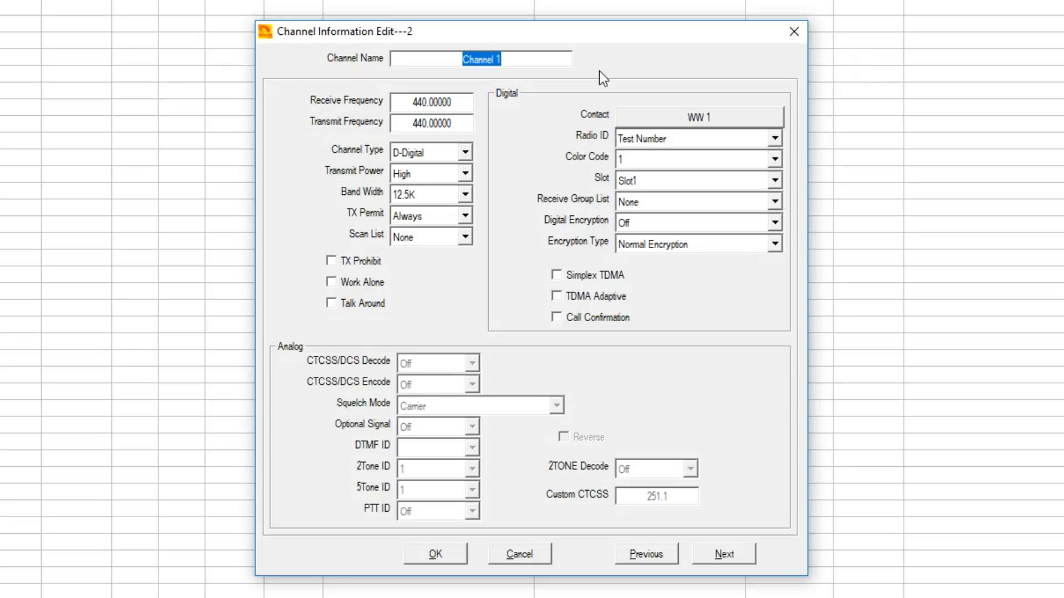
pyautogui.write('Analog Vhf')
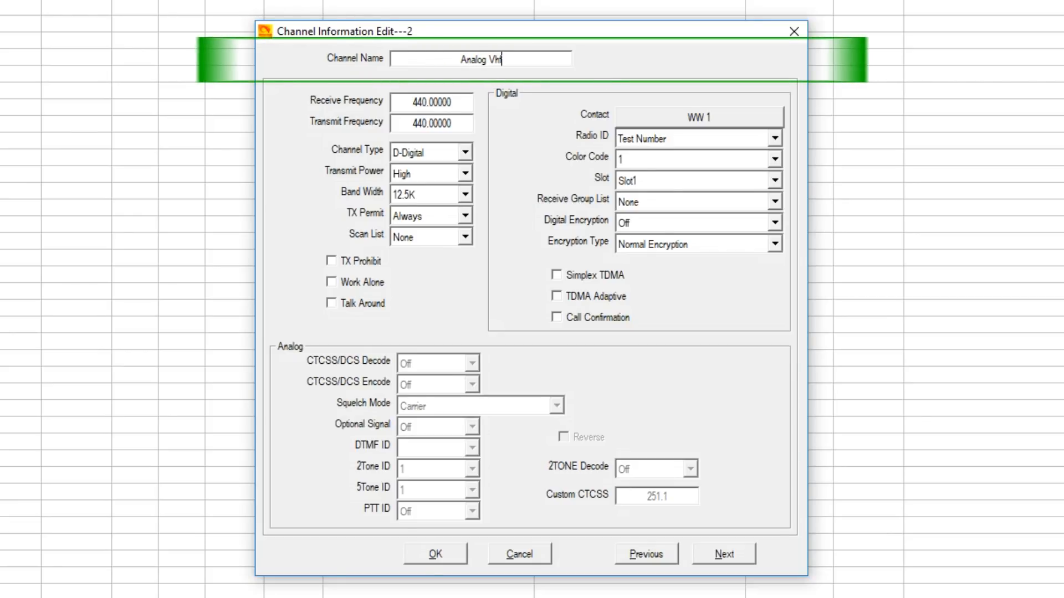
pyautogui.click(430, 101)
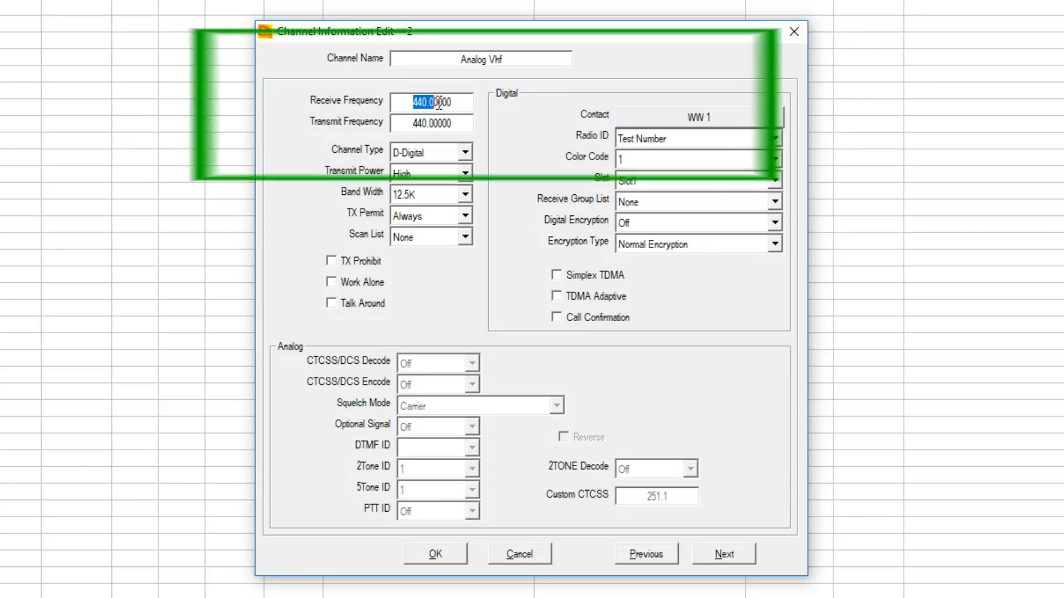
pyautogui.write('147.00')
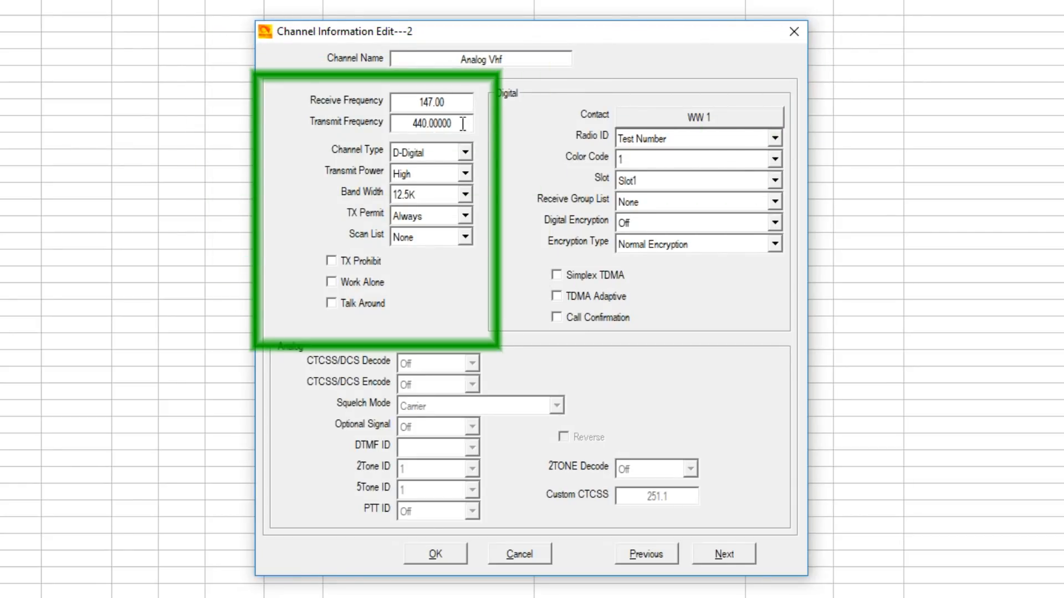
pyautogui.write('147.60')
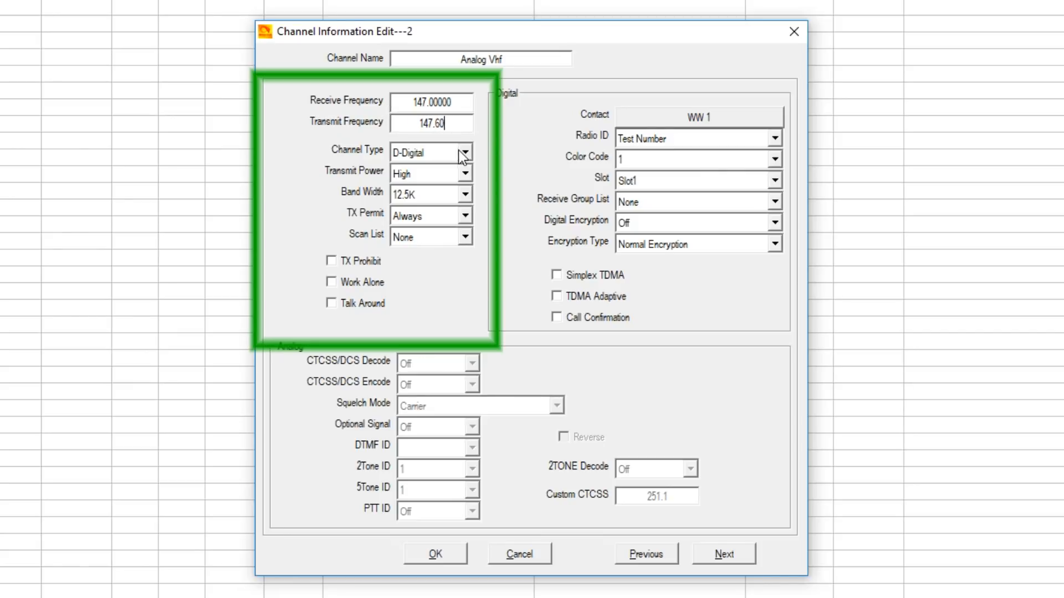
# Make channel 2 analog with 25K band width and encode tone 77.0.
pyautogui.click(425, 152)
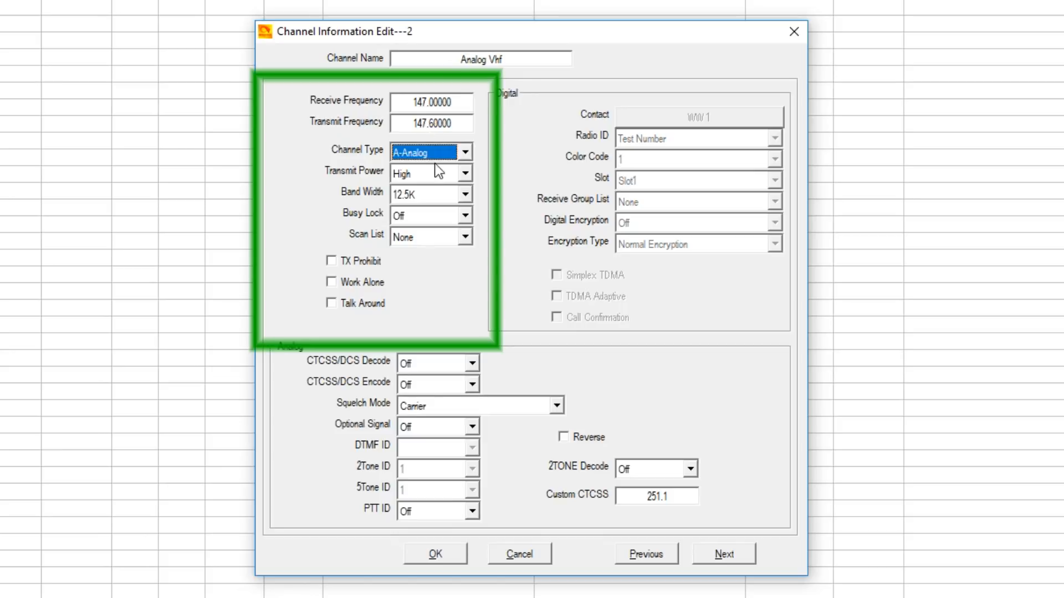
pyautogui.click(464, 194)
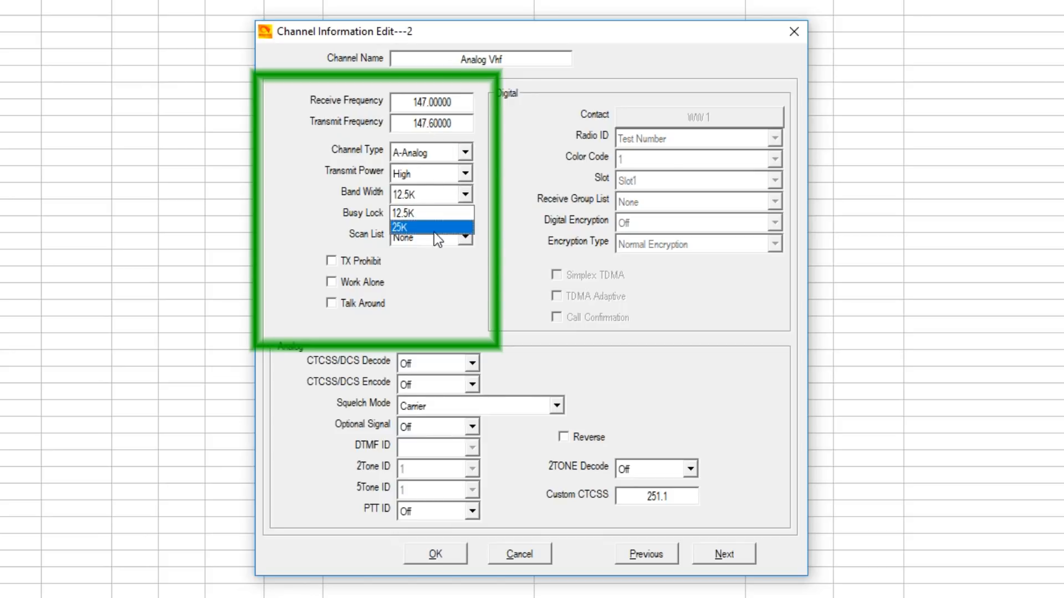
pyautogui.click(399, 226)
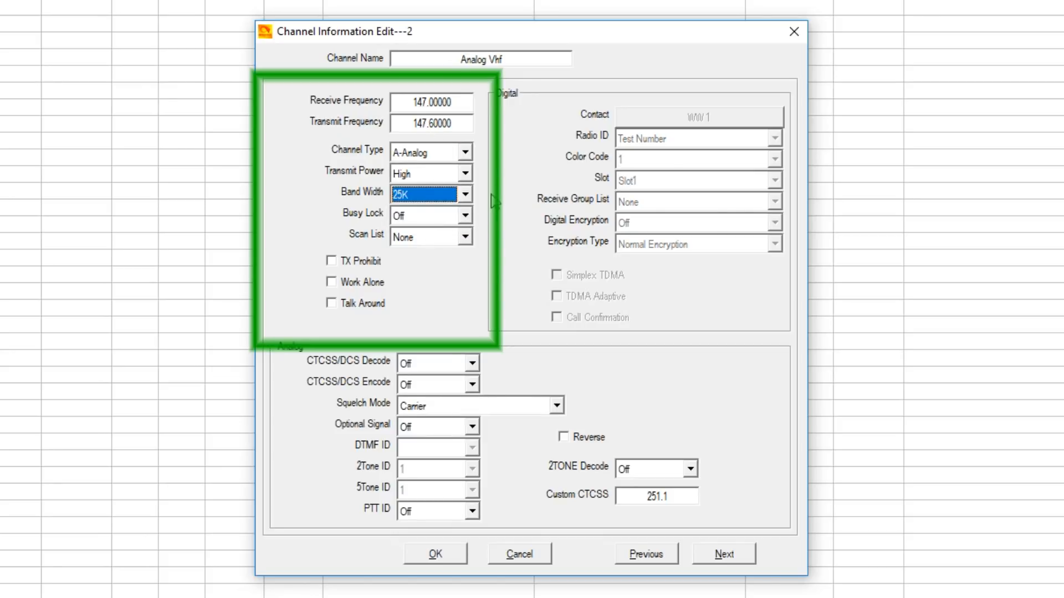
pyautogui.moveTo(384, 258)
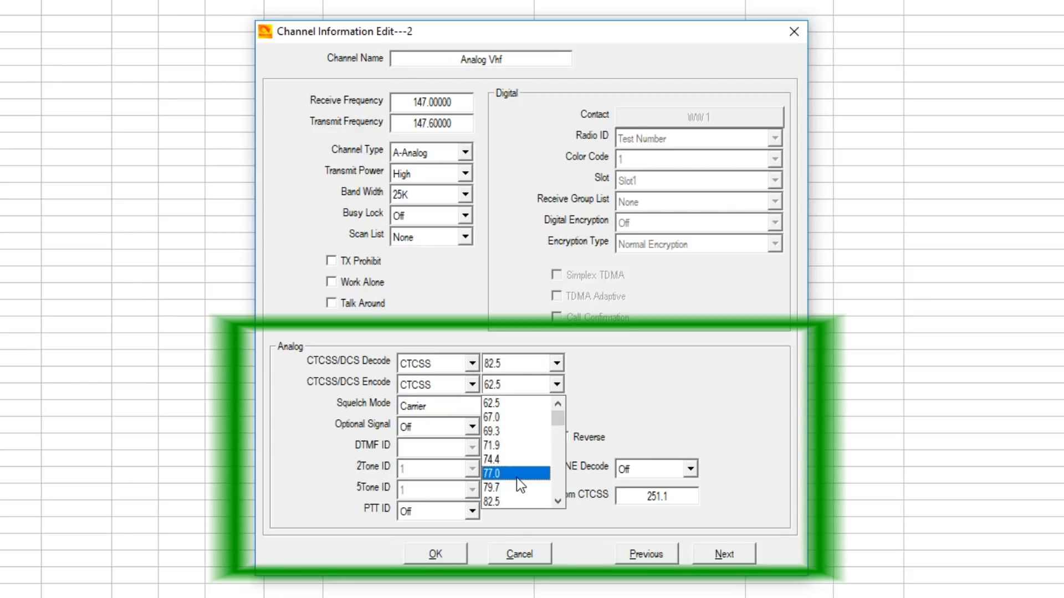
pyautogui.click(491, 473)
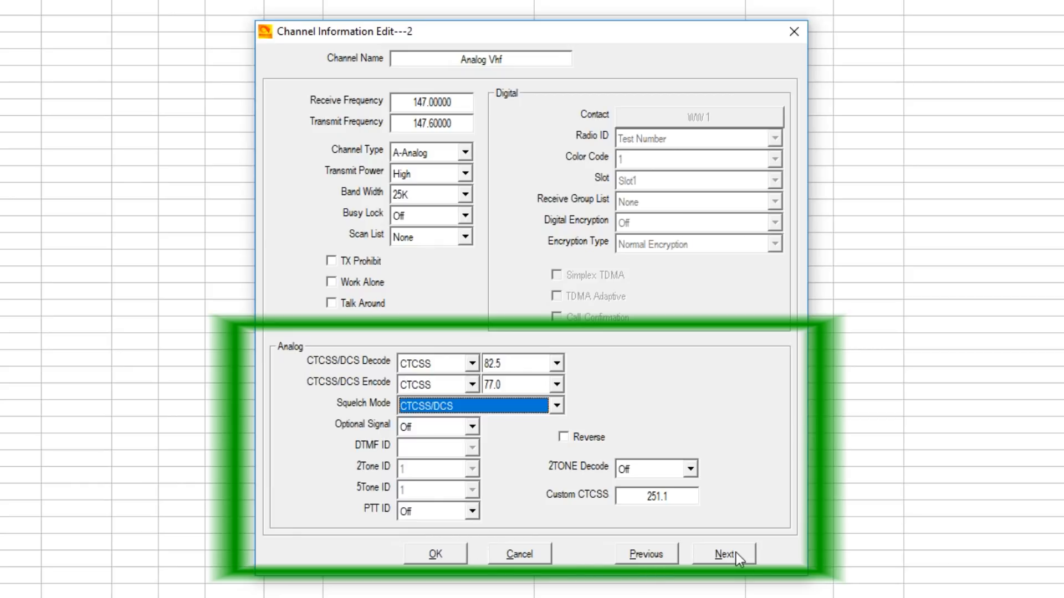
# Name channel 3 'Digital UHF' at 443.10 receive, 448.10 transmit, and check band width.
pyautogui.click(723, 553)
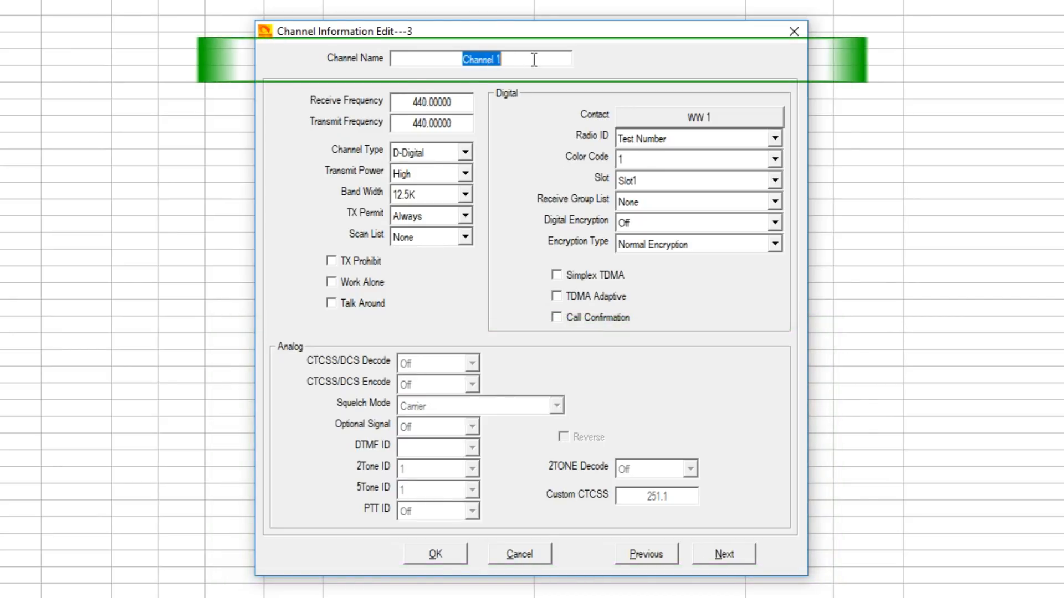
pyautogui.write('Digital UHF')
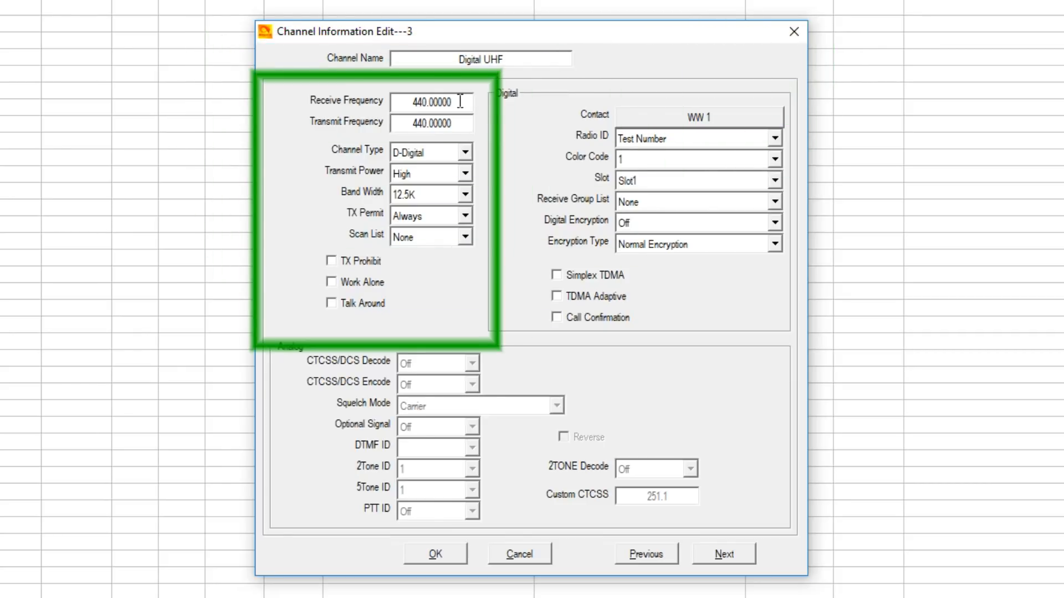
pyautogui.write('4')
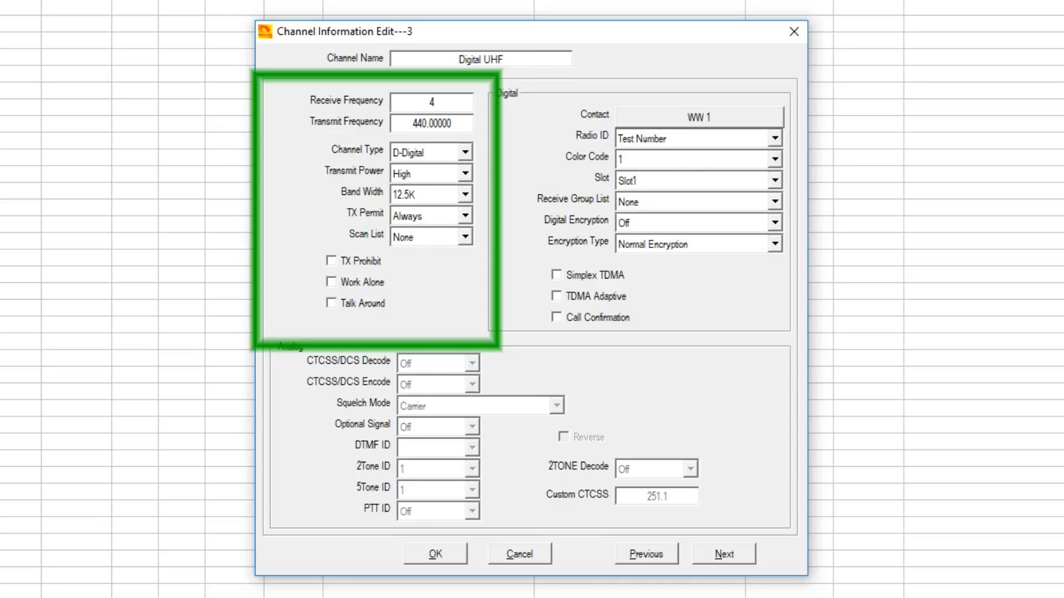
pyautogui.write('443.1')
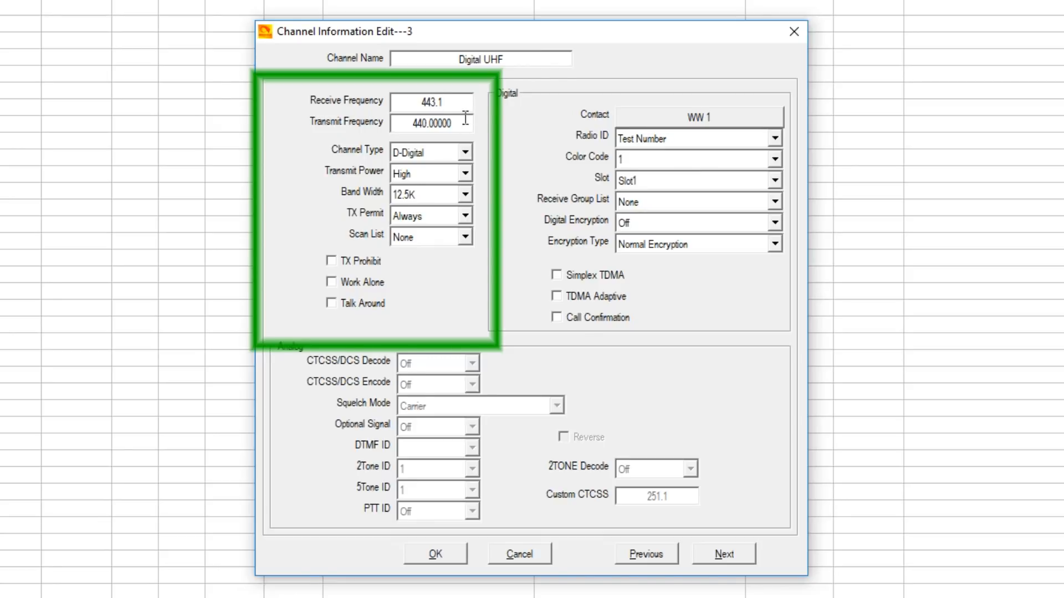
pyautogui.write('448.1')
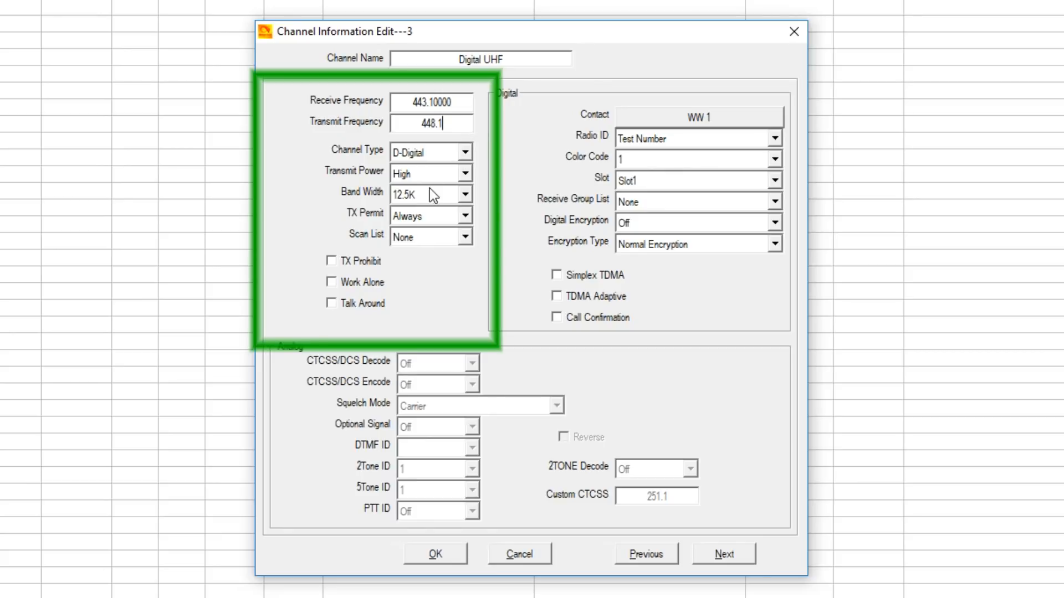
pyautogui.click(431, 194)
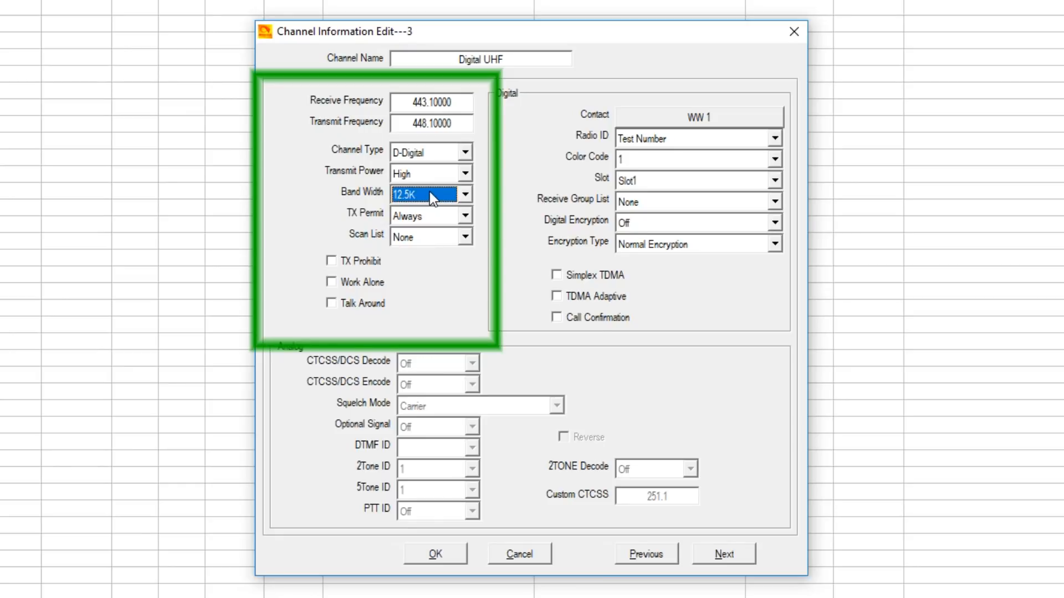
pyautogui.moveTo(433, 220)
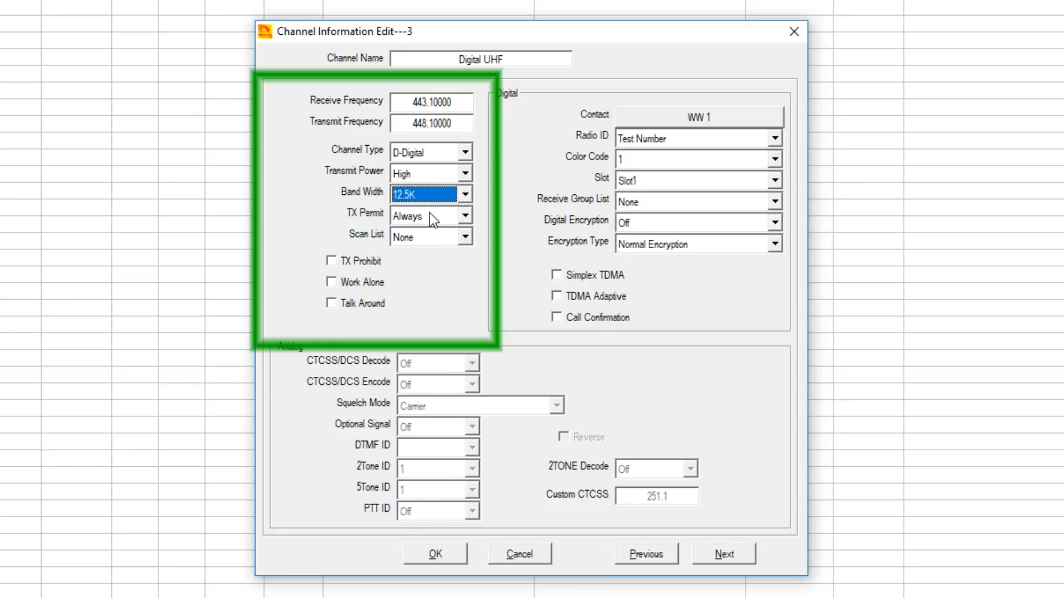
pyautogui.click(464, 215)
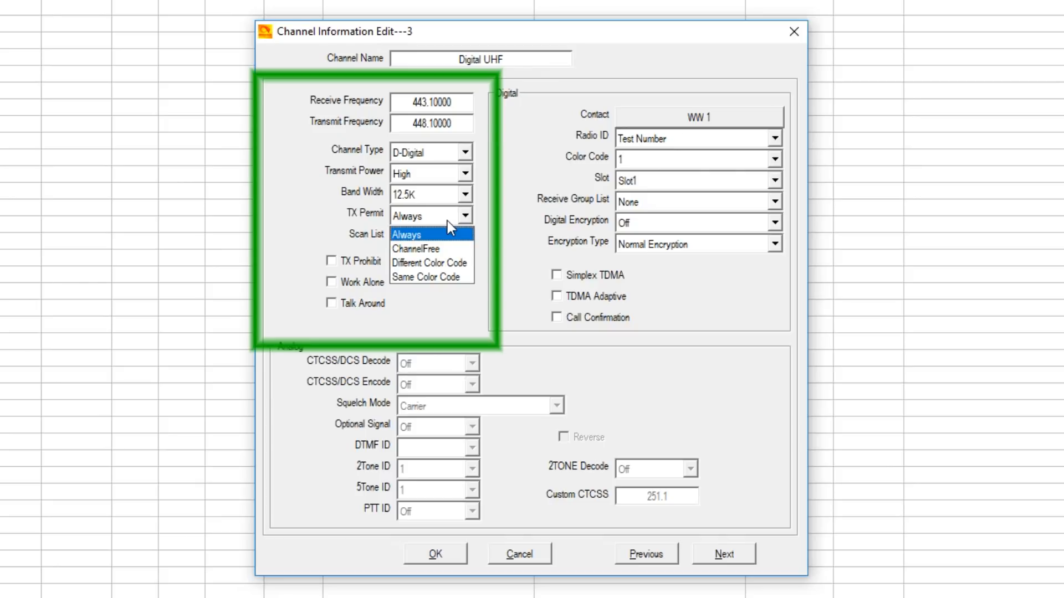
pyautogui.moveTo(449, 222)
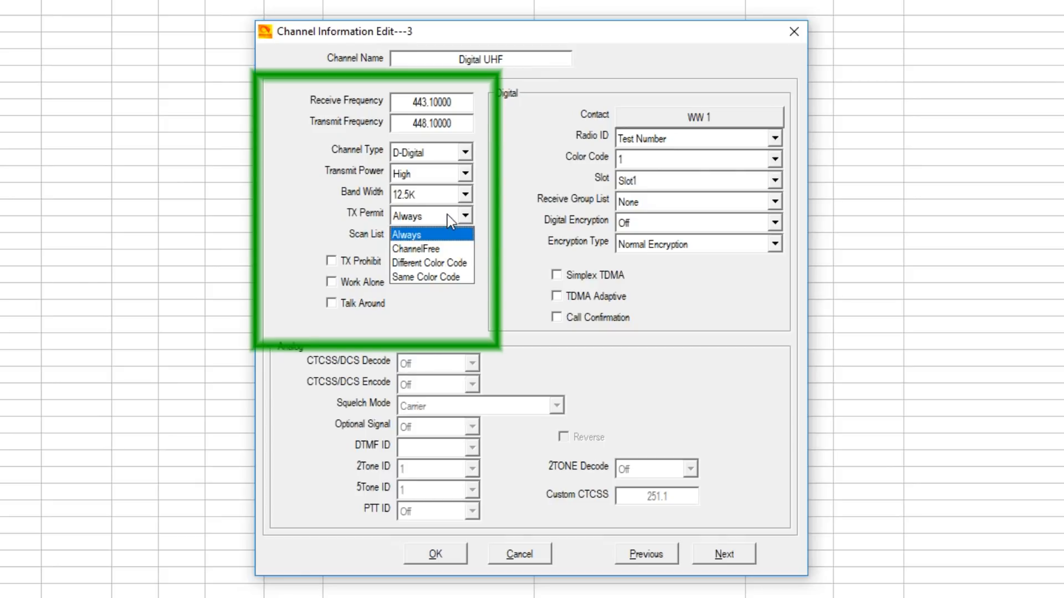
pyautogui.moveTo(447, 252)
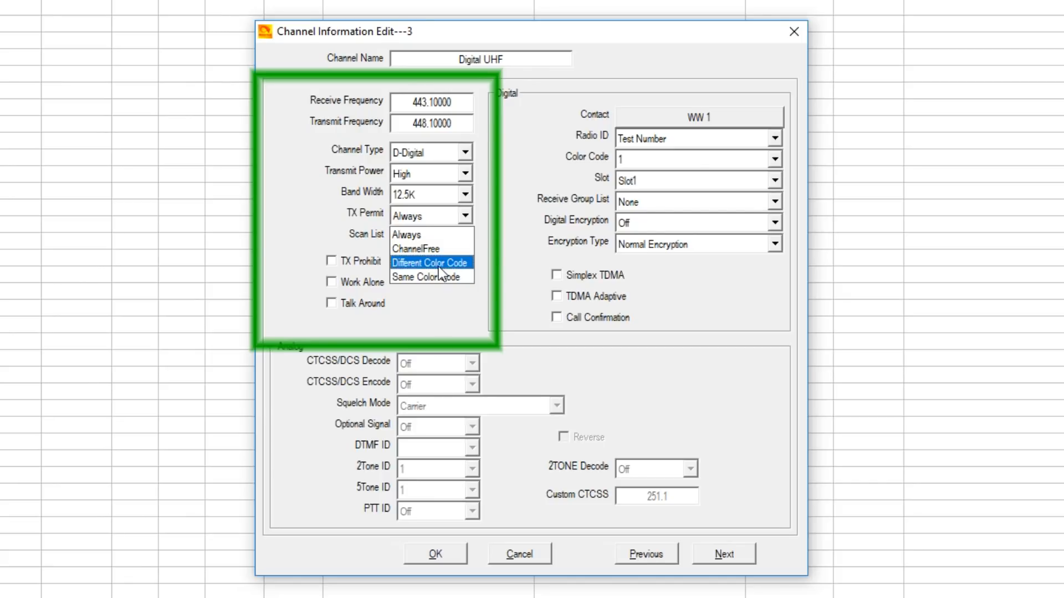
# Give channel 3 a Different Color Code permit, contact BYRG, Slot2, encryption off.
pyautogui.click(430, 262)
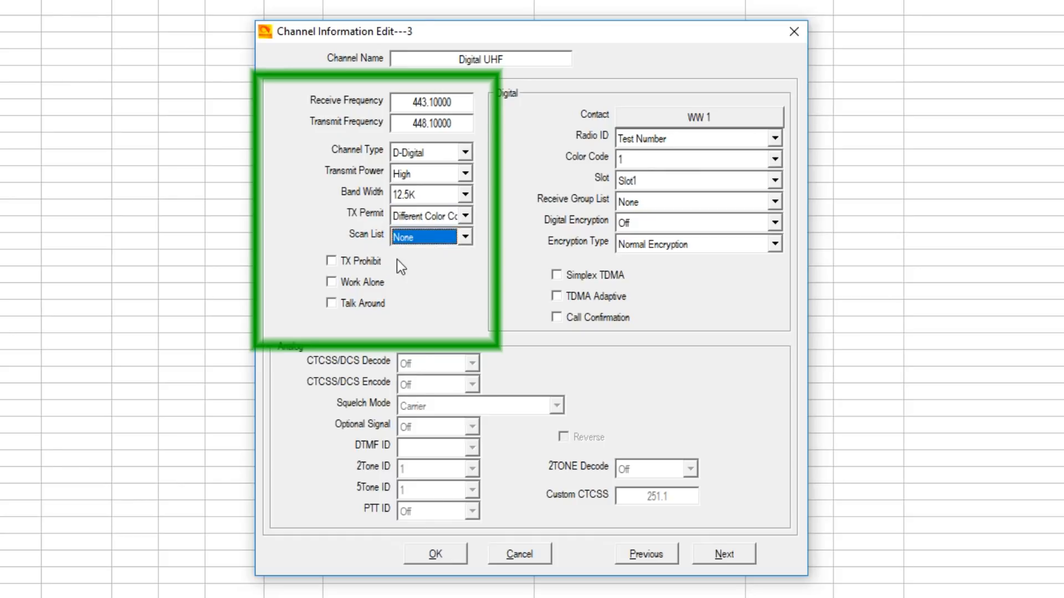
pyautogui.moveTo(350, 282)
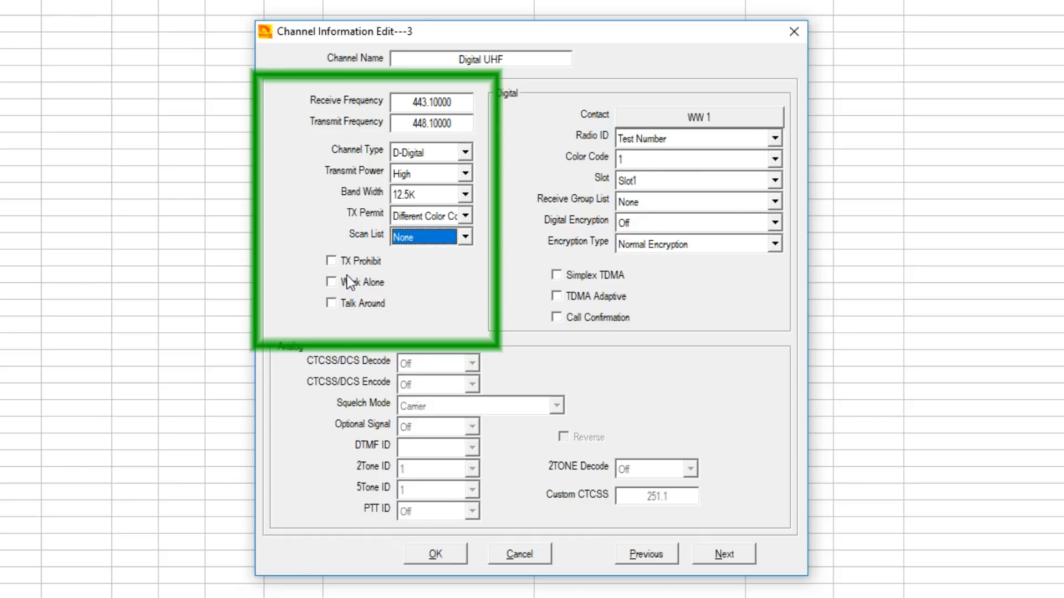
pyautogui.moveTo(372, 315)
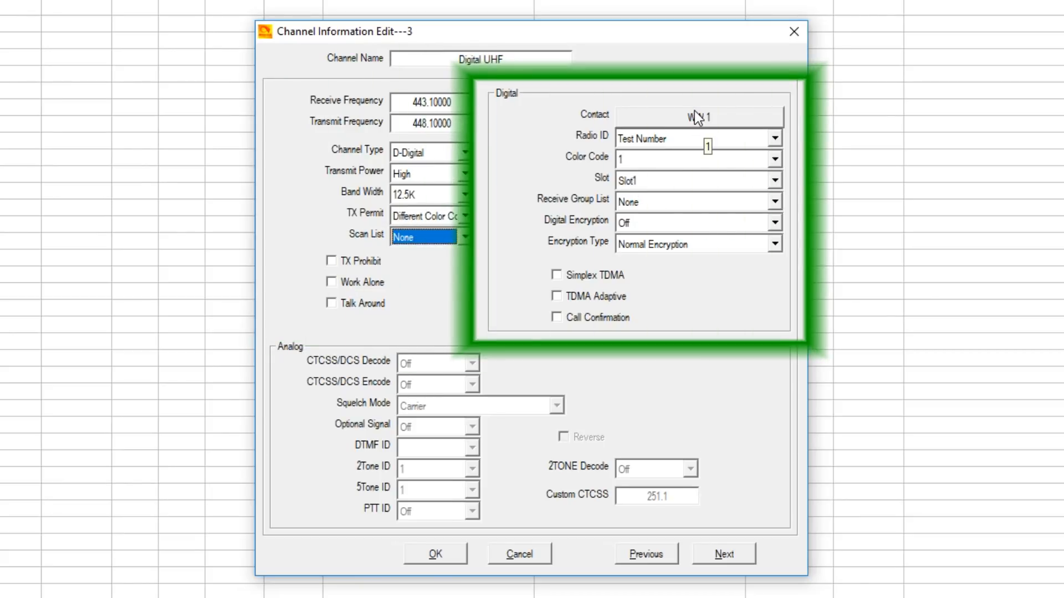
pyautogui.click(698, 116)
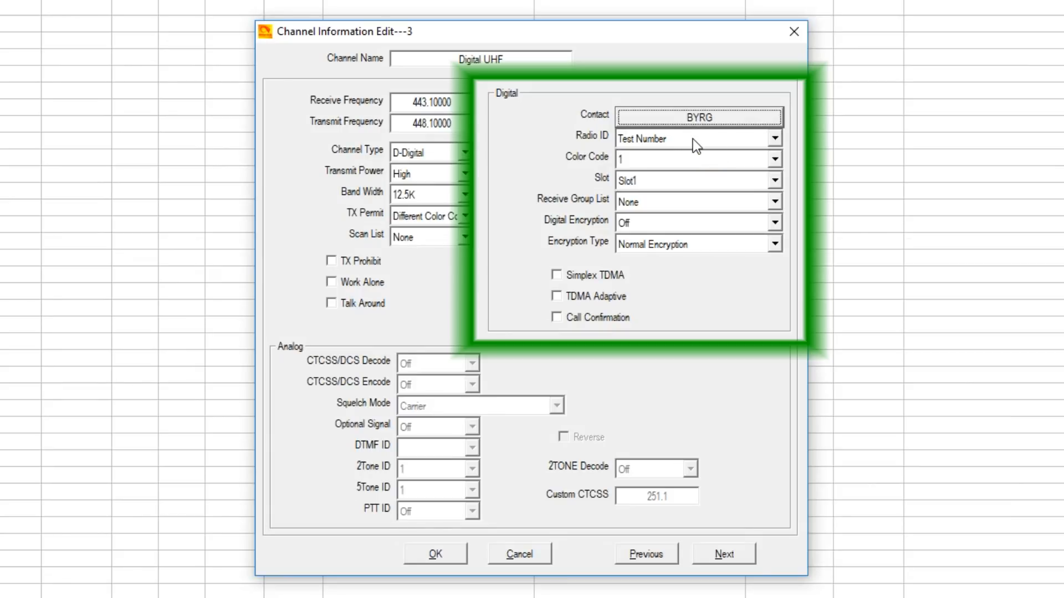
pyautogui.moveTo(681, 167)
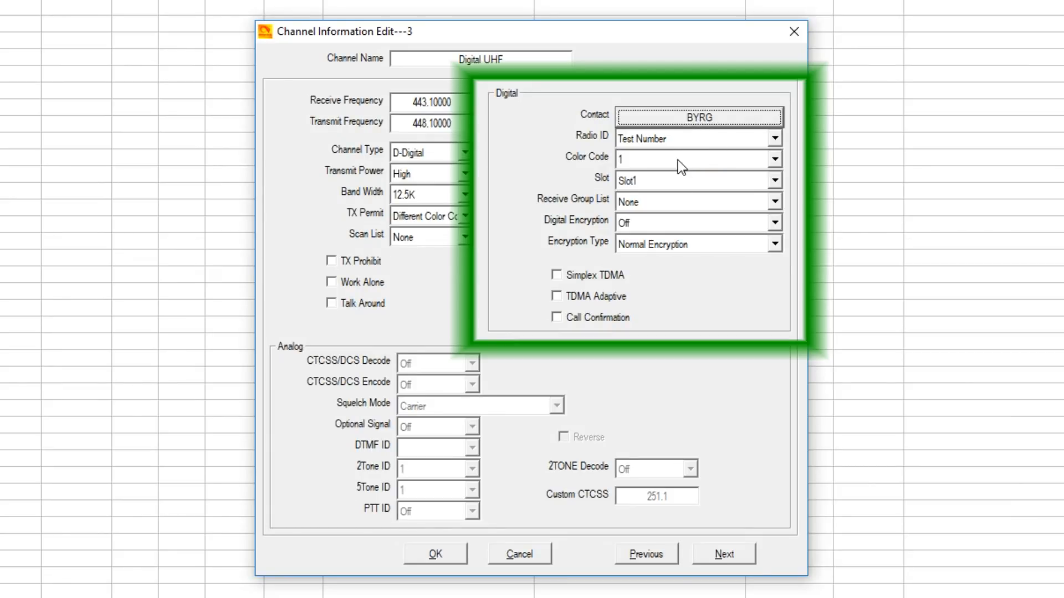
pyautogui.click(689, 159)
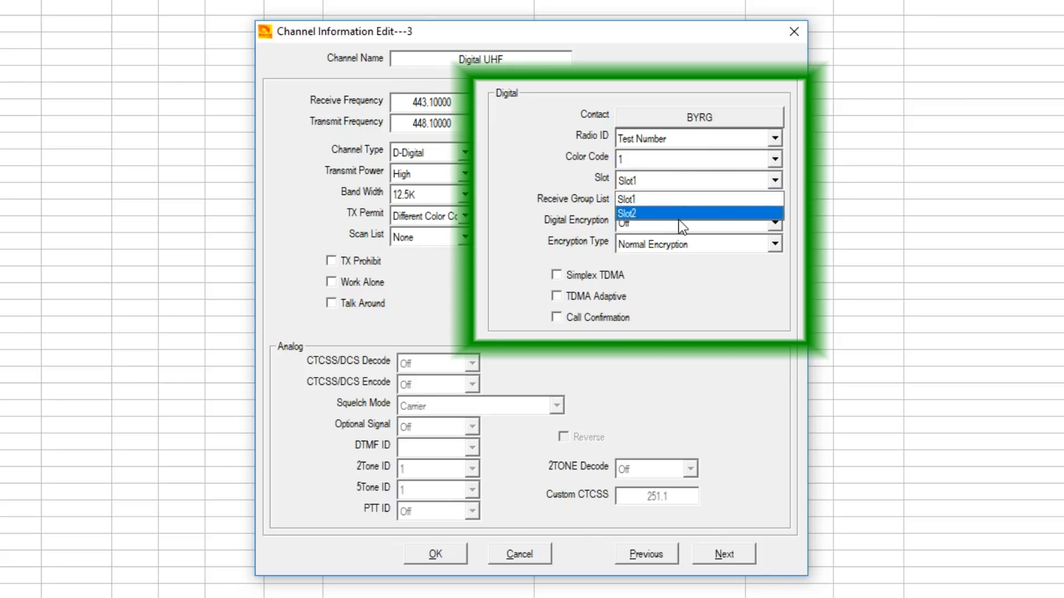
pyautogui.click(628, 212)
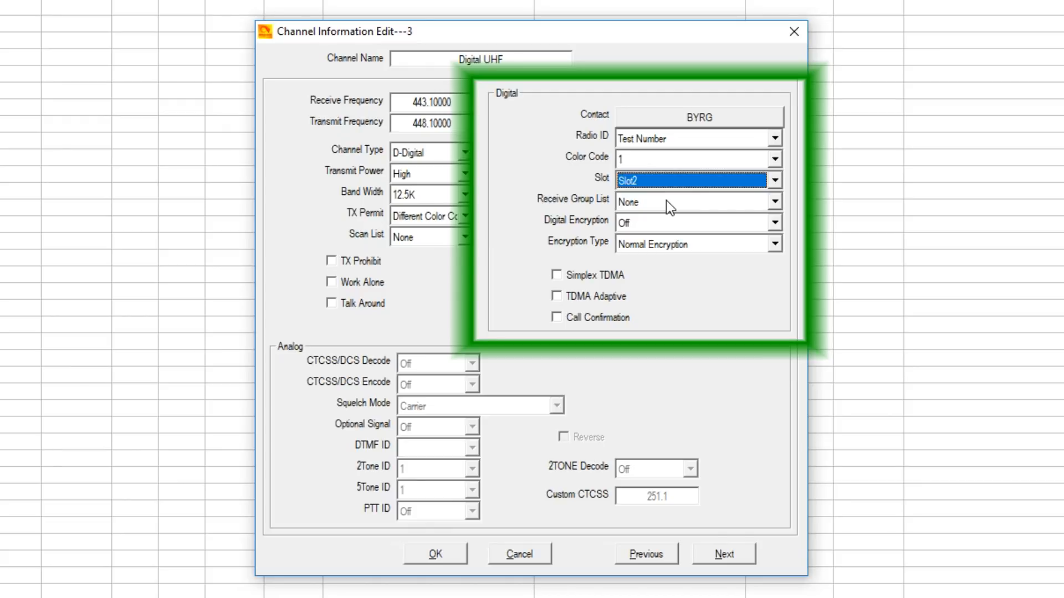
pyautogui.click(773, 244)
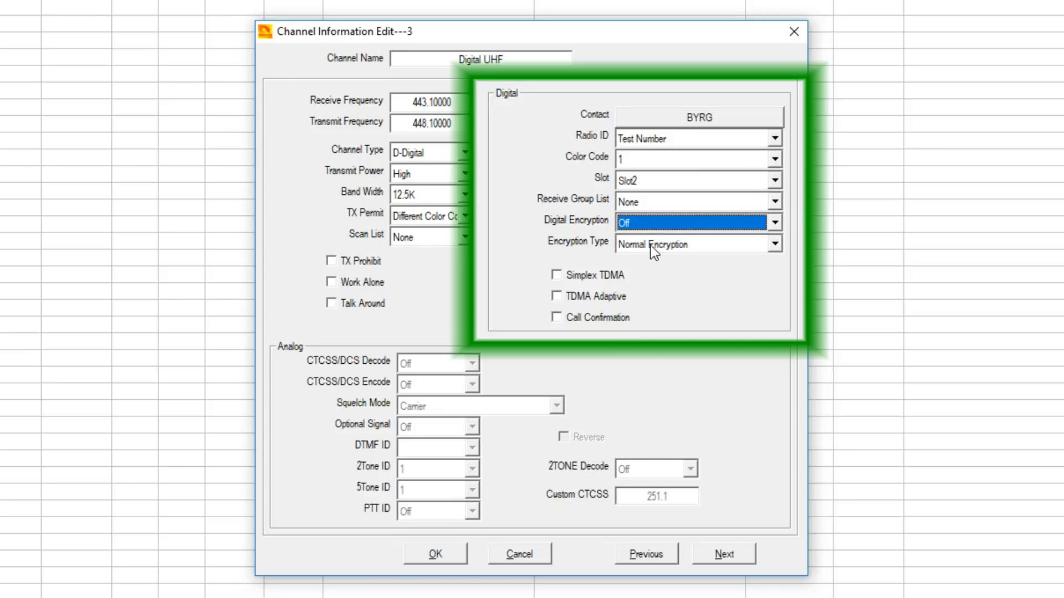
pyautogui.moveTo(568, 284)
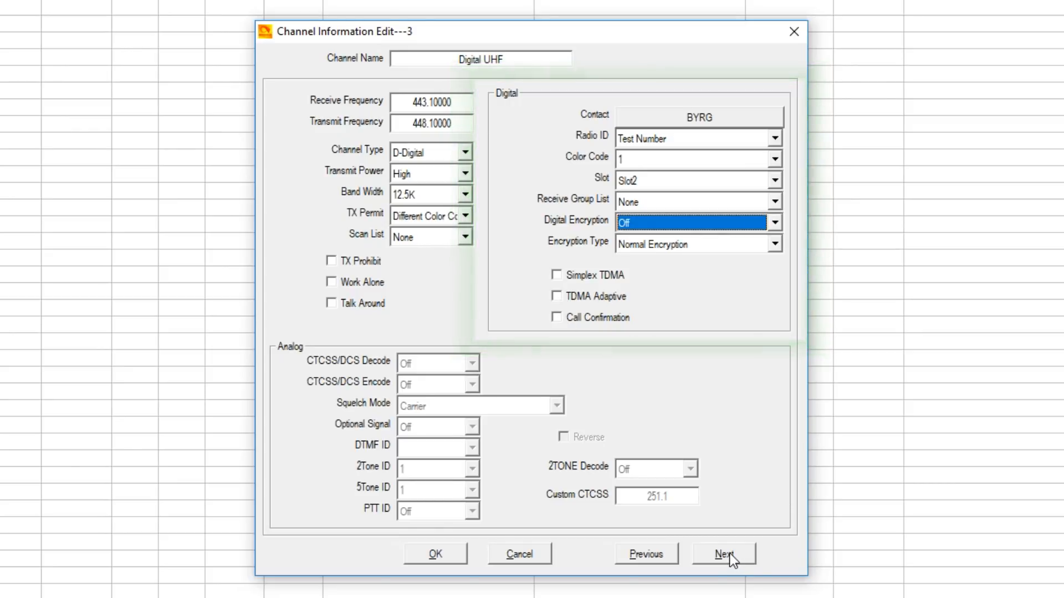
pyautogui.click(723, 554)
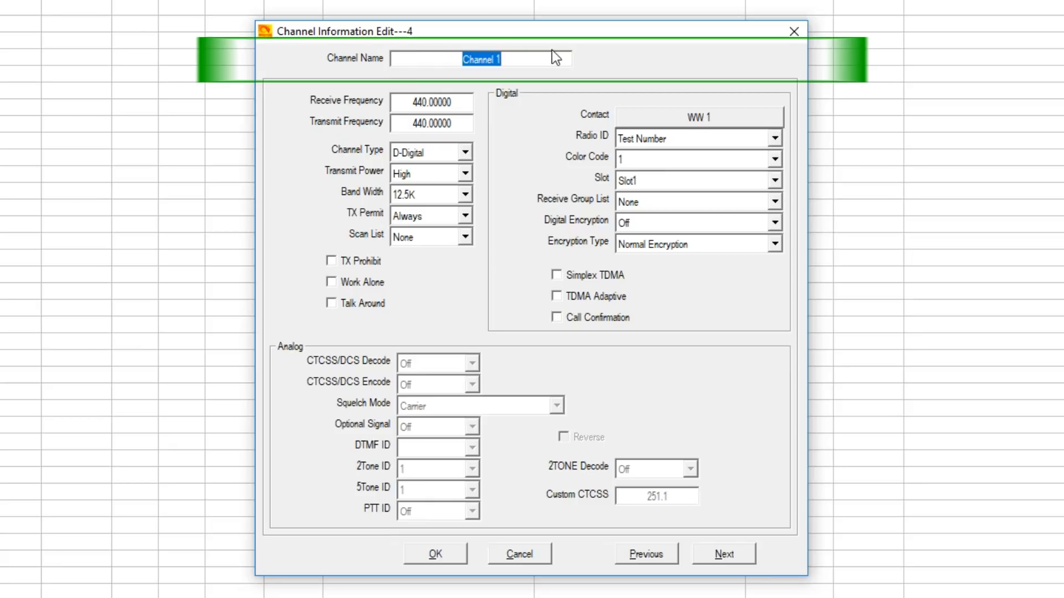
# Name channel 4 'Digital VHF' at 146.895/146.295 MHz on Slot1.
pyautogui.write('Digital VHF')
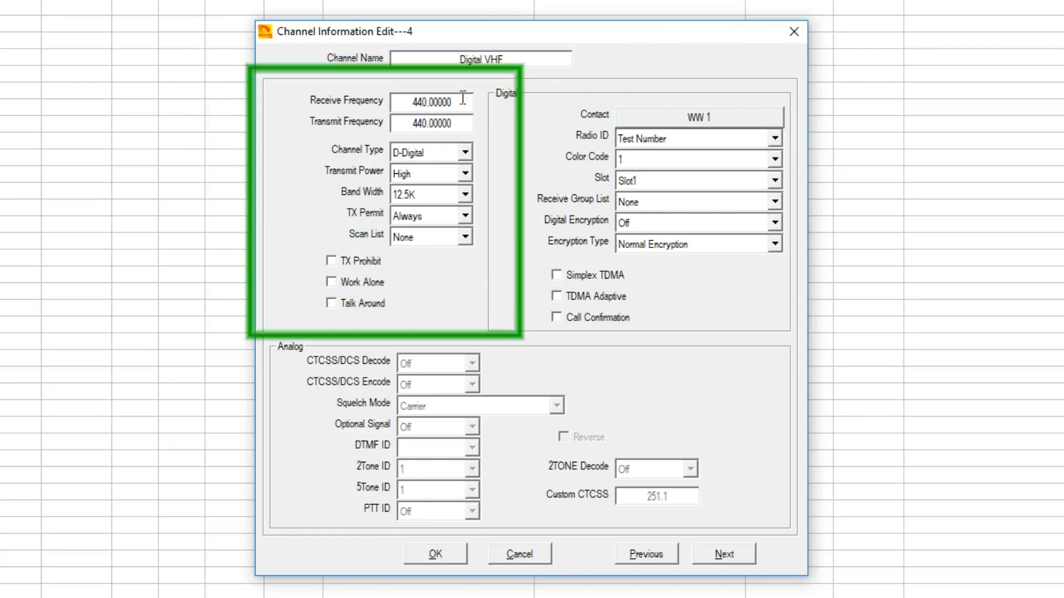
pyautogui.write('146.89500')
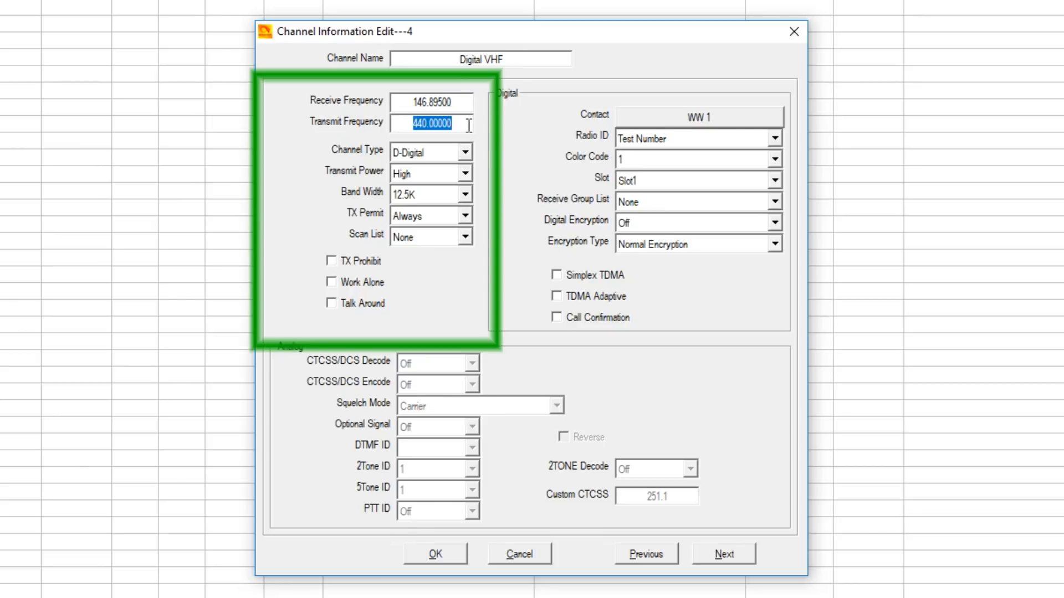
pyautogui.write('146.395')
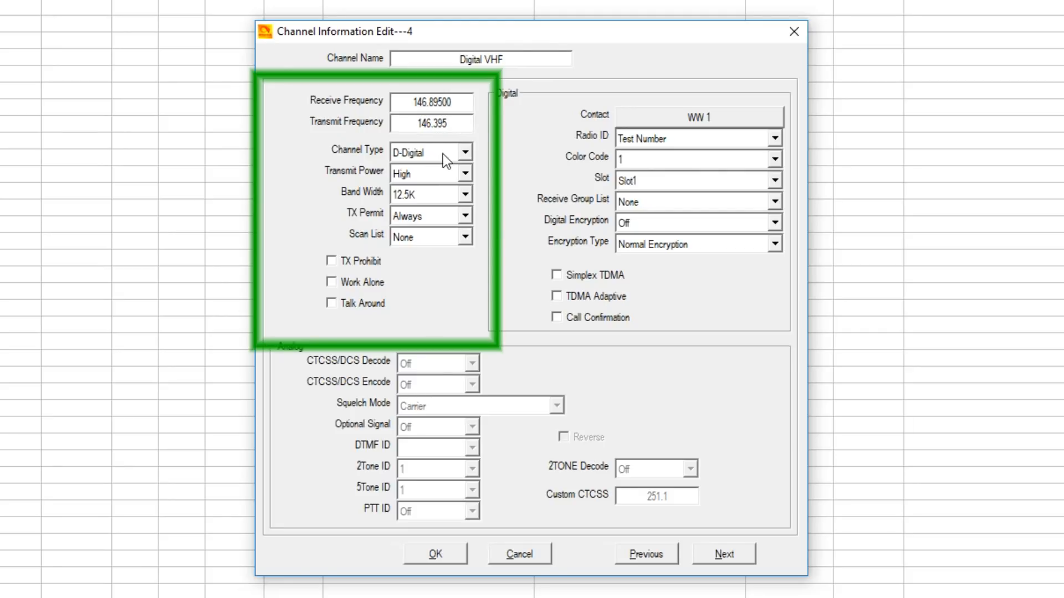
pyautogui.moveTo(461, 162)
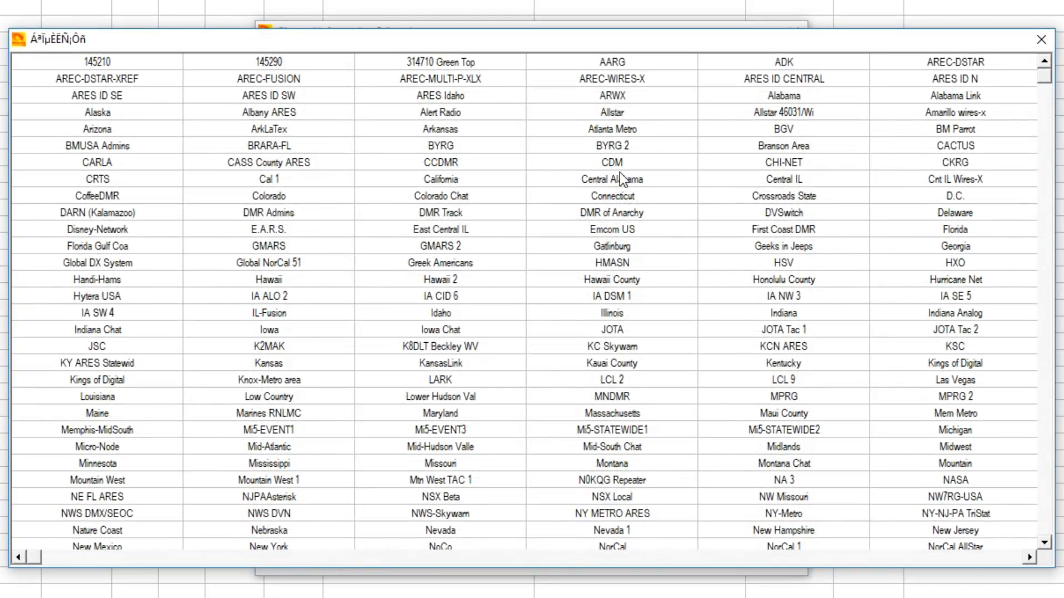
pyautogui.moveTo(238, 171)
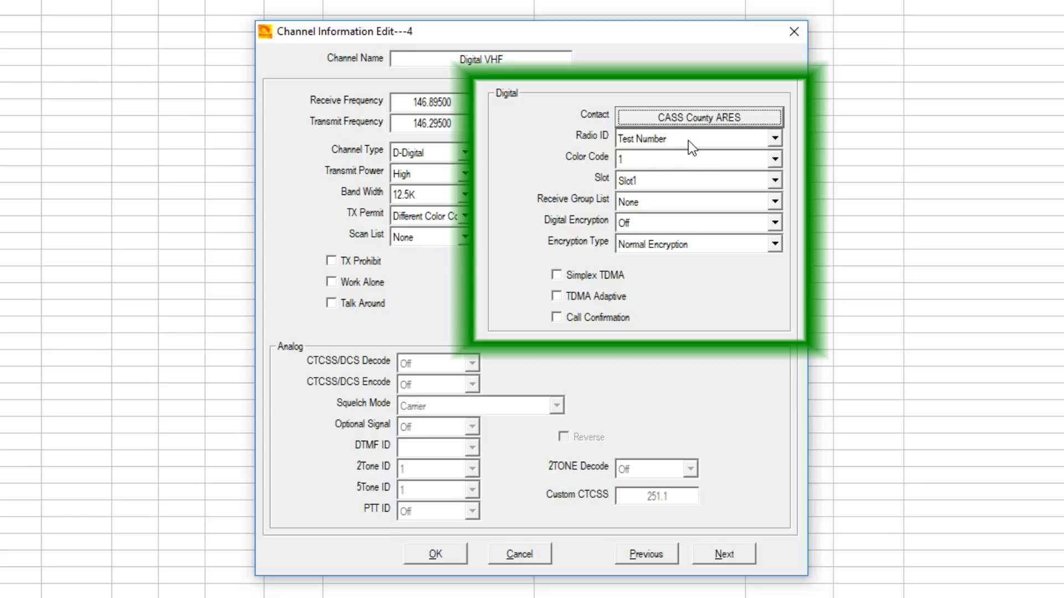
pyautogui.moveTo(667, 241)
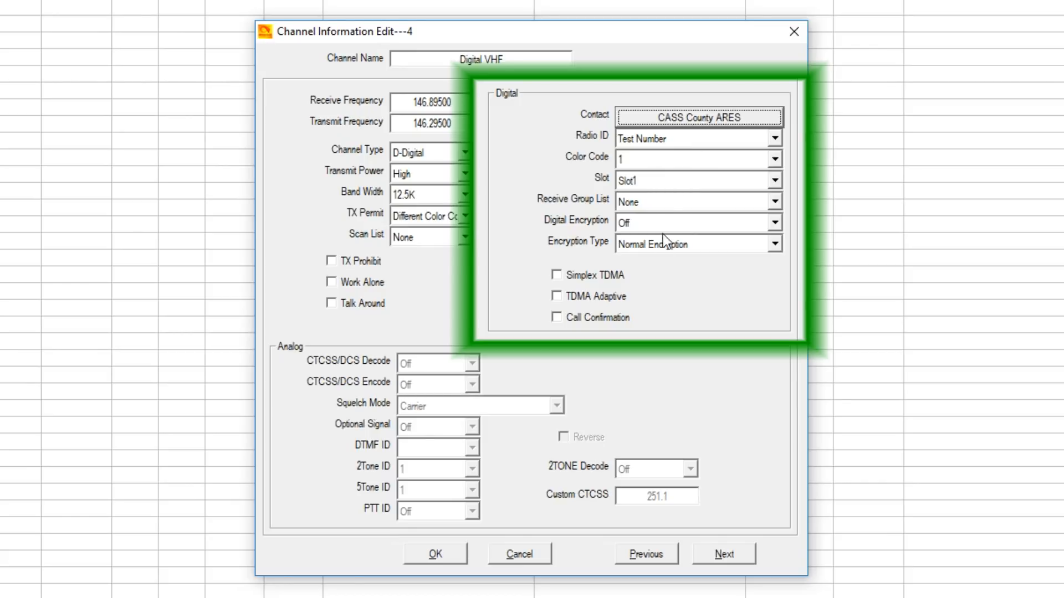
pyautogui.click(773, 179)
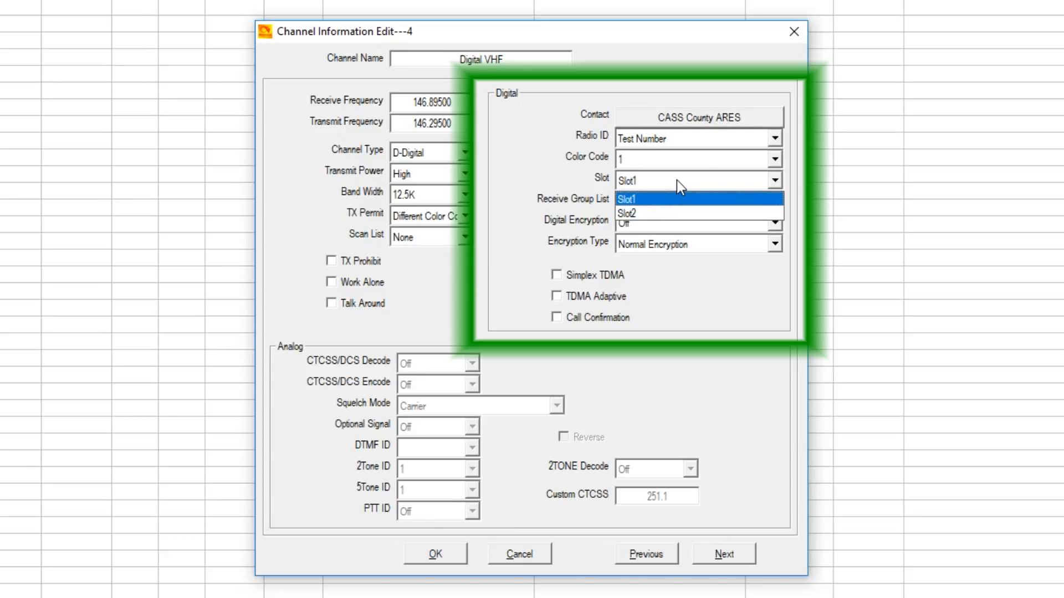
pyautogui.click(626, 199)
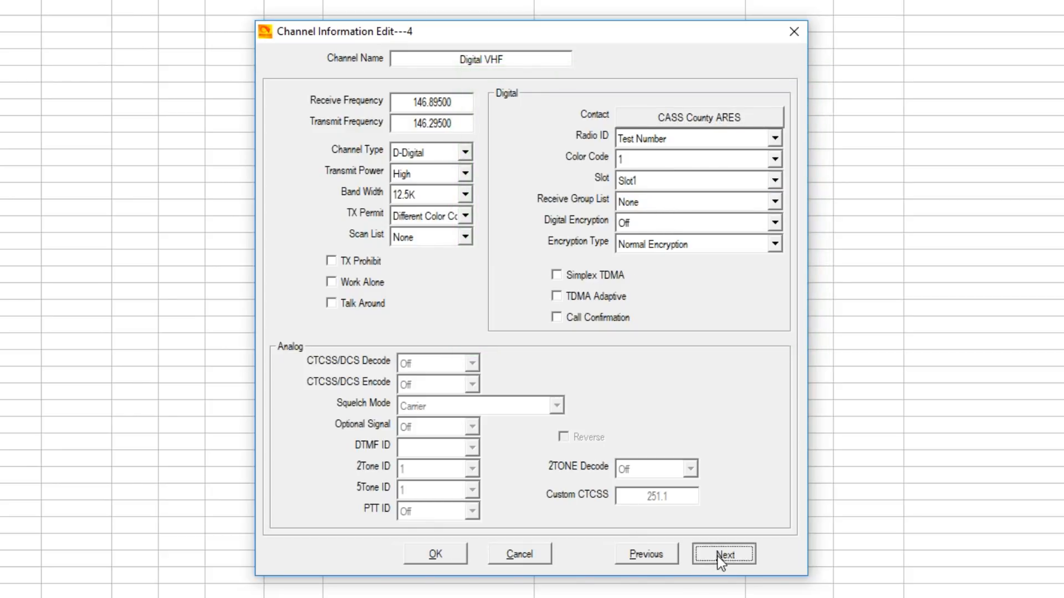
pyautogui.click(723, 553)
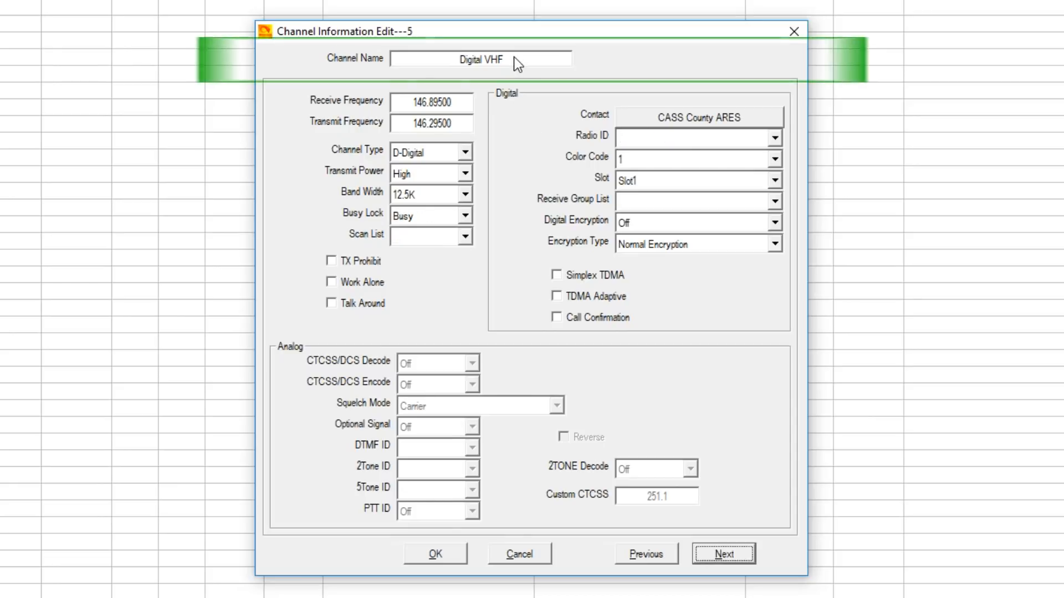
# Name channel 5 'VHF Comm Dig' at 155.900 receive and 155.895 transmit.
pyautogui.click(723, 553)
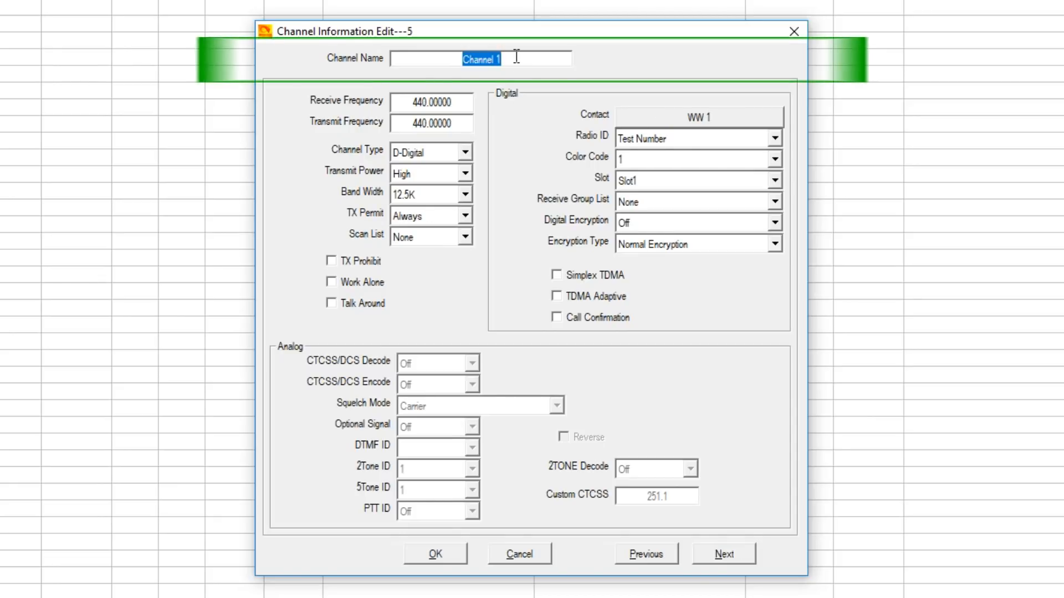
pyautogui.write('VHF Comm Dig')
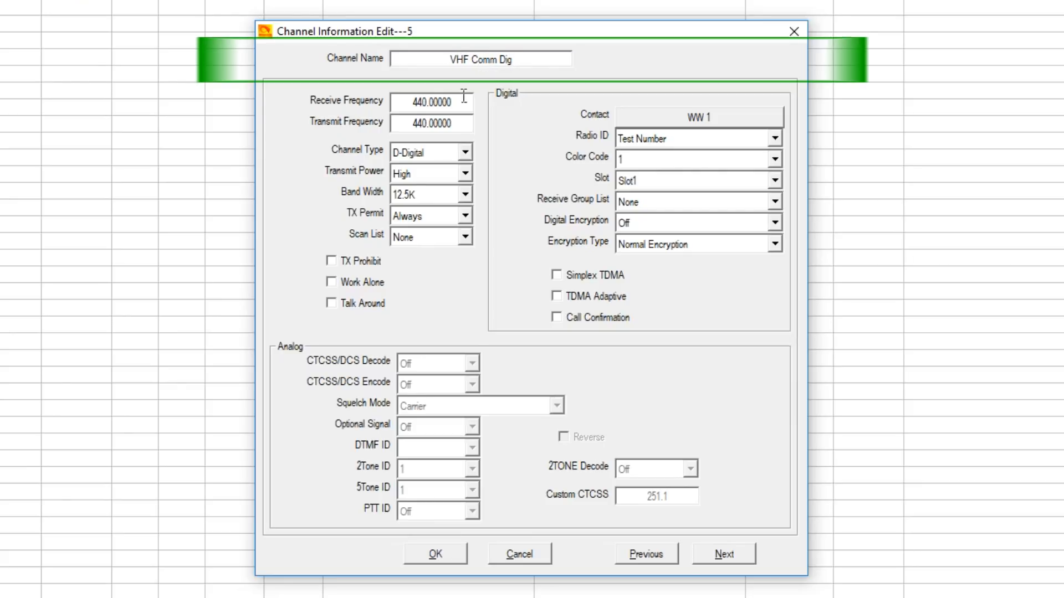
pyautogui.write('155')
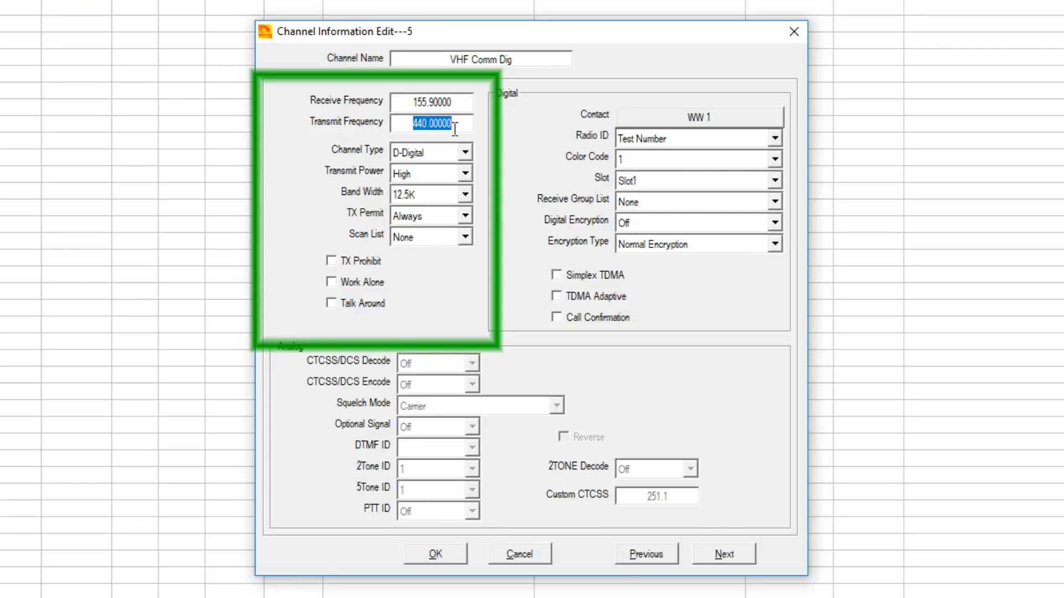
pyautogui.write('155.895')
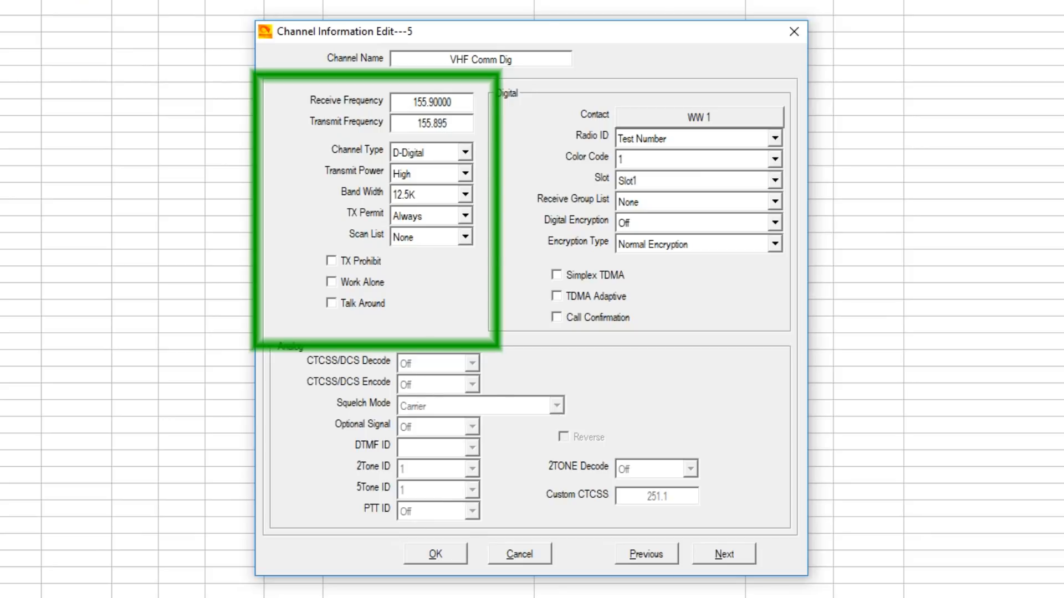
pyautogui.moveTo(441, 187)
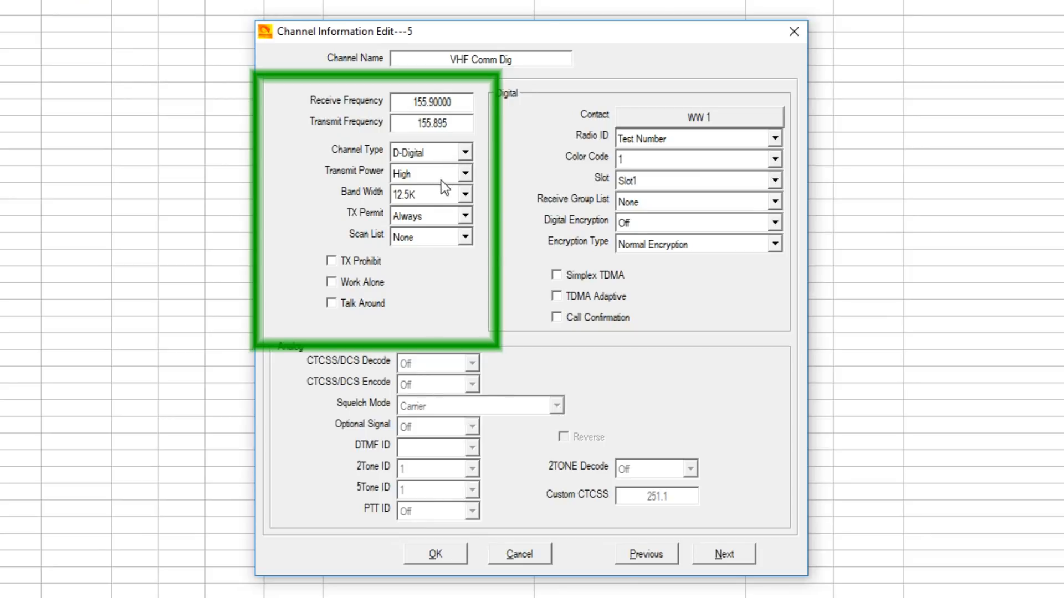
# Set channel 5 to a Different Color Code permit with contact Atlanta Metro.
pyautogui.click(427, 194)
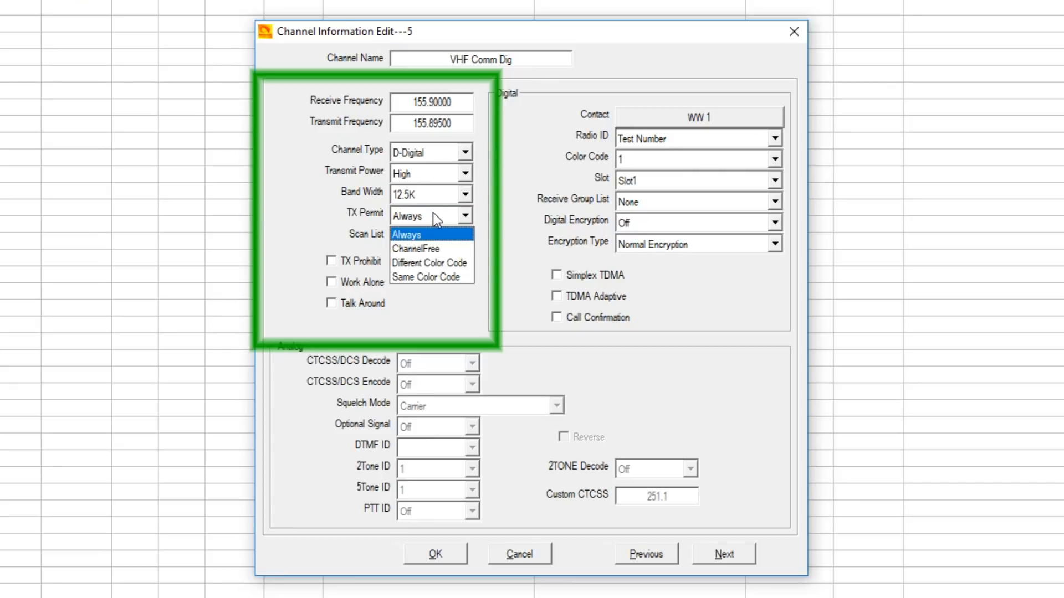
pyautogui.click(429, 263)
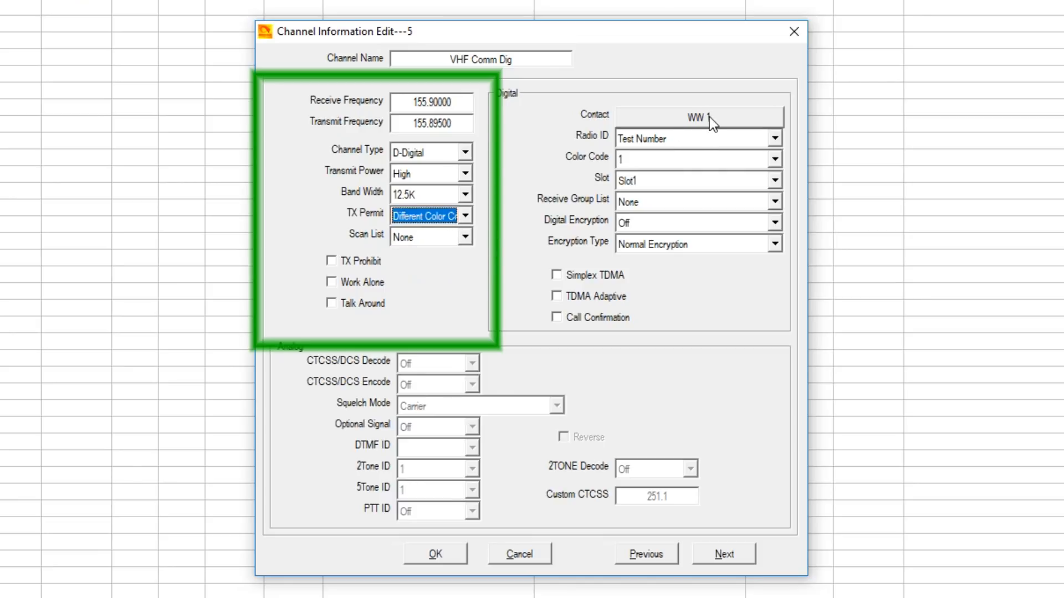
pyautogui.click(699, 115)
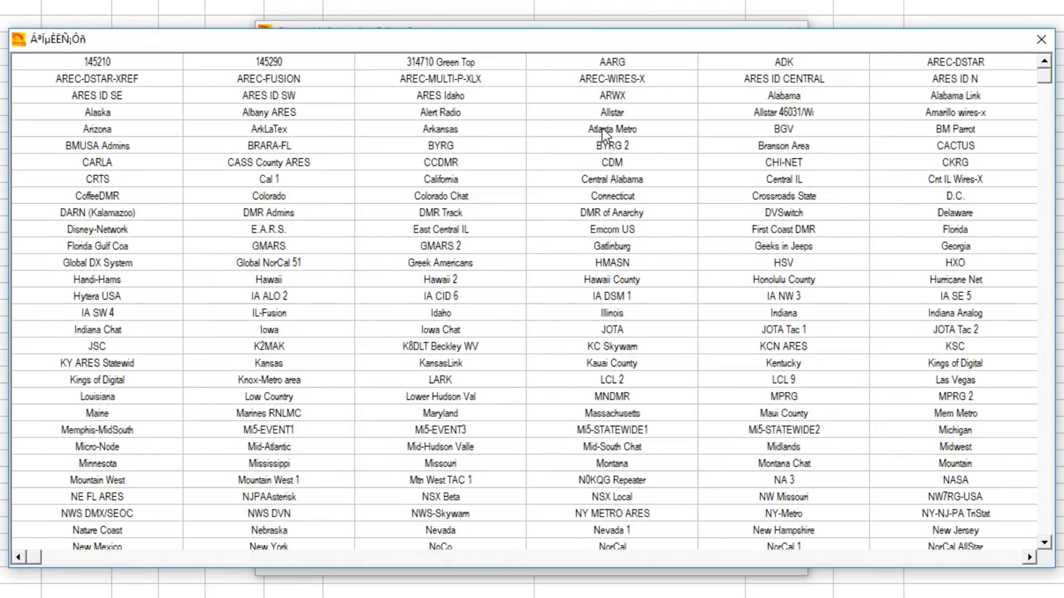
pyautogui.doubleClick(611, 129)
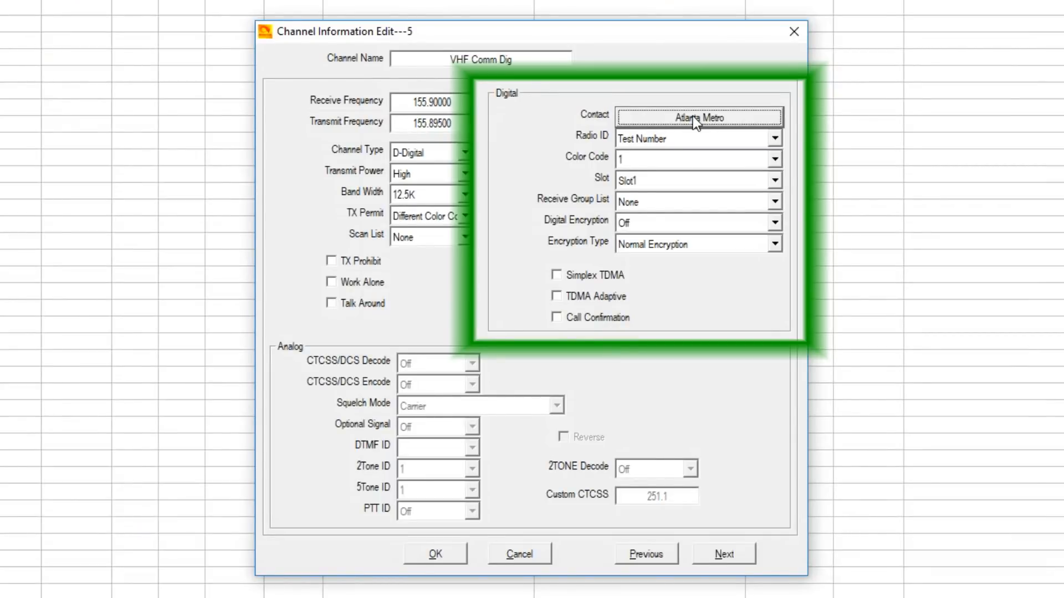
pyautogui.moveTo(683, 181)
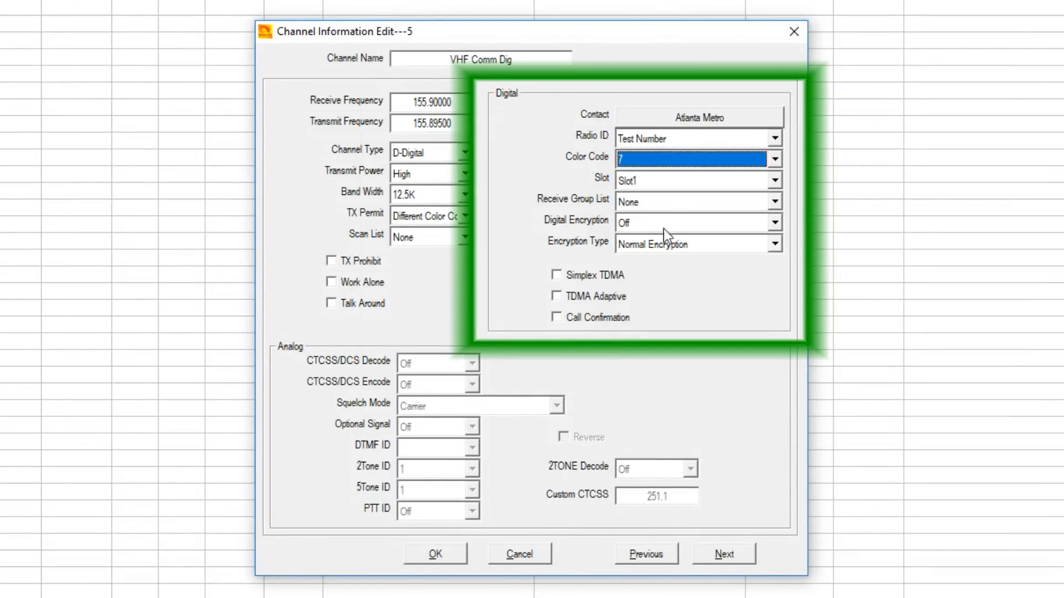
pyautogui.click(722, 553)
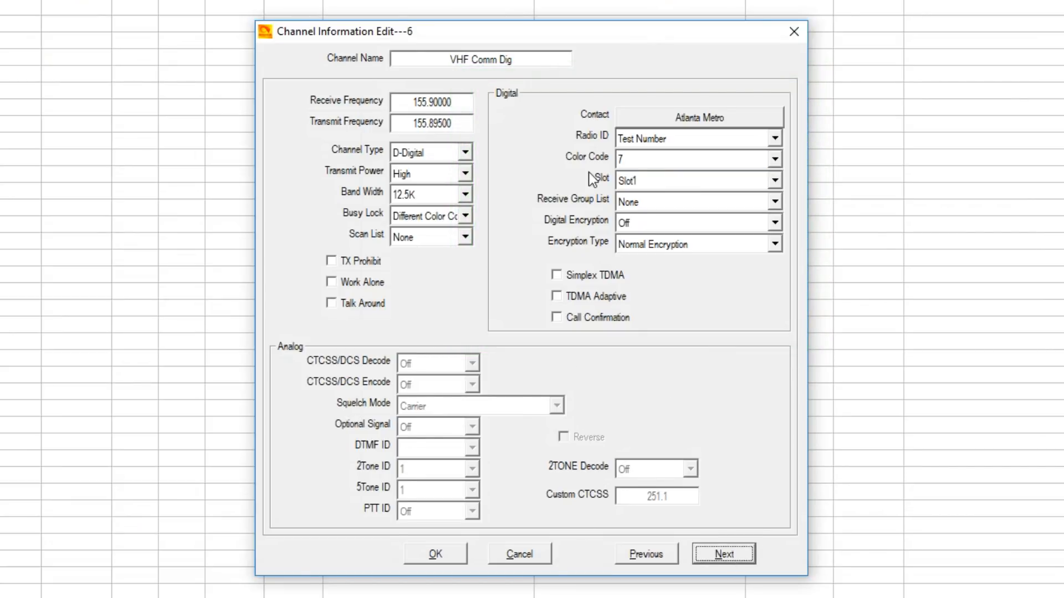
# Name channel 6 'Analog VHF' and enter its 172.6 transmit frequency.
pyautogui.click(723, 554)
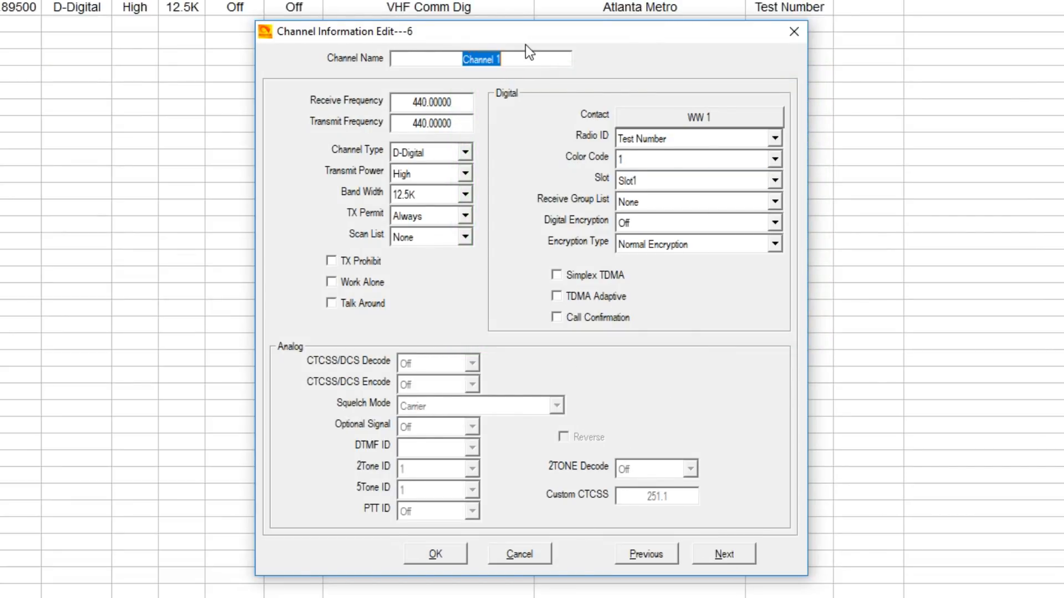
pyautogui.write('An')
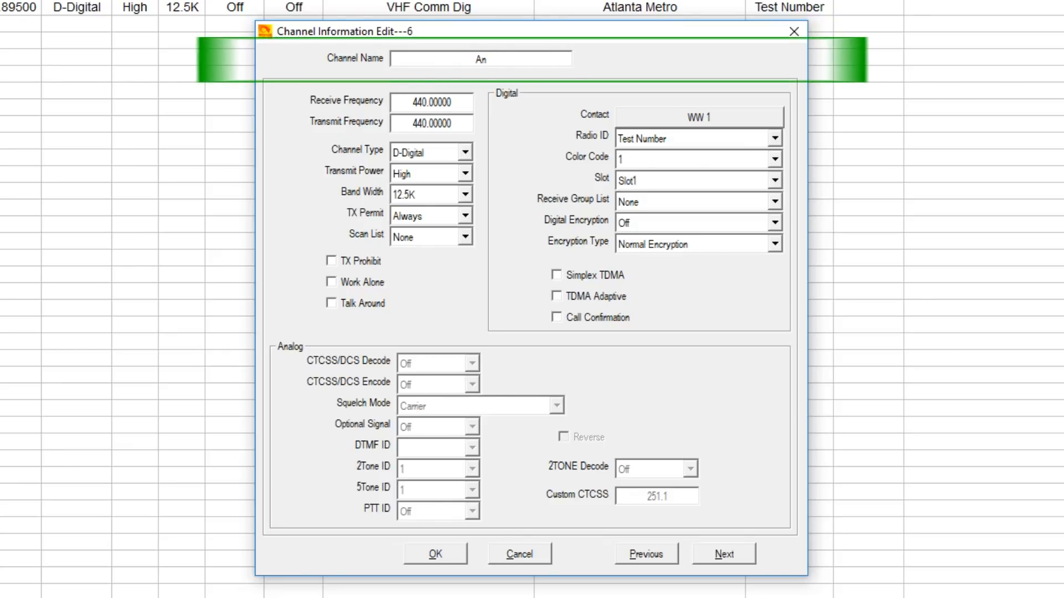
pyautogui.write('Analog VHF')
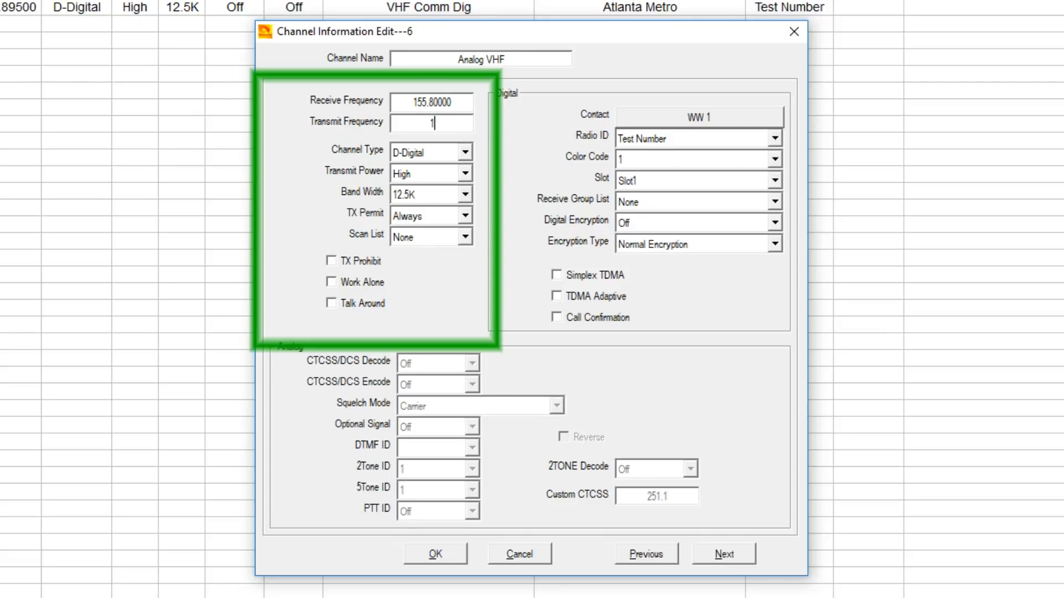
pyautogui.write('72.6')
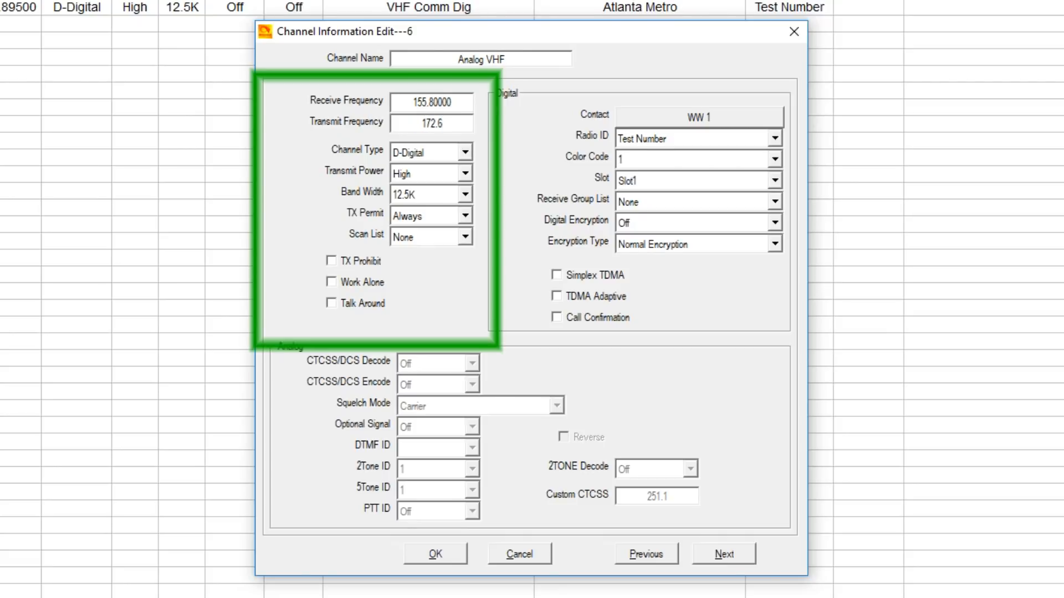
# Make channel 6 analog at 12.5K with CTCSS decode 69.3 and encode 82.5, and save it.
pyautogui.click(427, 151)
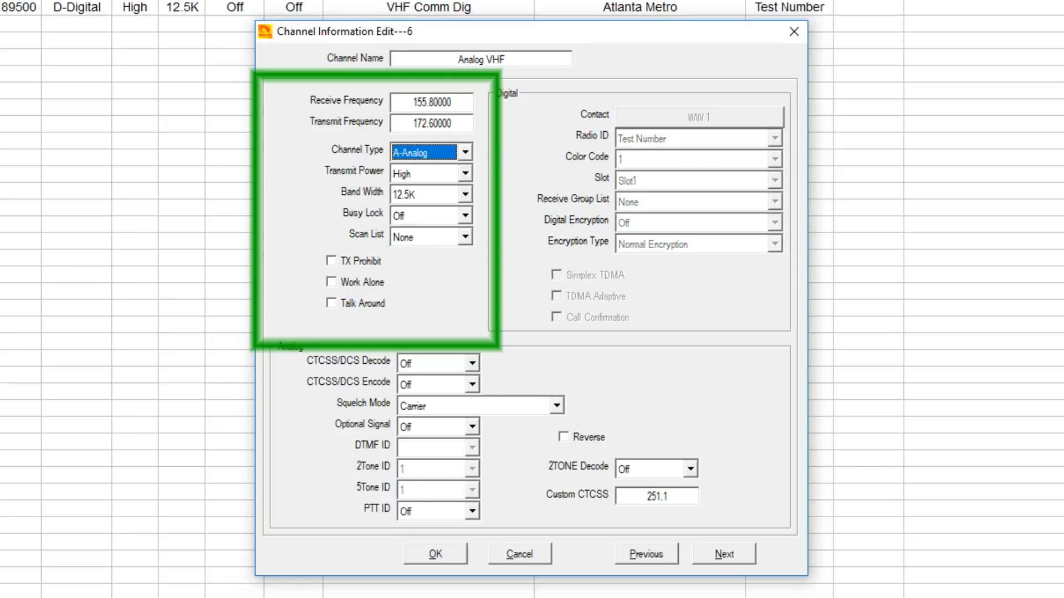
pyautogui.moveTo(425, 199)
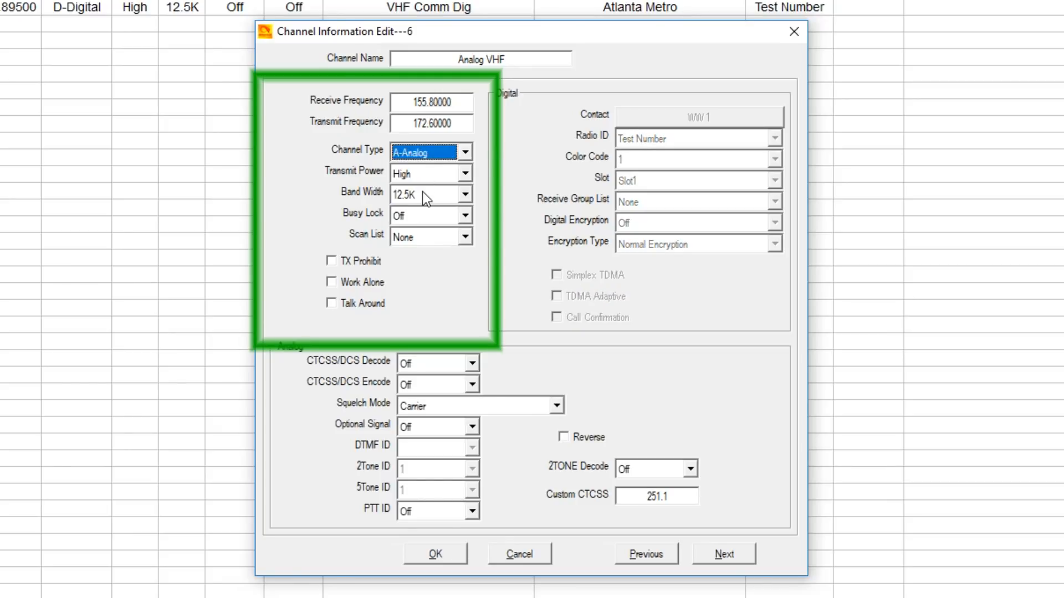
pyautogui.click(421, 195)
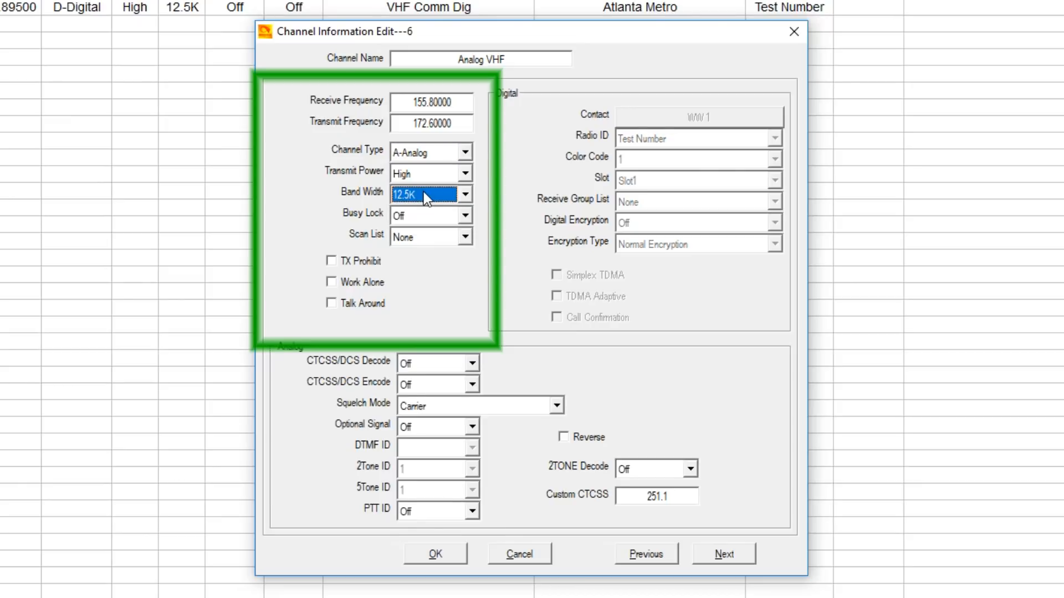
pyautogui.moveTo(434, 244)
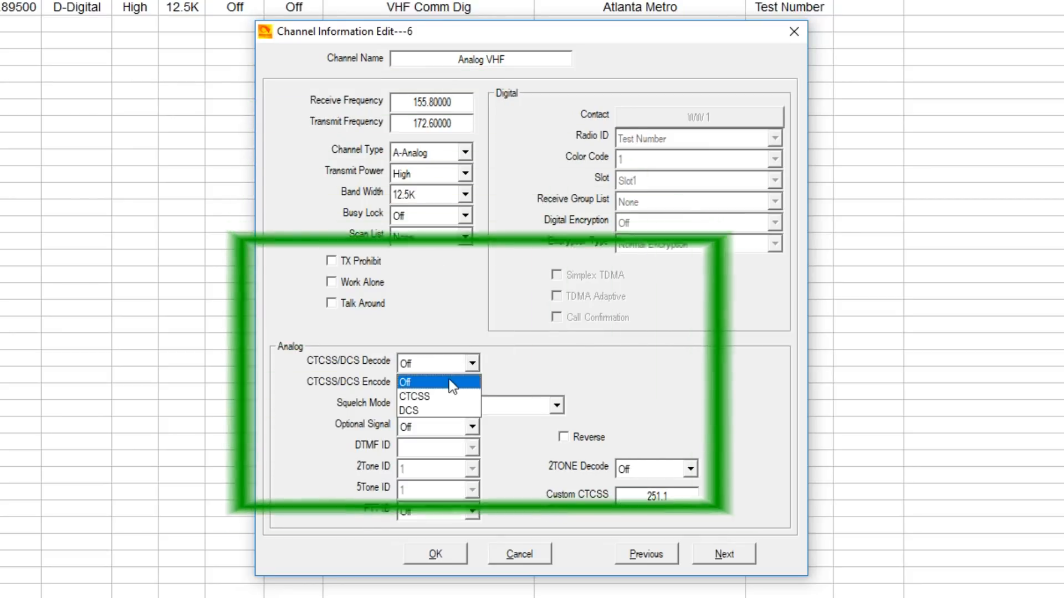
pyautogui.click(415, 396)
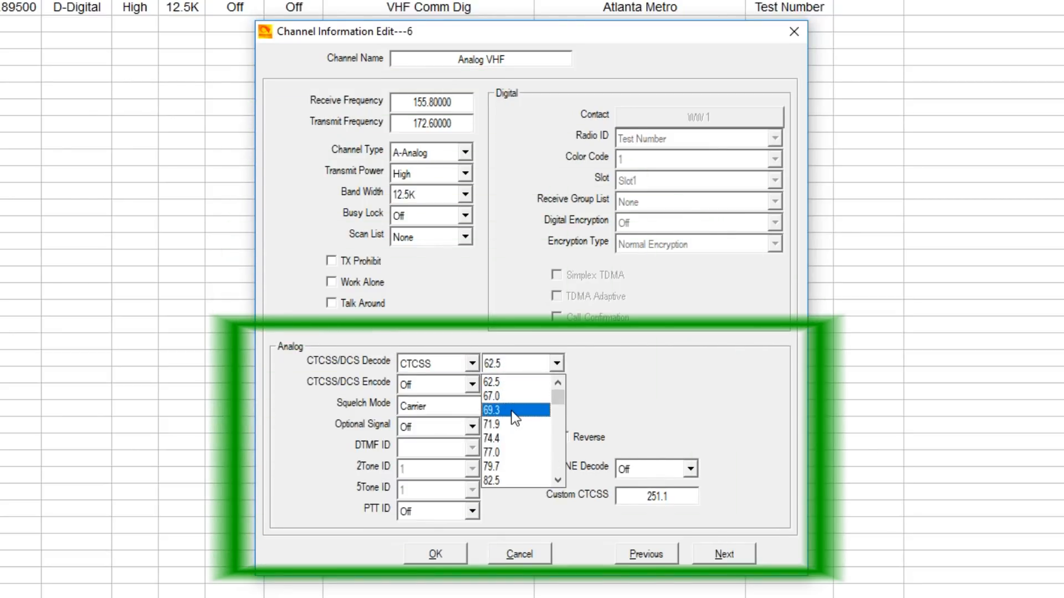
pyautogui.click(490, 410)
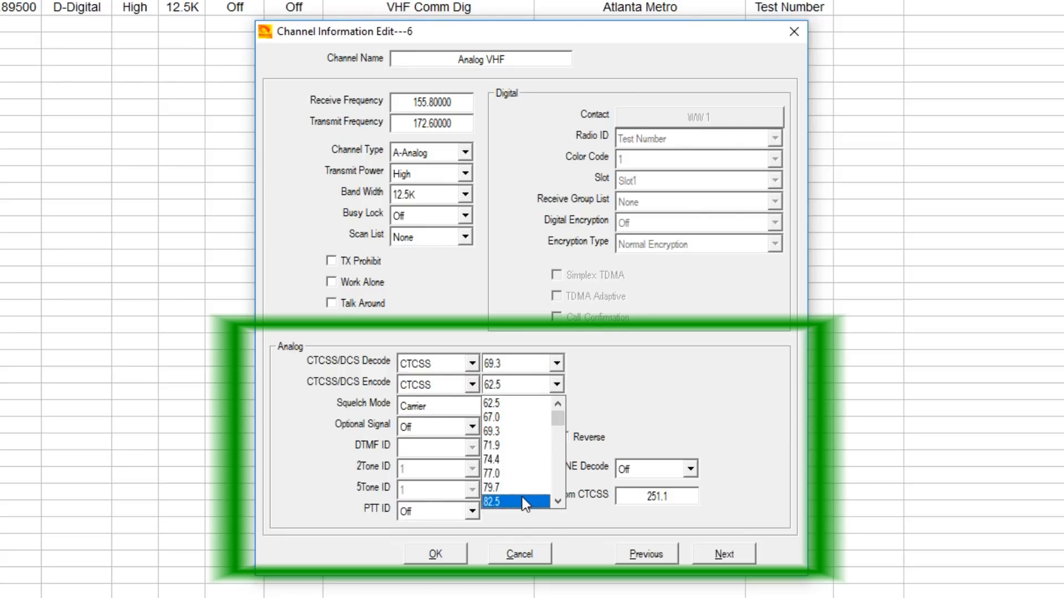
pyautogui.click(492, 502)
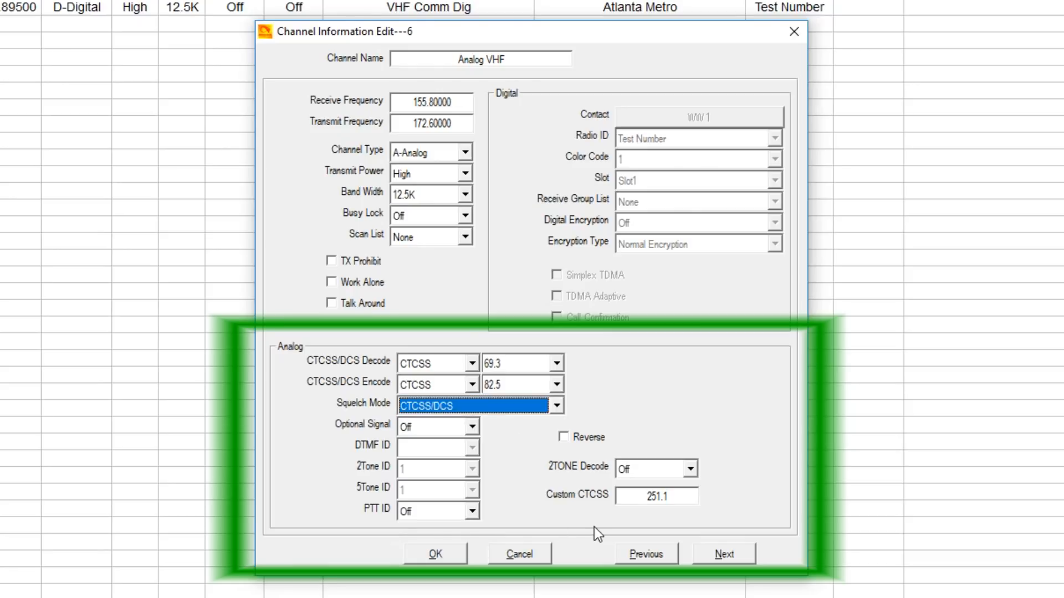
pyautogui.click(435, 554)
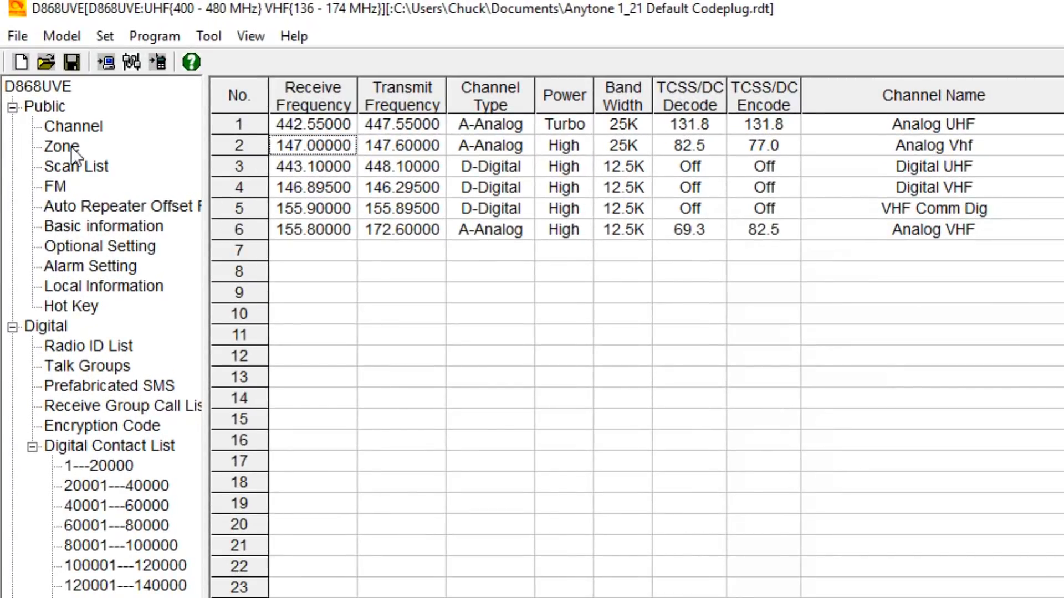
# Add the six available channels to Zone 1, dismiss the warning, and save the zone.
pyautogui.click(61, 146)
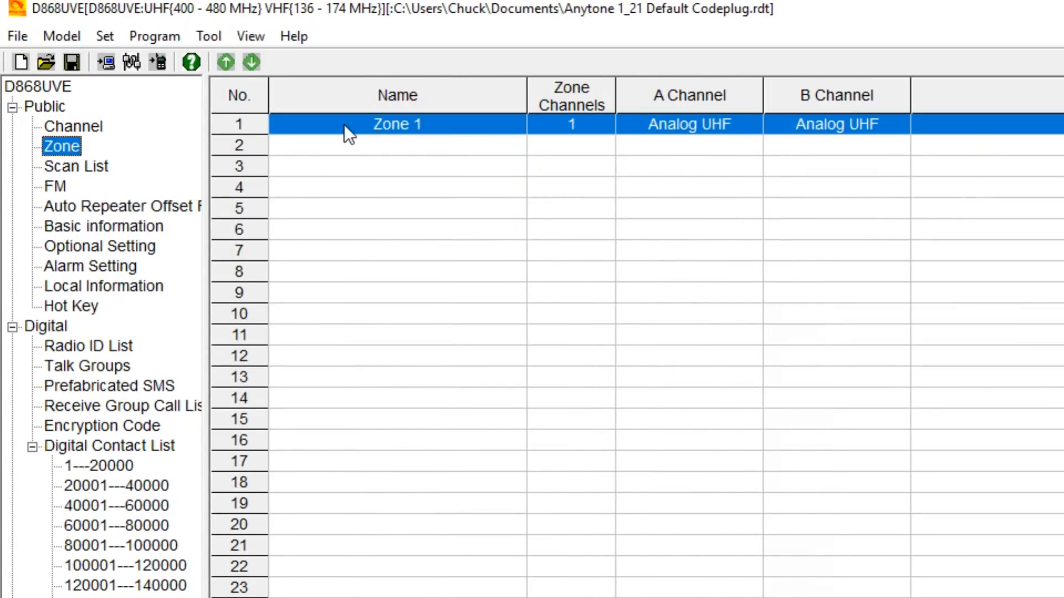
pyautogui.doubleClick(396, 124)
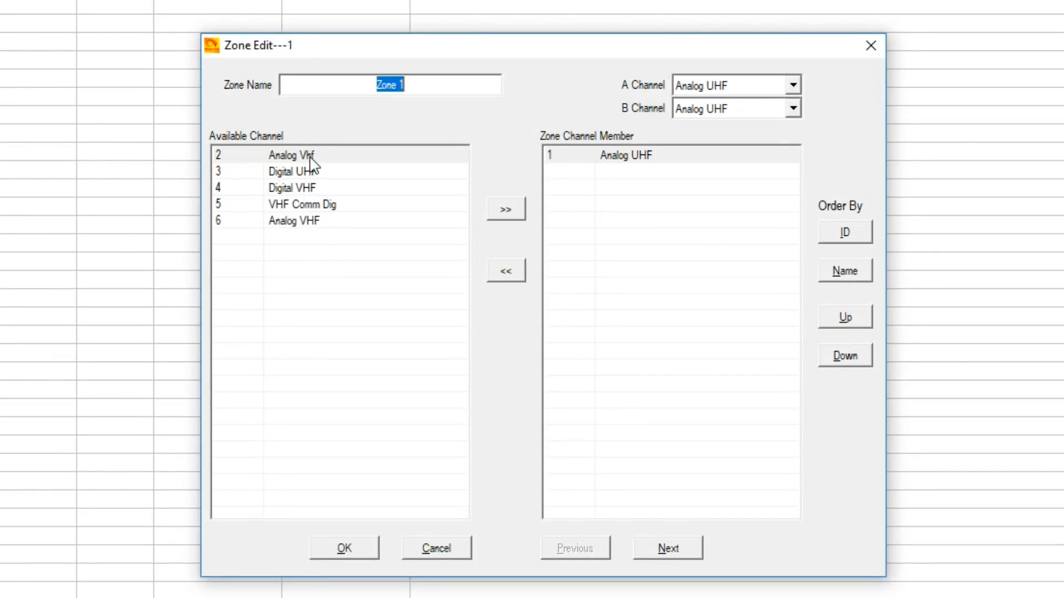
pyautogui.moveTo(285, 160)
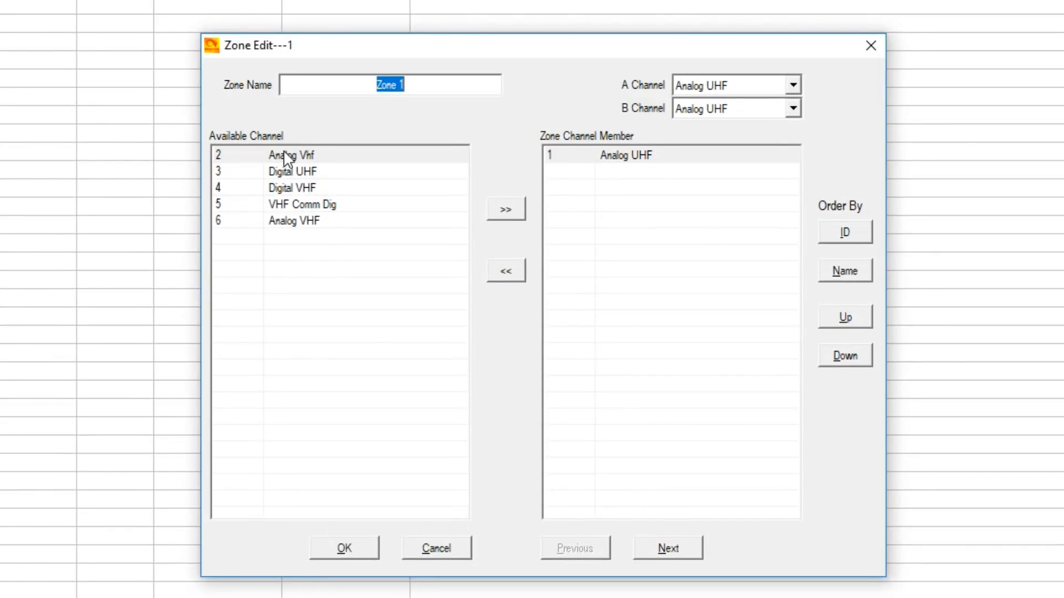
pyautogui.moveTo(311, 160)
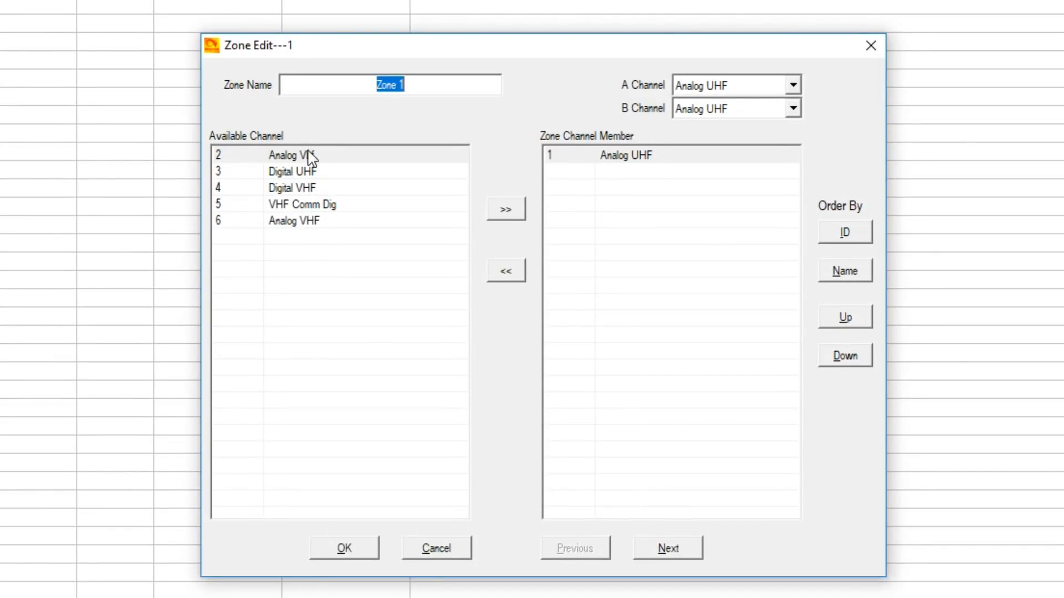
pyautogui.click(292, 154)
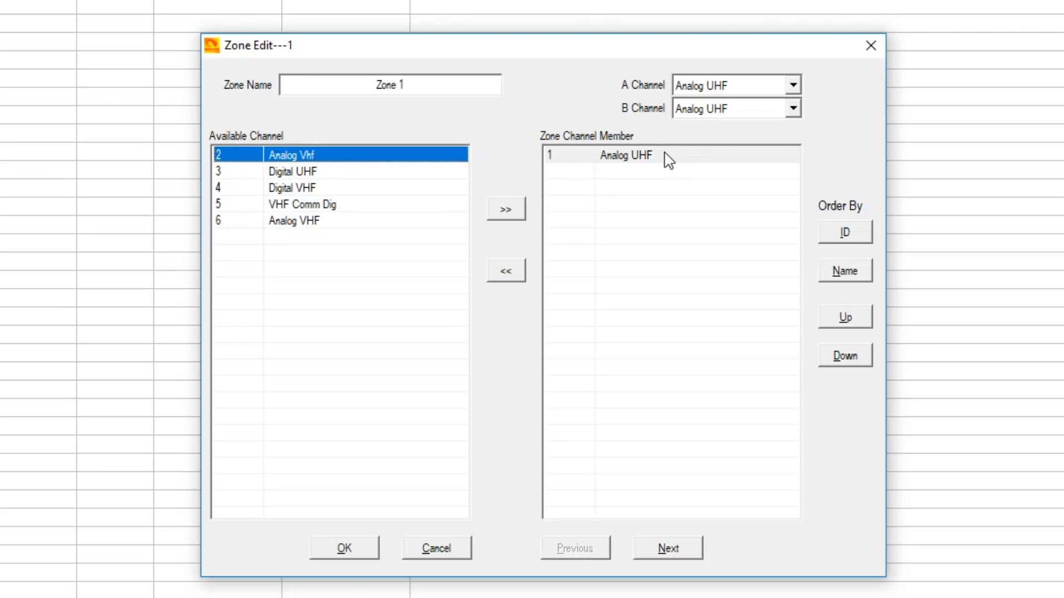
pyautogui.moveTo(353, 164)
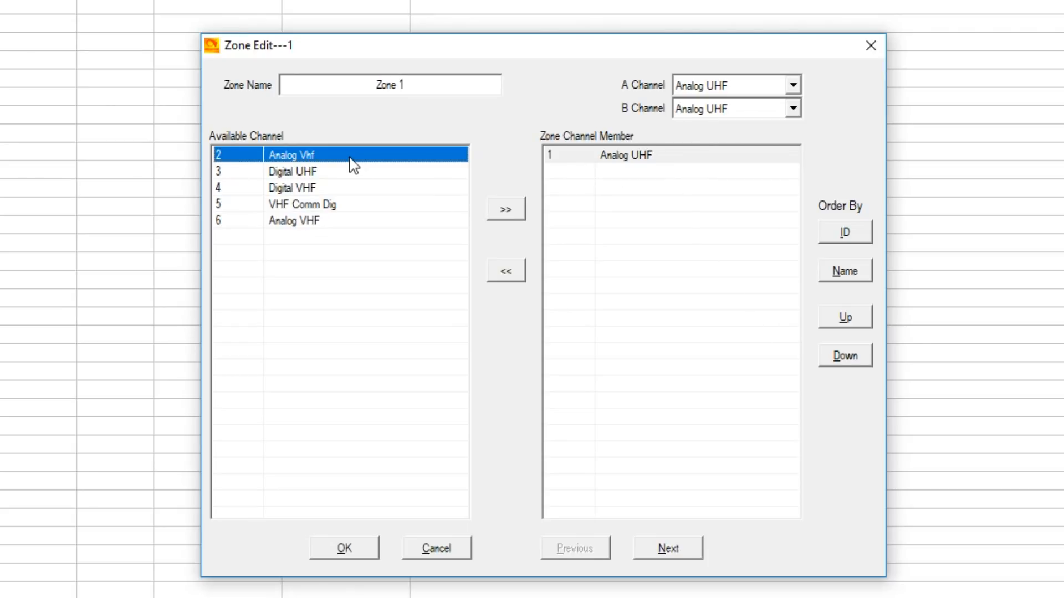
pyautogui.click(505, 209)
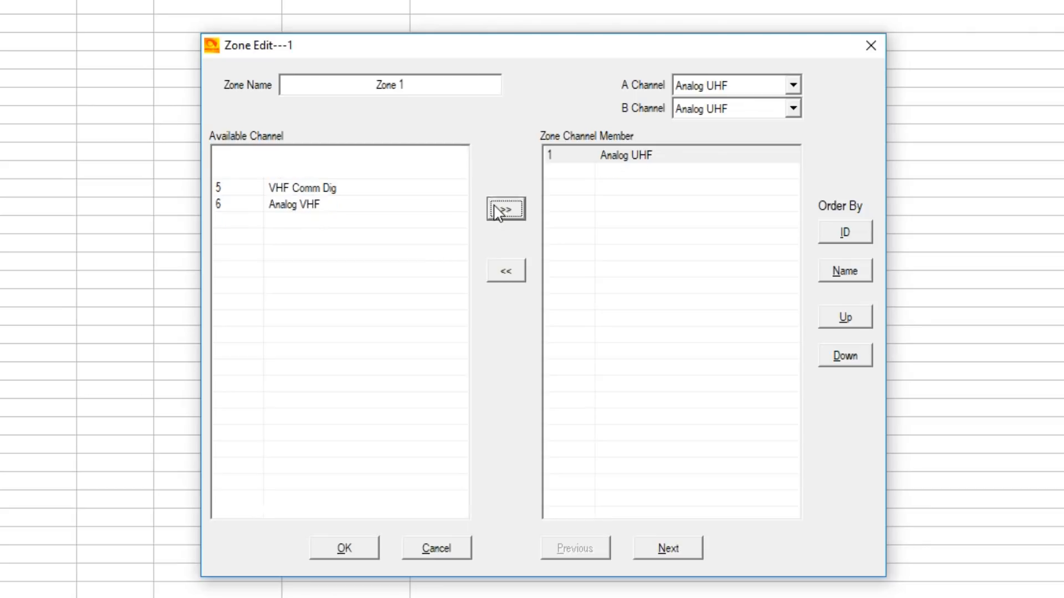
pyautogui.click(505, 208)
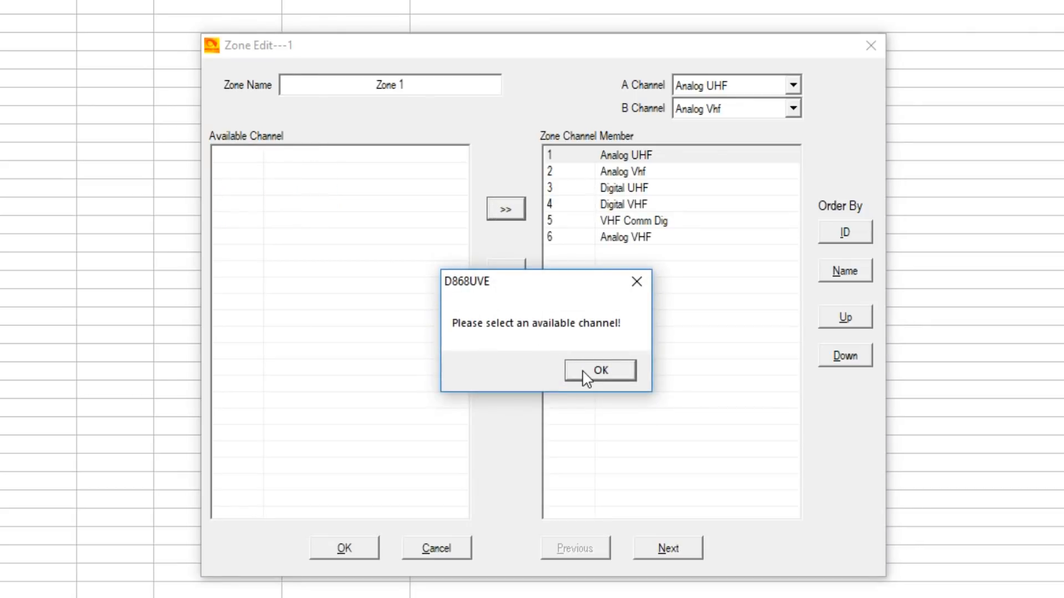
pyautogui.click(598, 370)
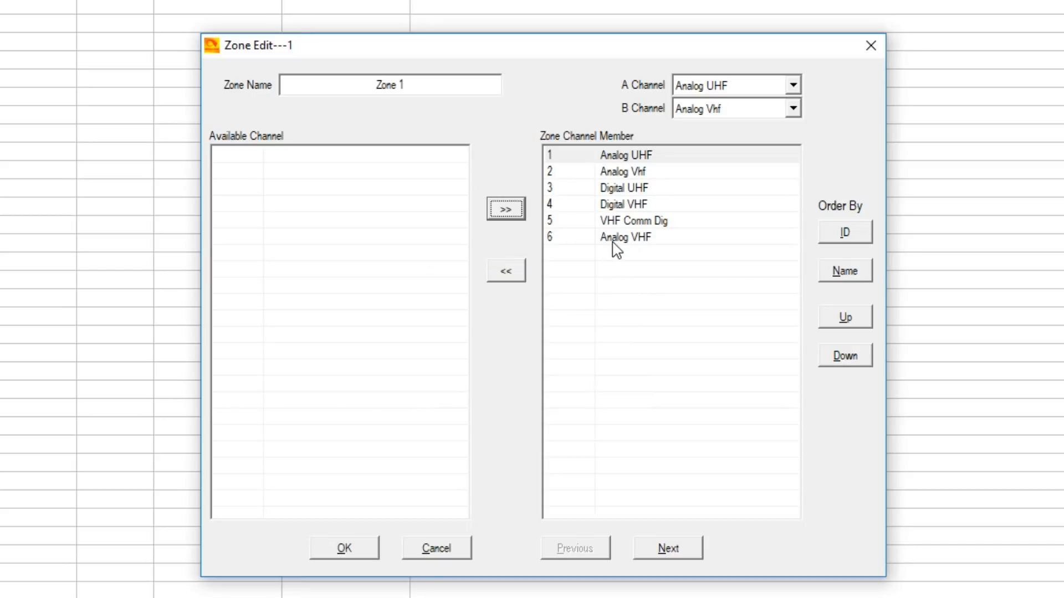
pyautogui.click(342, 547)
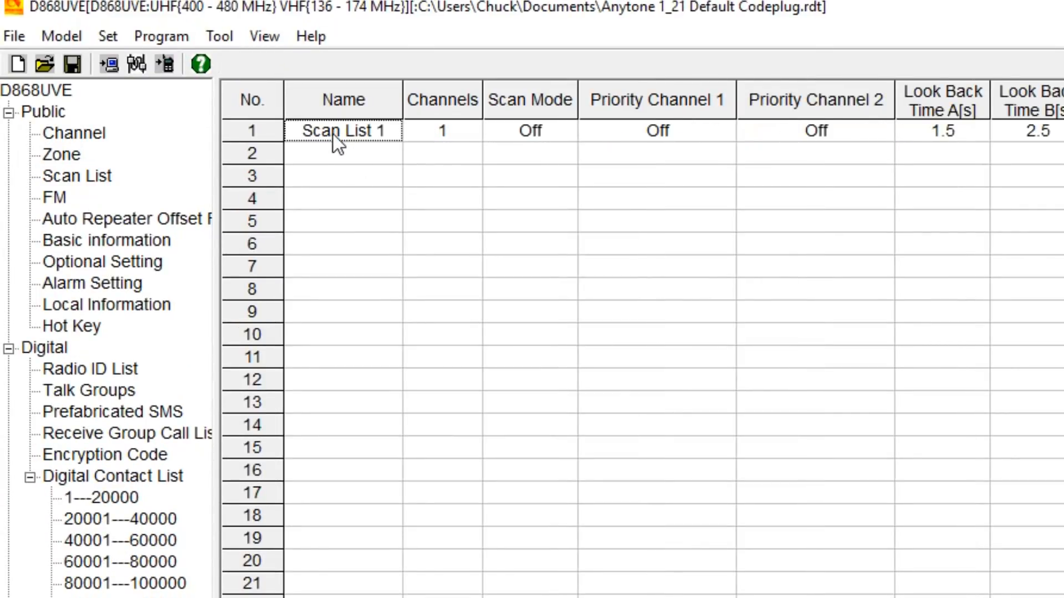
# Add all six channels to Scan List 1 with priority channel 1 and revert settings, and save.
pyautogui.doubleClick(343, 130)
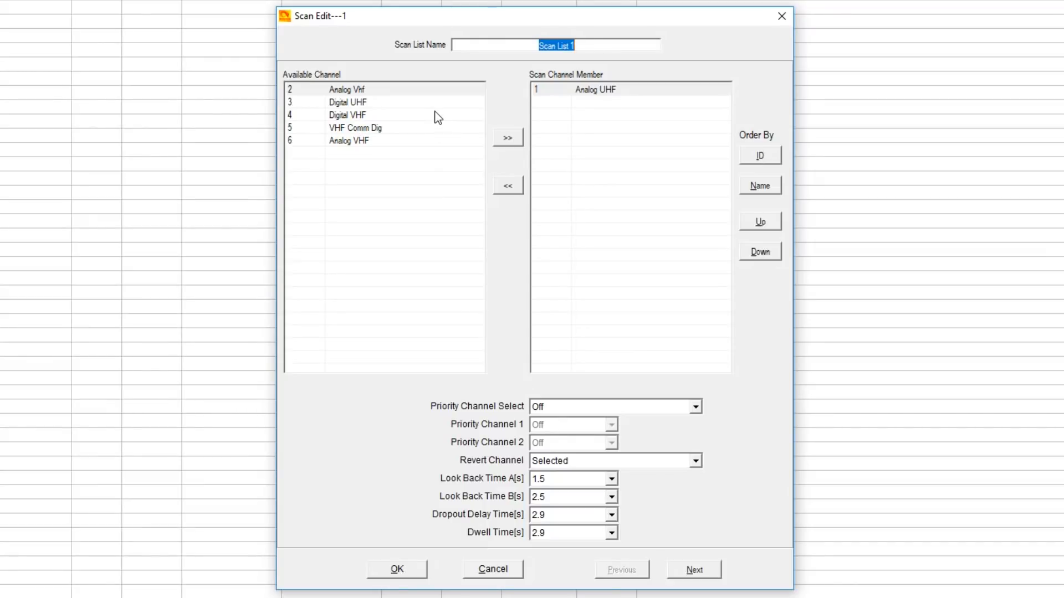
pyautogui.click(347, 89)
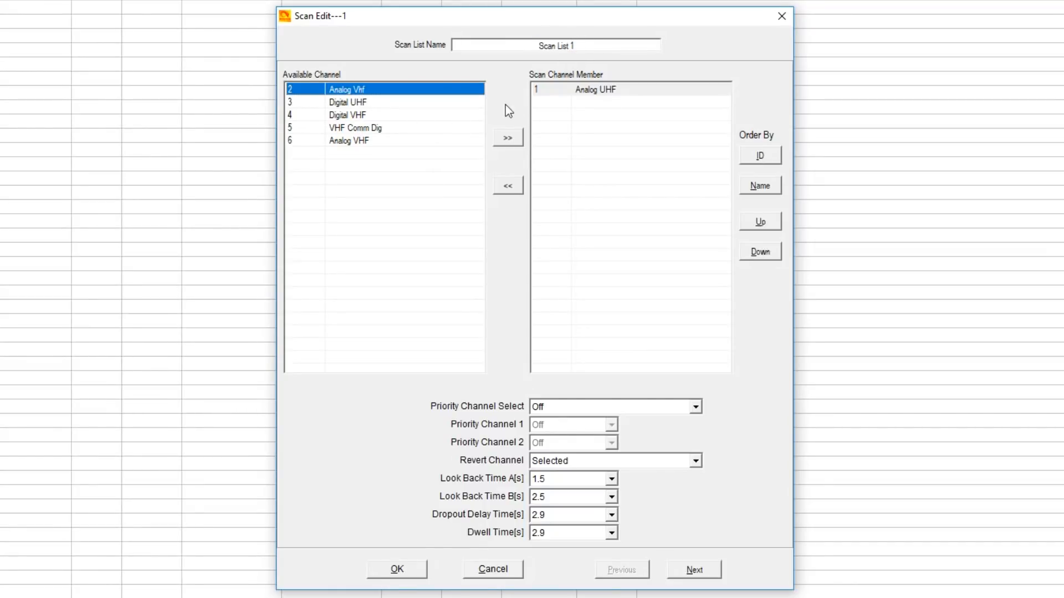
pyautogui.click(508, 138)
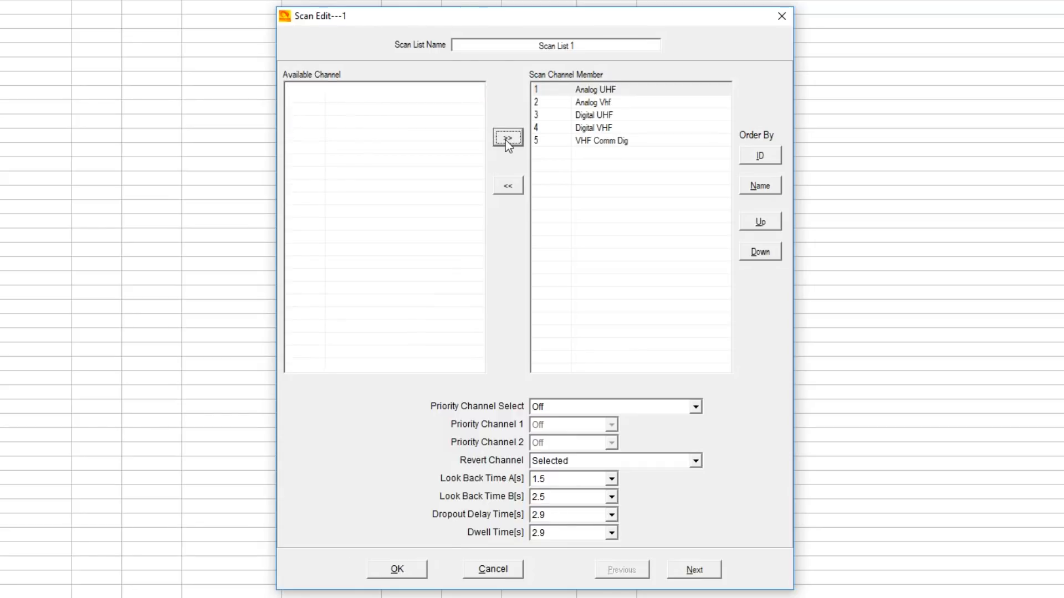
pyautogui.click(508, 136)
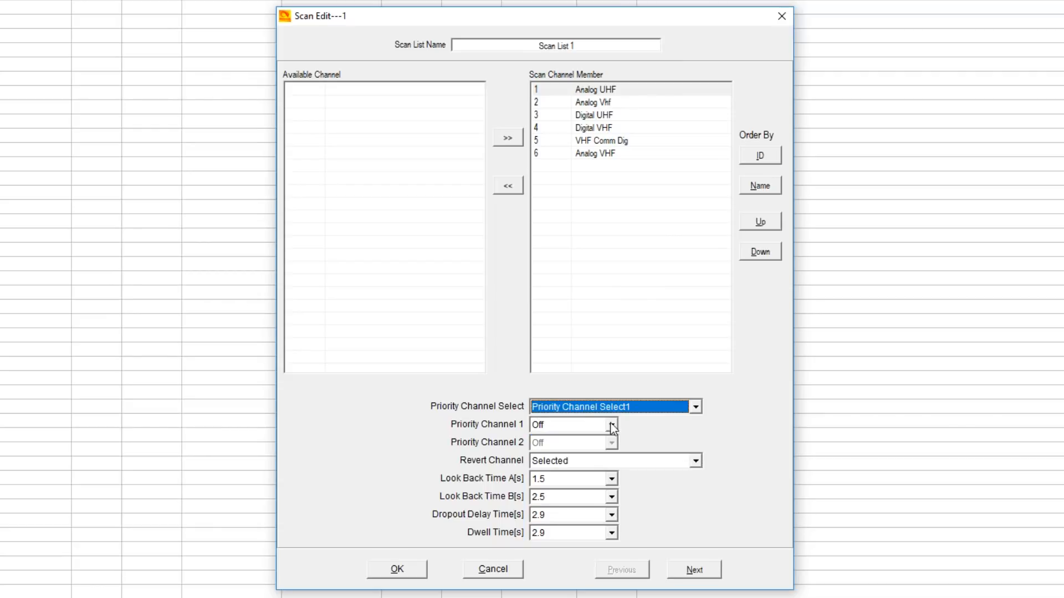
pyautogui.click(694, 461)
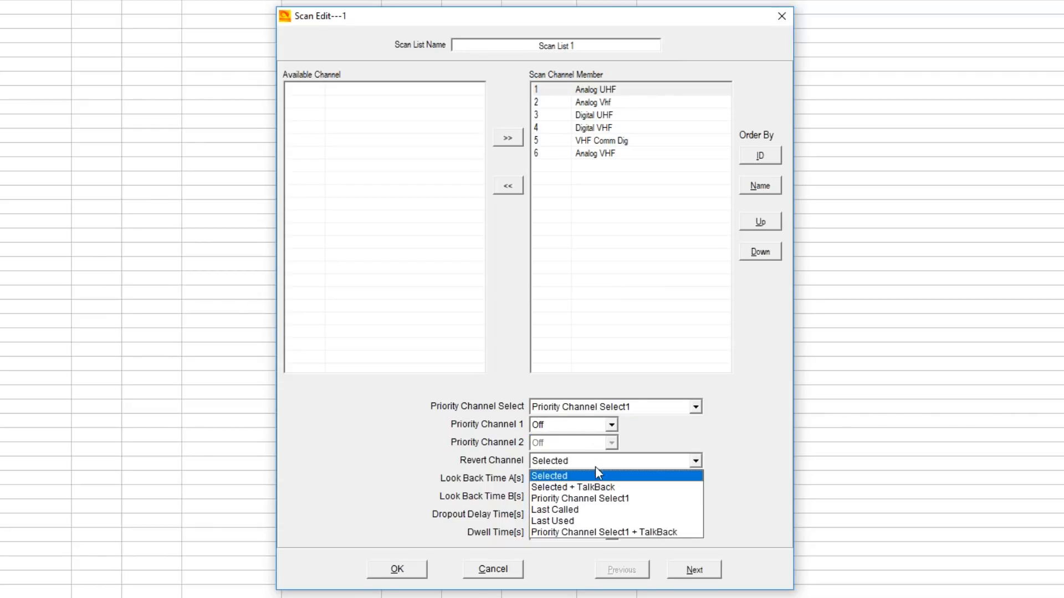
pyautogui.moveTo(574, 487)
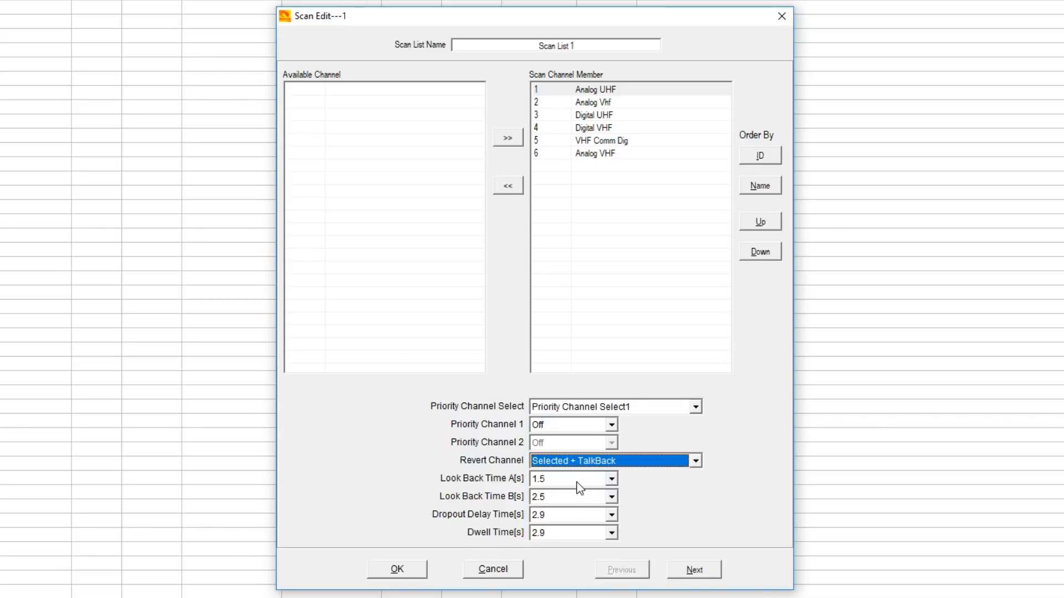
pyautogui.moveTo(574, 523)
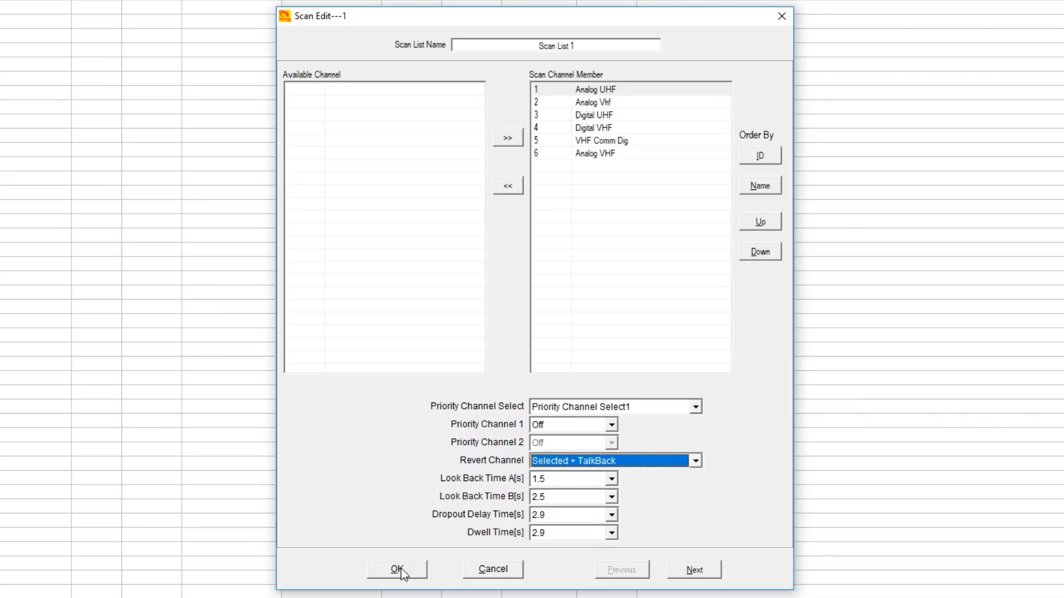
pyautogui.click(397, 570)
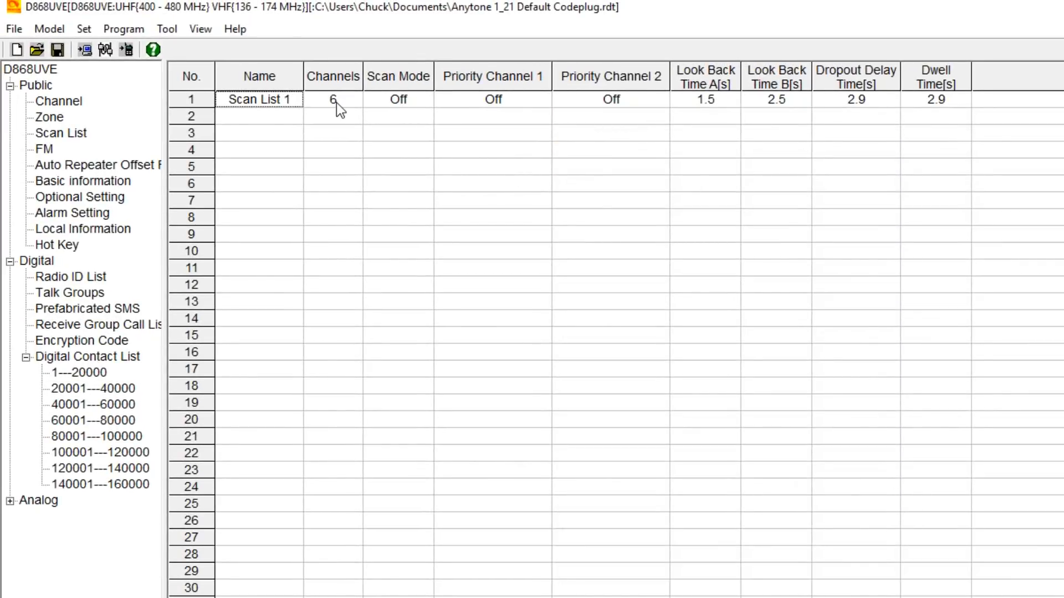
pyautogui.moveTo(121, 123)
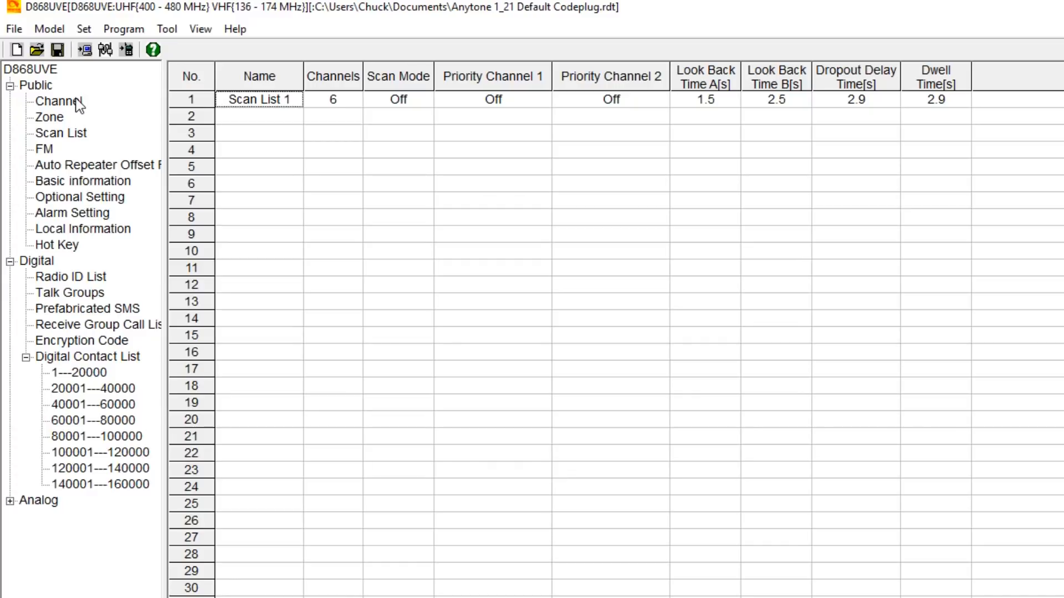
# Rename the first scan list to 'Test List'.
pyautogui.click(59, 100)
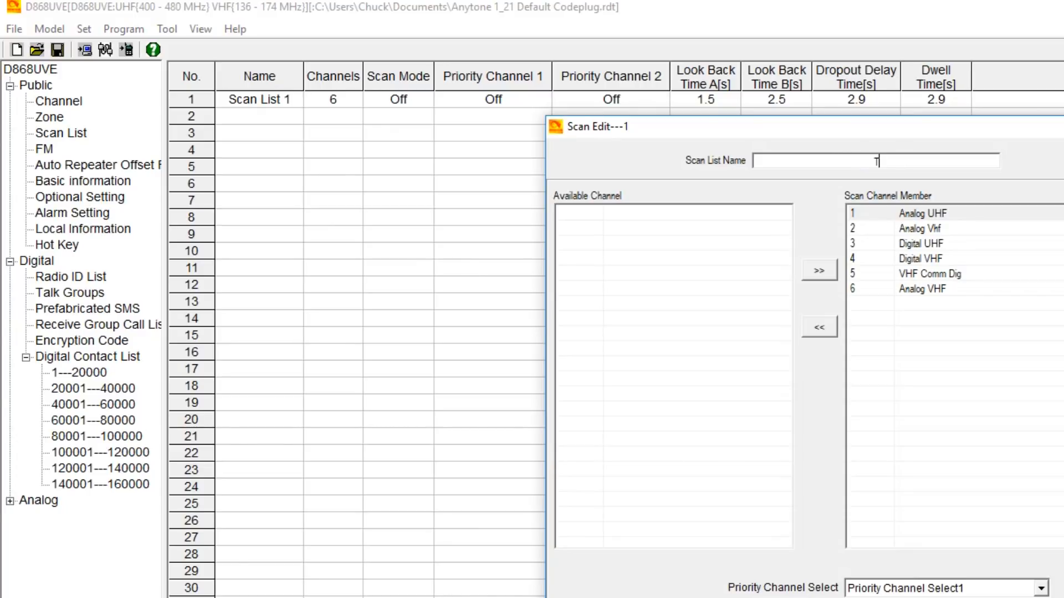
pyautogui.write('est List')
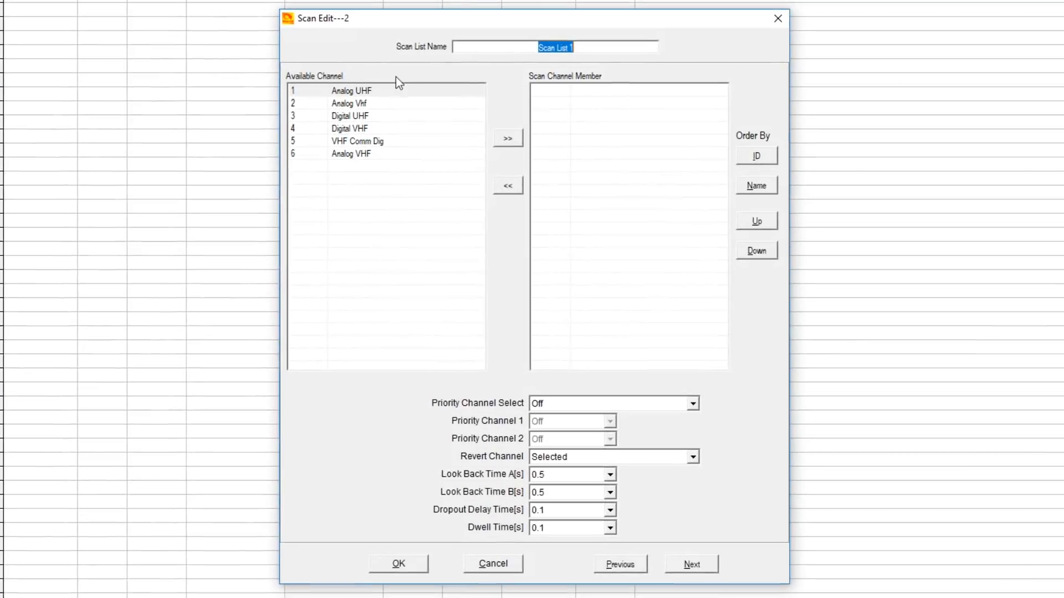
# Retype the scan list name, then add Analog UHF to the second scan list's members.
pyautogui.write('@')
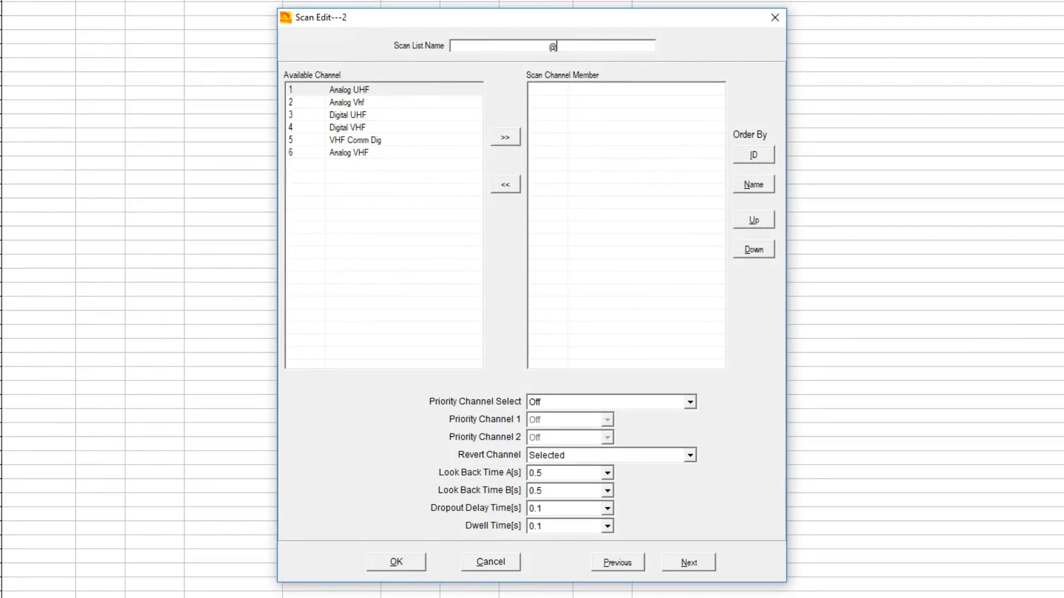
pyautogui.write('md Test')
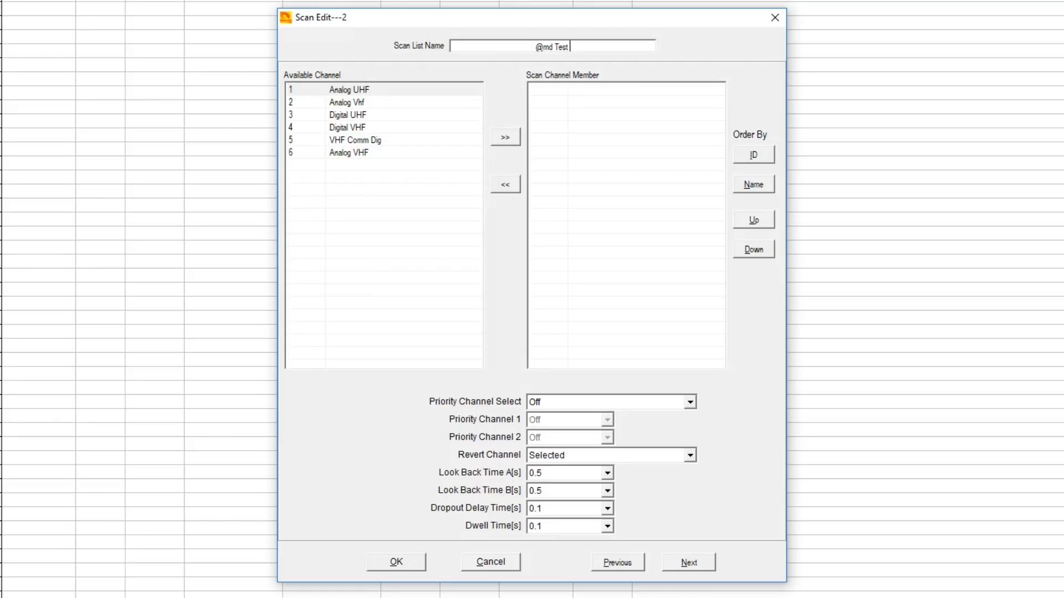
pyautogui.write('List')
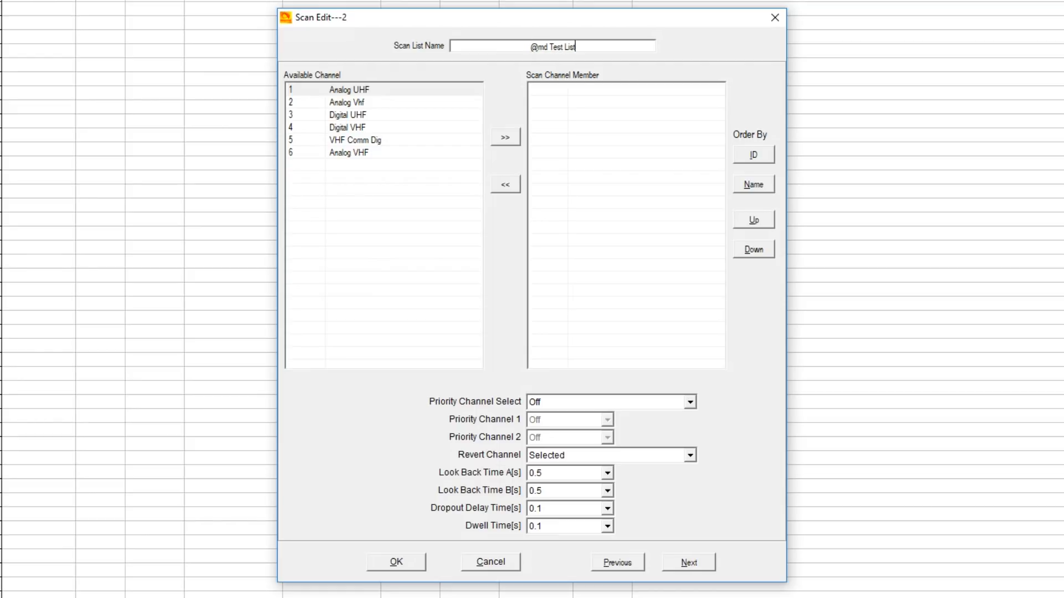
pyautogui.doubleClick(537, 46)
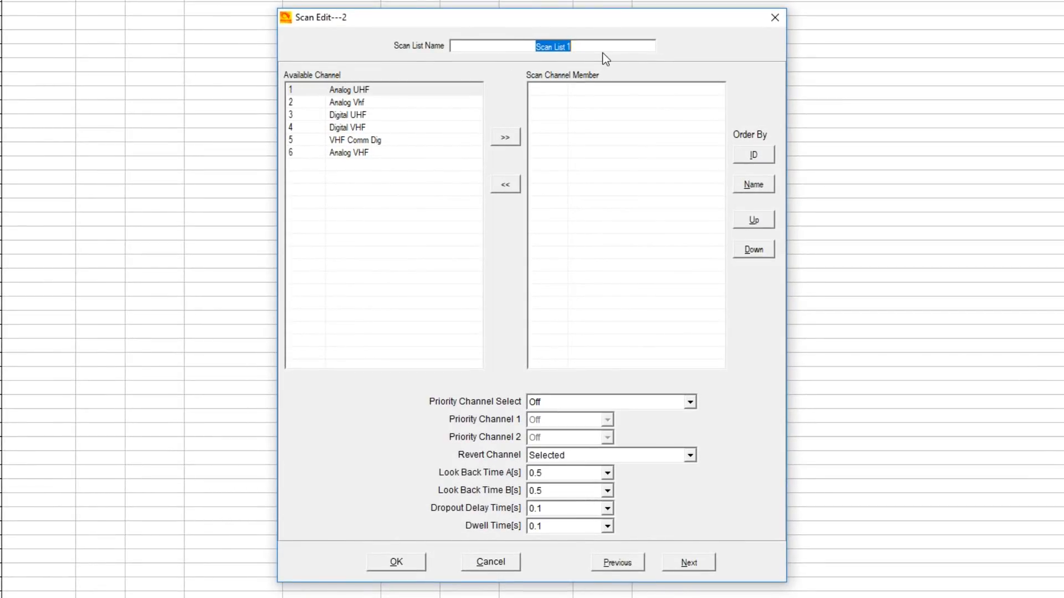
pyautogui.moveTo(420, 88)
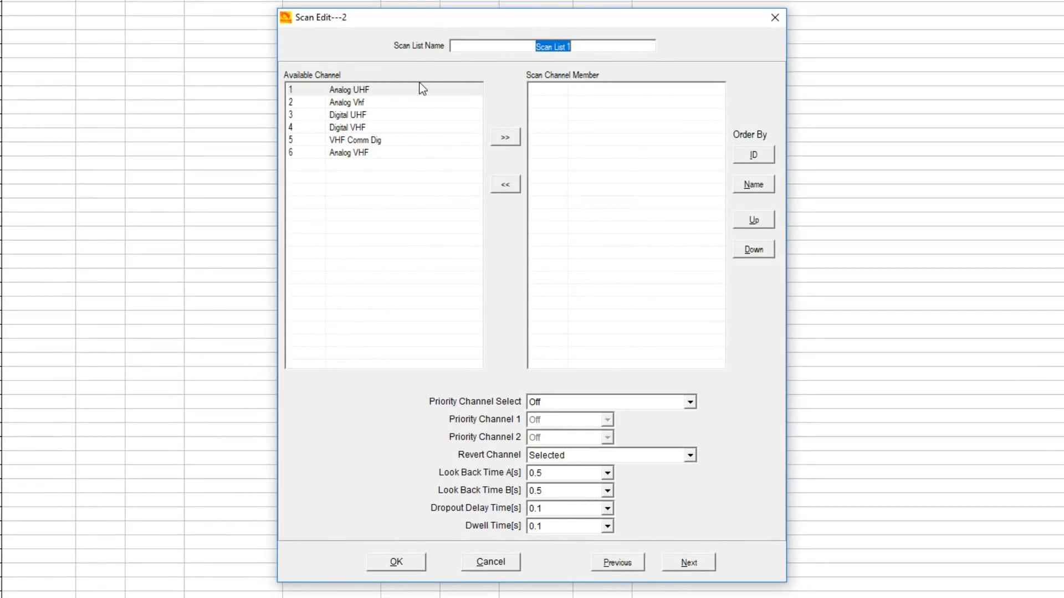
pyautogui.click(504, 136)
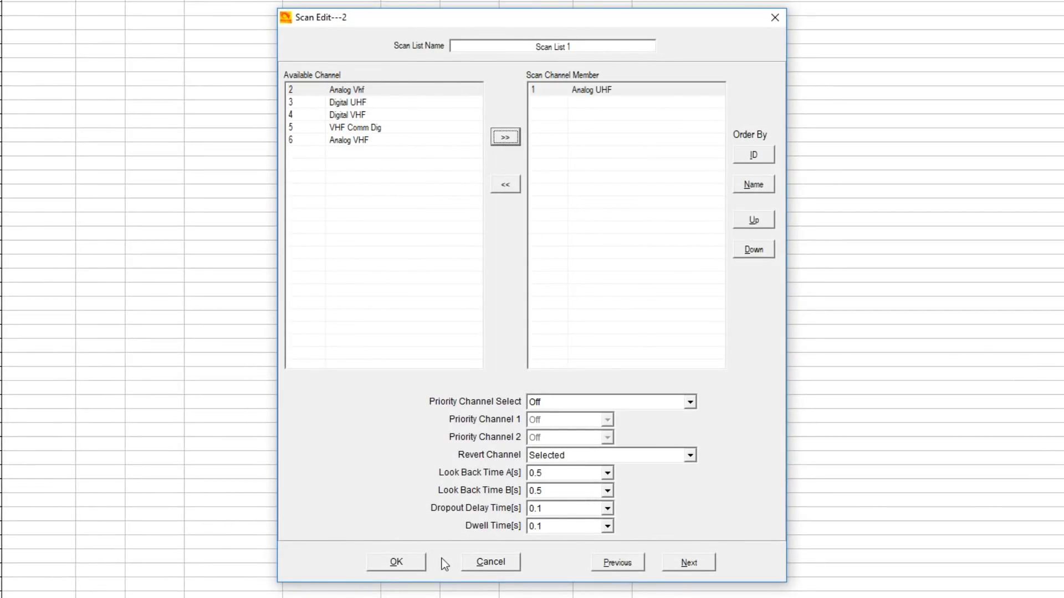
pyautogui.click(396, 562)
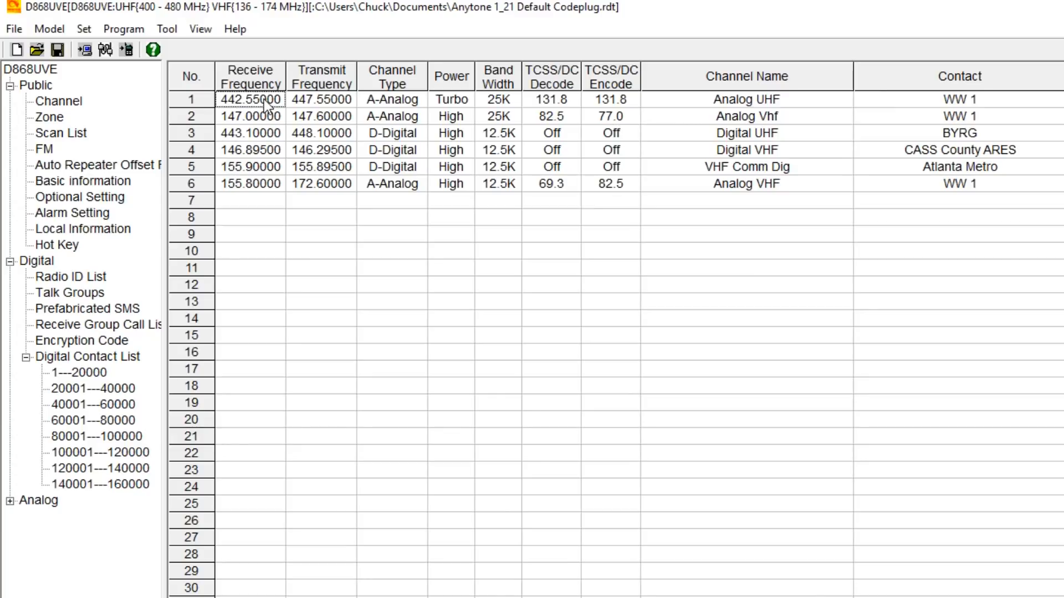
# Set the Analog UHF channel's scan list to Test List.
pyautogui.doubleClick(250, 99)
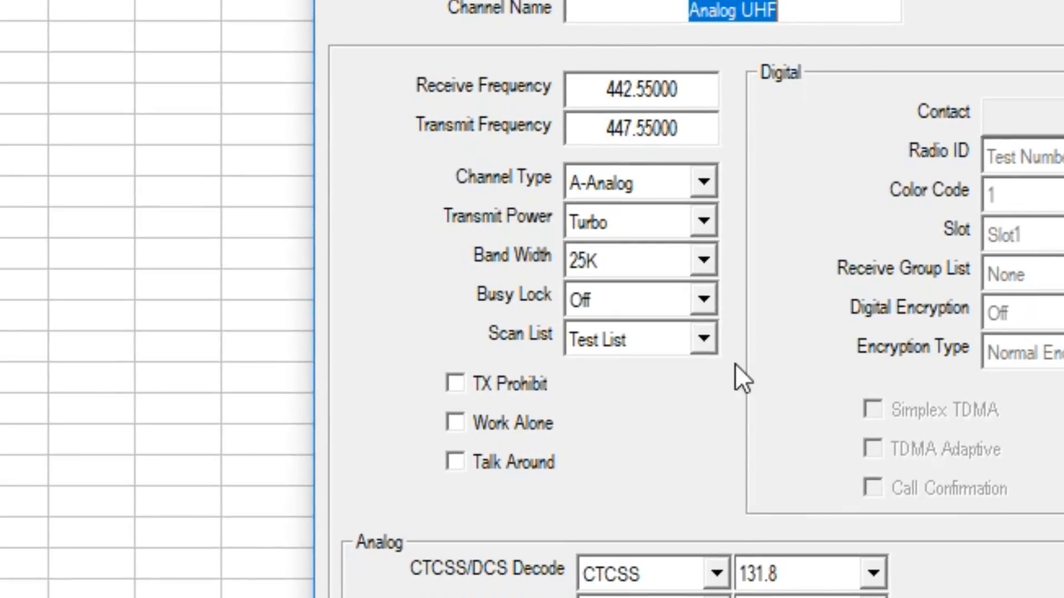
pyautogui.click(702, 338)
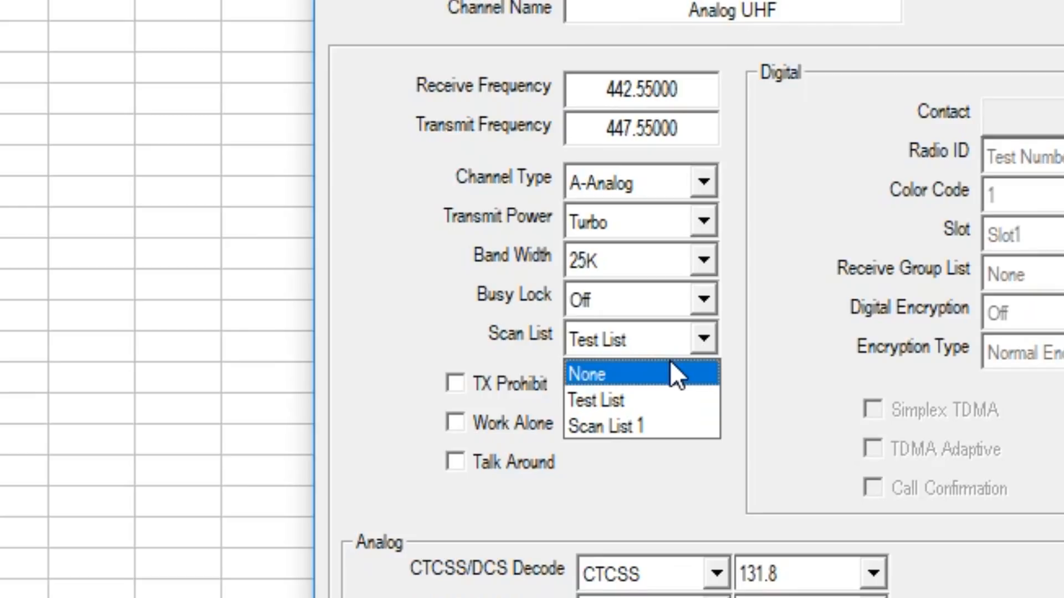
pyautogui.click(595, 400)
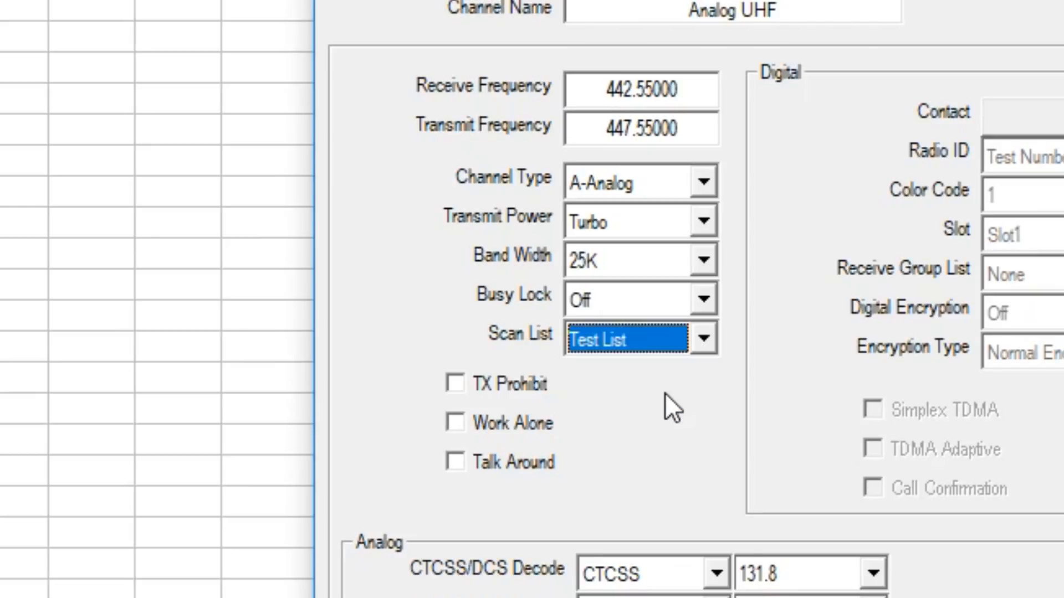
pyautogui.click(704, 338)
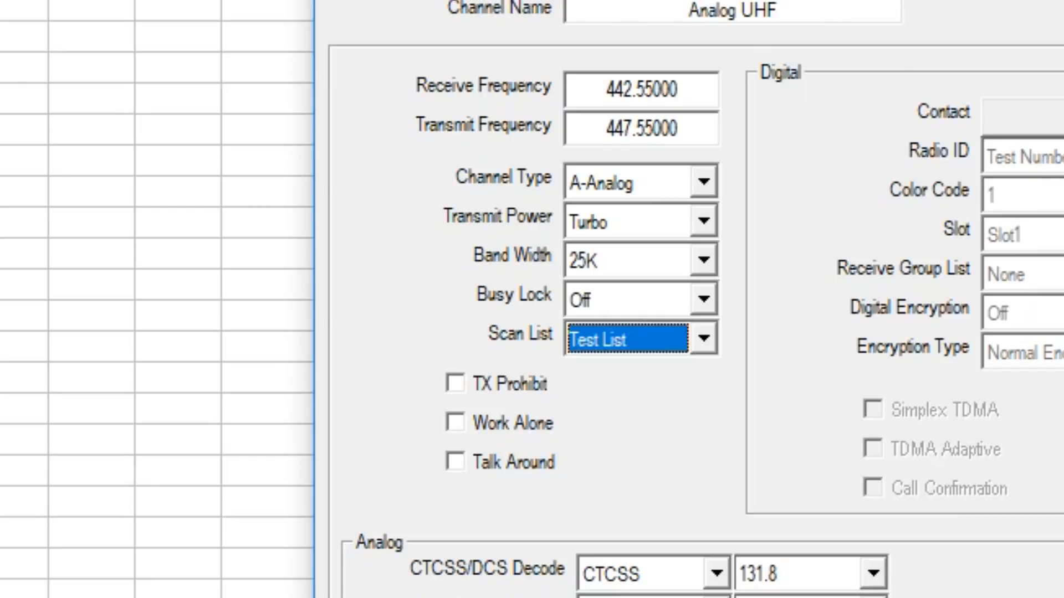
pyautogui.moveTo(716, 357)
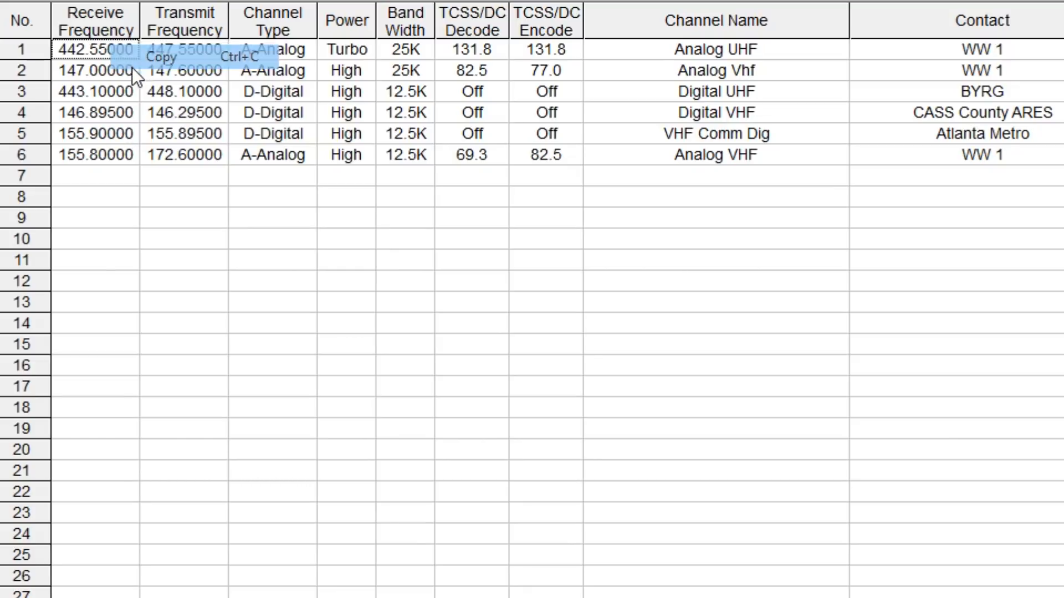
# Paste Analog UHF into row 7, rename it 'Analog UHF1a', and assign Scan List 1.
pyautogui.rightClick(95, 175)
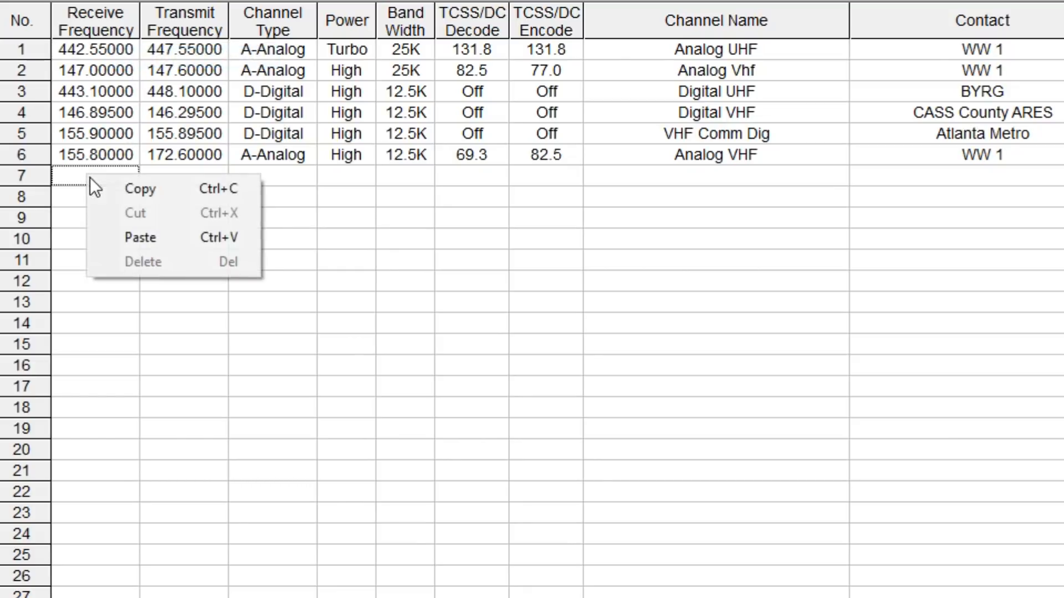
pyautogui.click(140, 238)
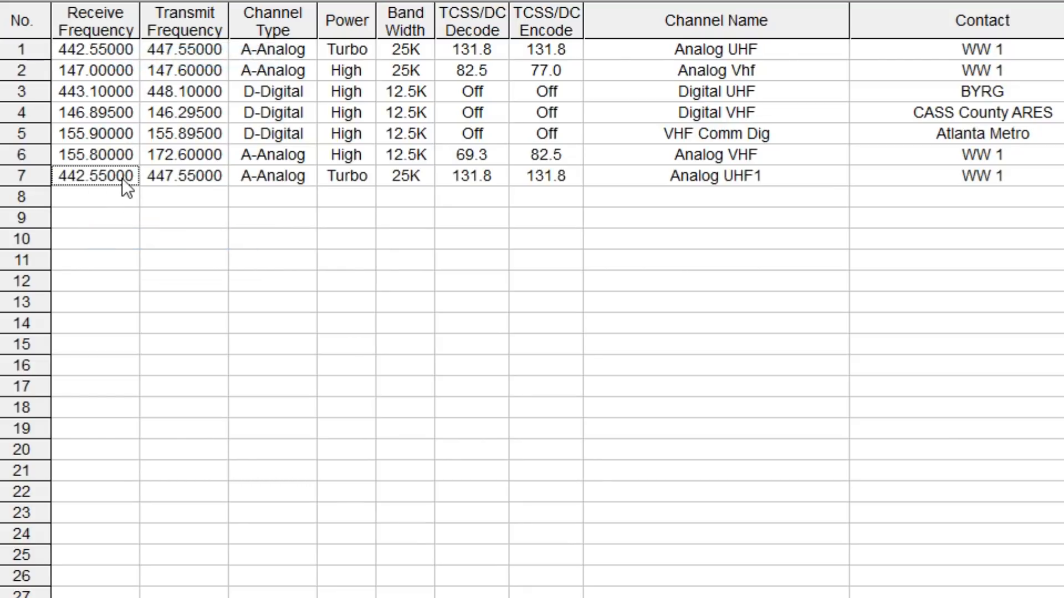
pyautogui.doubleClick(95, 176)
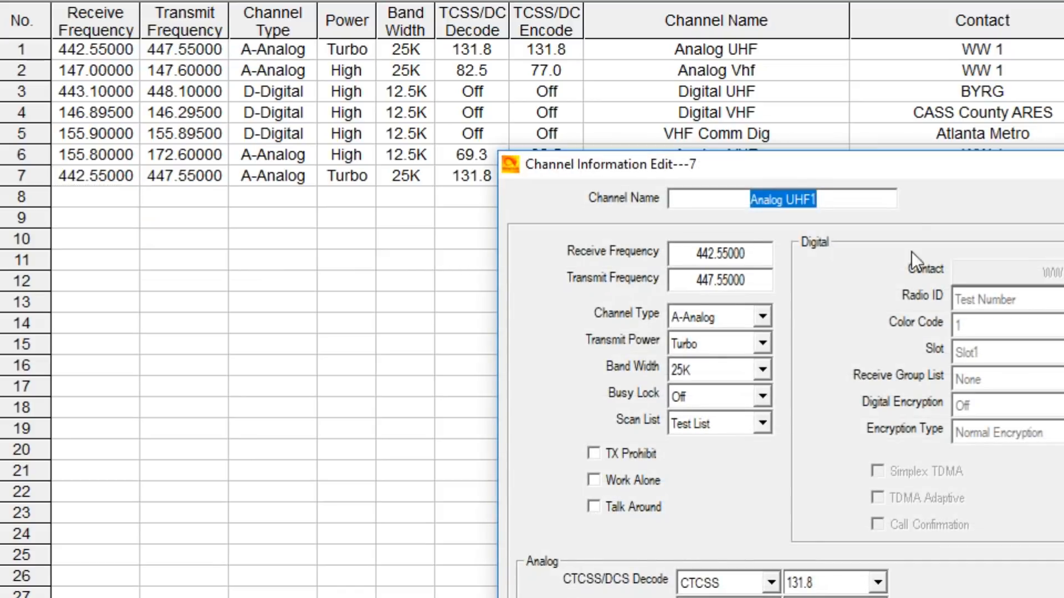
pyautogui.click(841, 197)
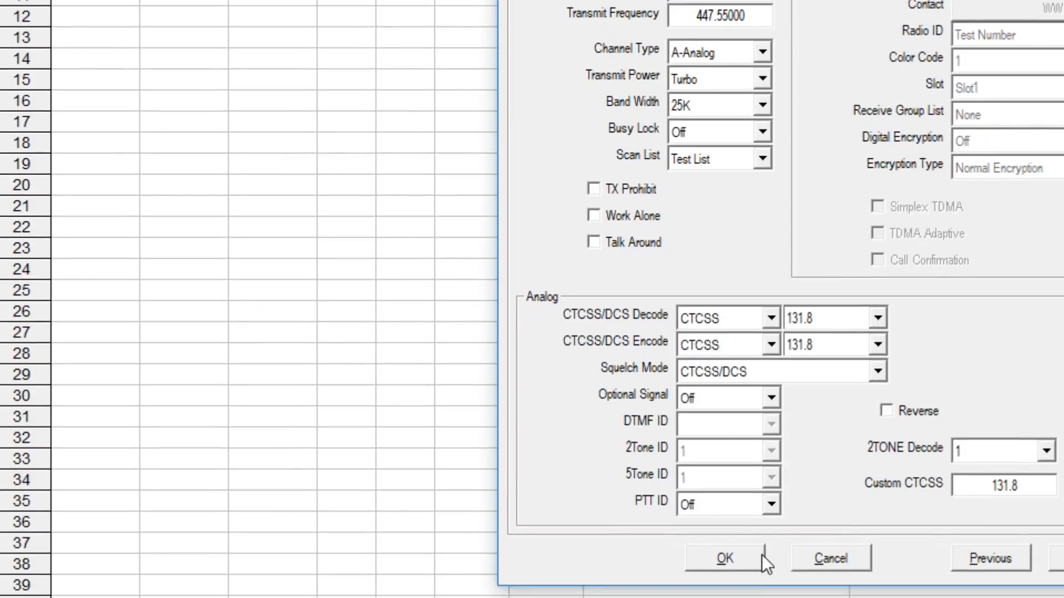
pyautogui.click(722, 558)
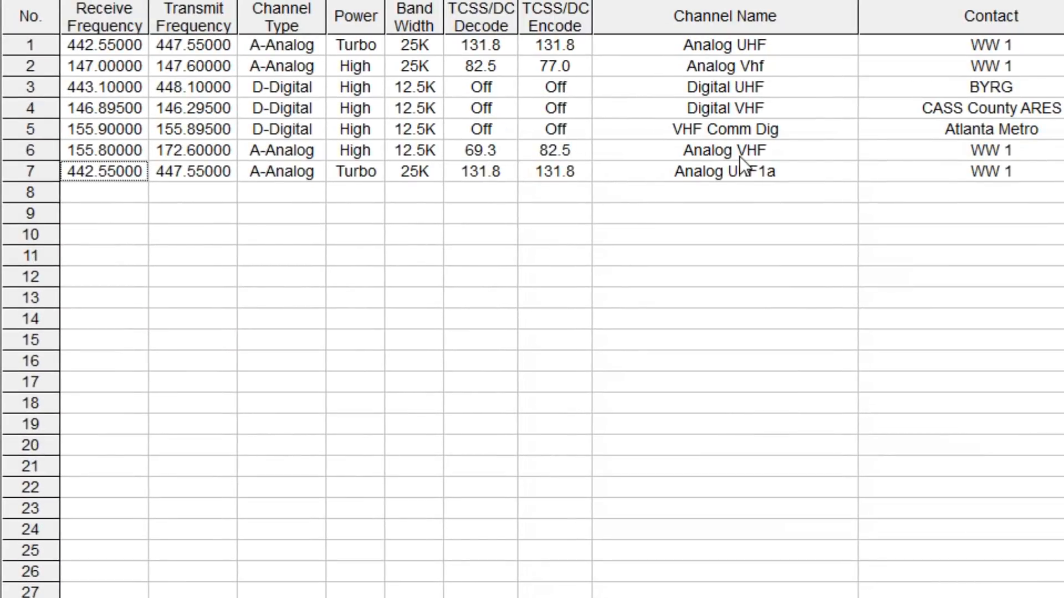
pyautogui.moveTo(726, 188)
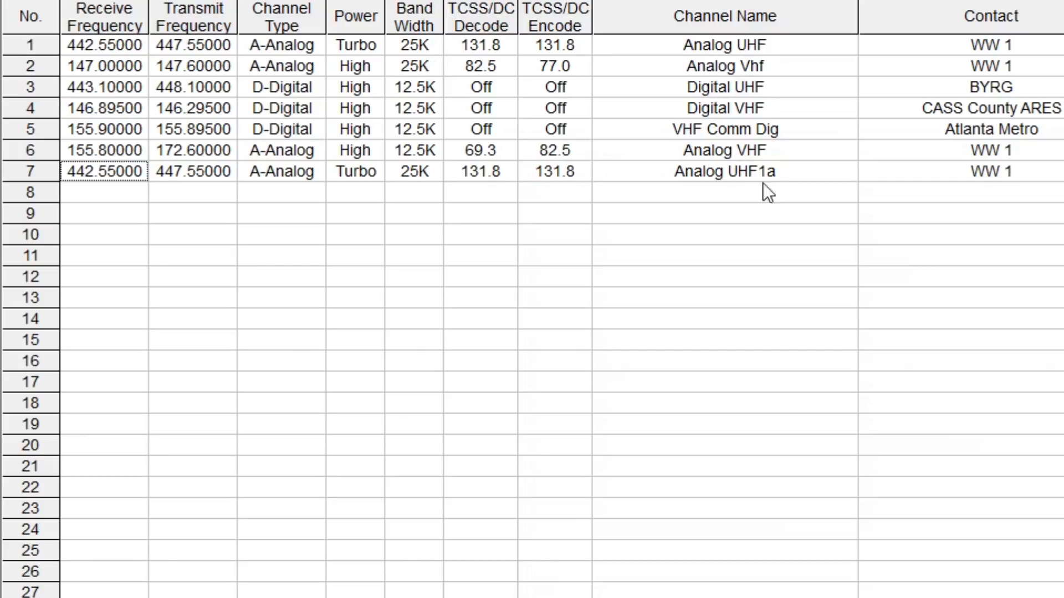
pyautogui.click(724, 171)
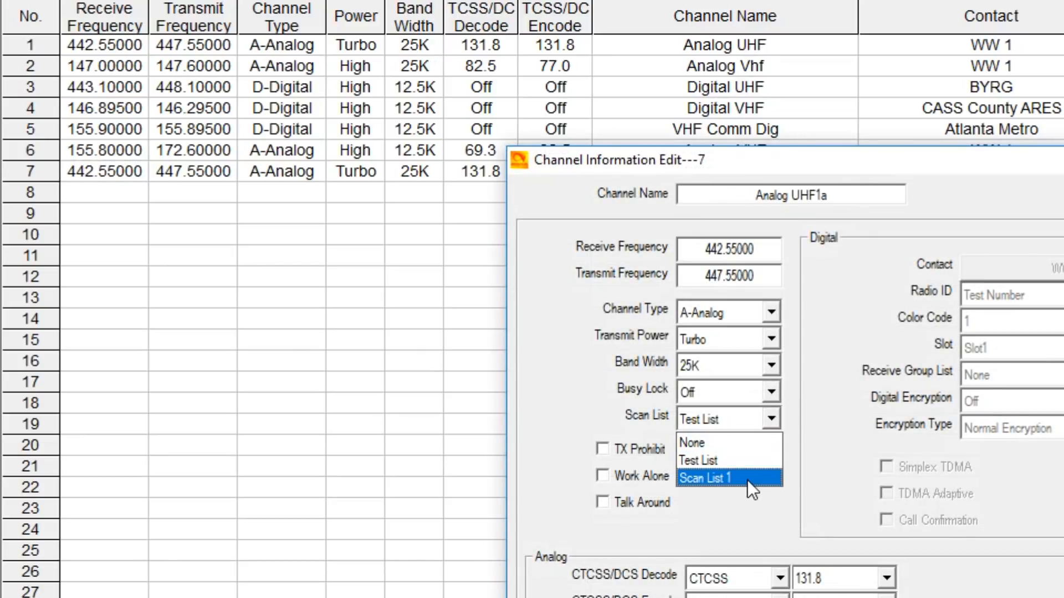
pyautogui.click(708, 478)
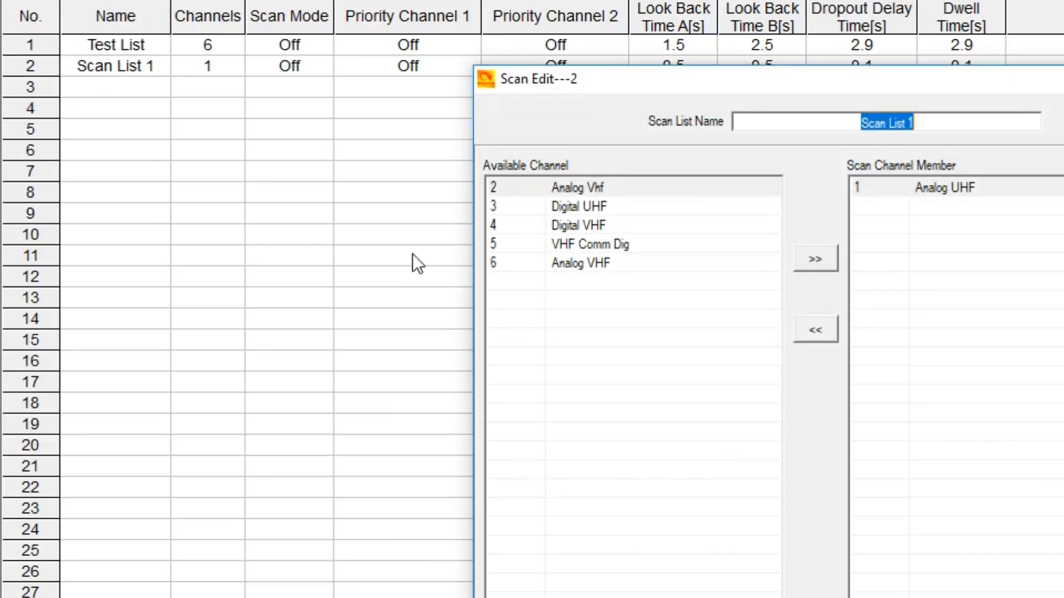
pyautogui.moveTo(574, 276)
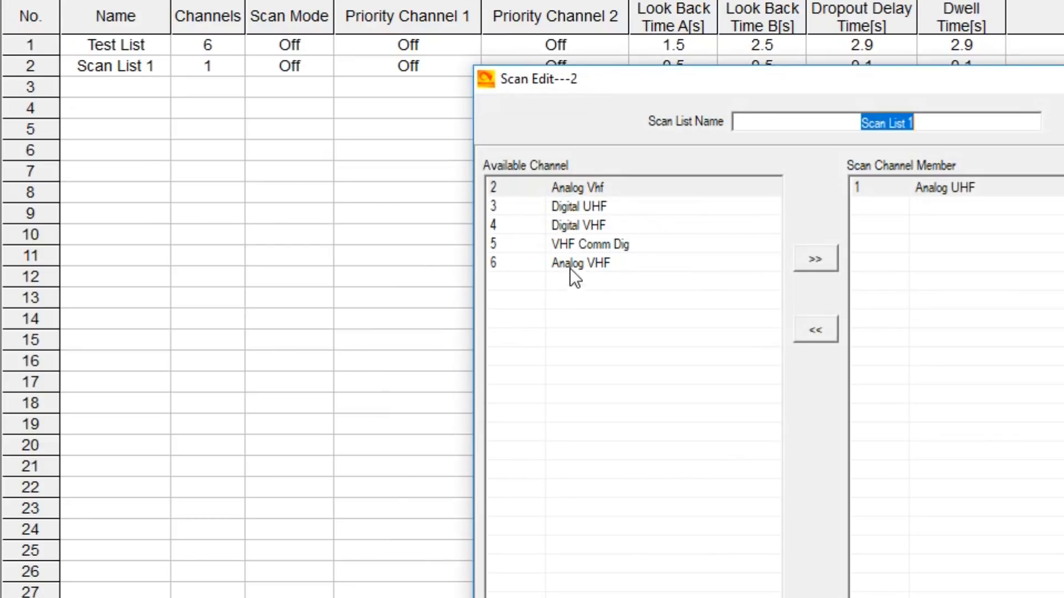
pyautogui.moveTo(843, 203)
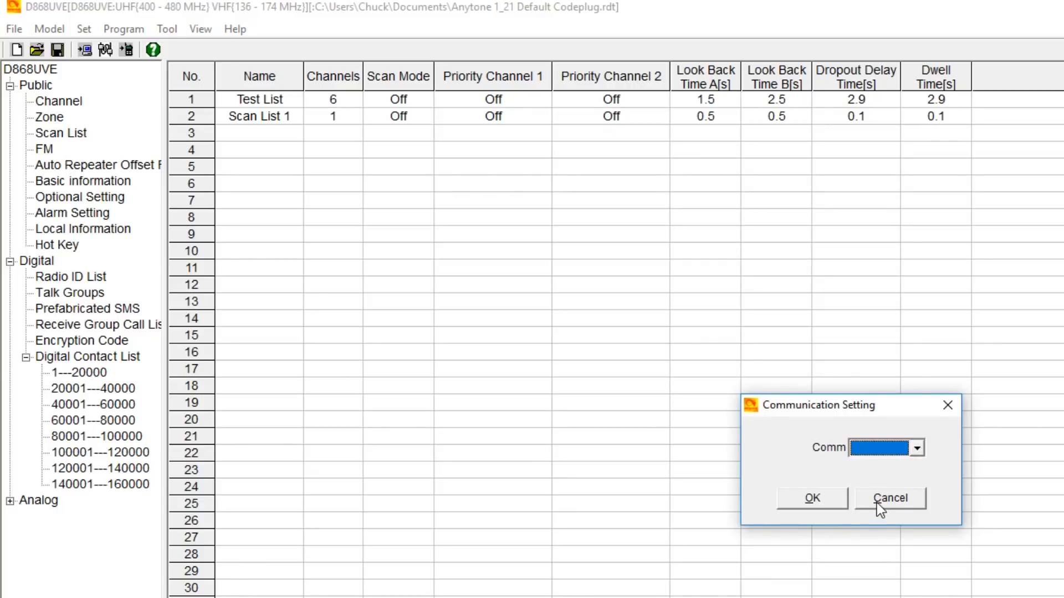
# Cancel the Communication Setting prompt instead of writing to the radio.
pyautogui.click(889, 498)
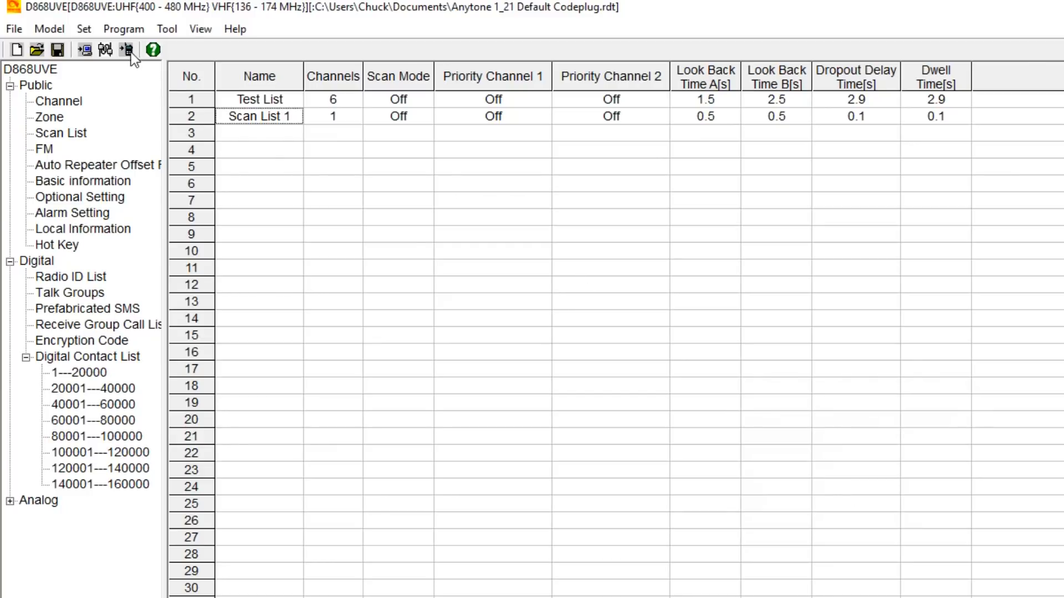